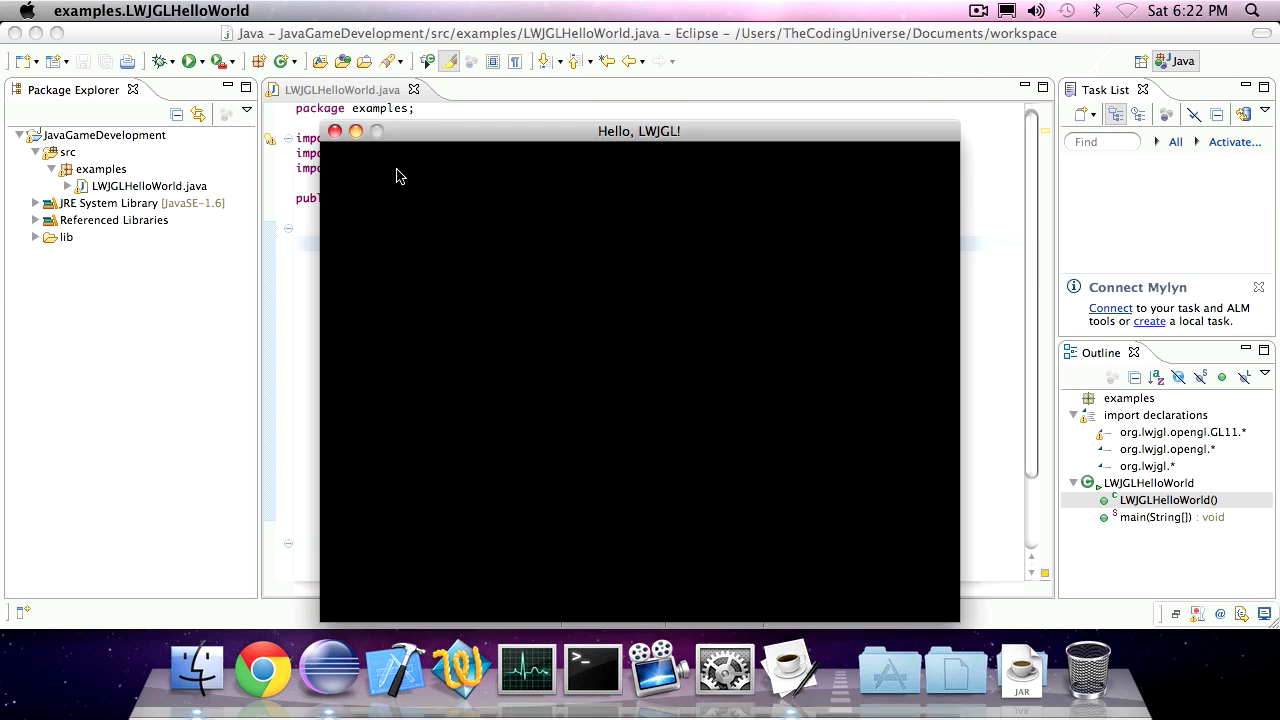
pyautogui.moveTo(602, 148)
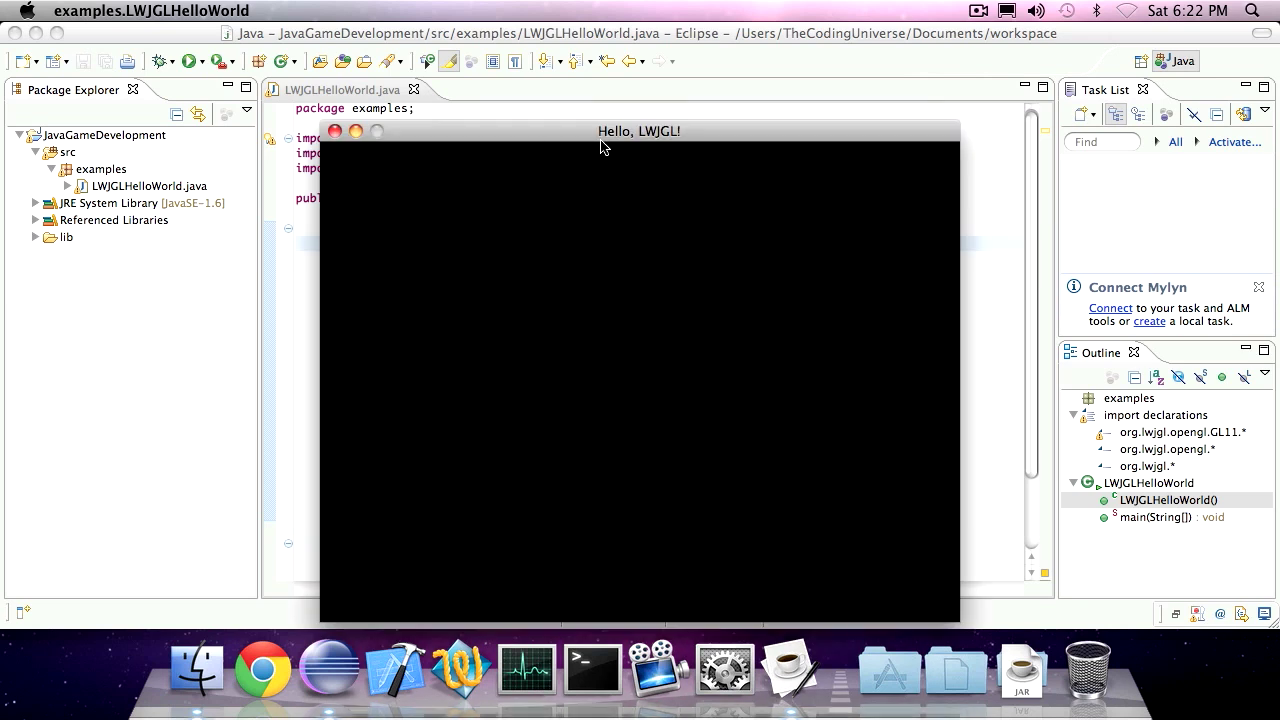
pyautogui.moveTo(678, 146)
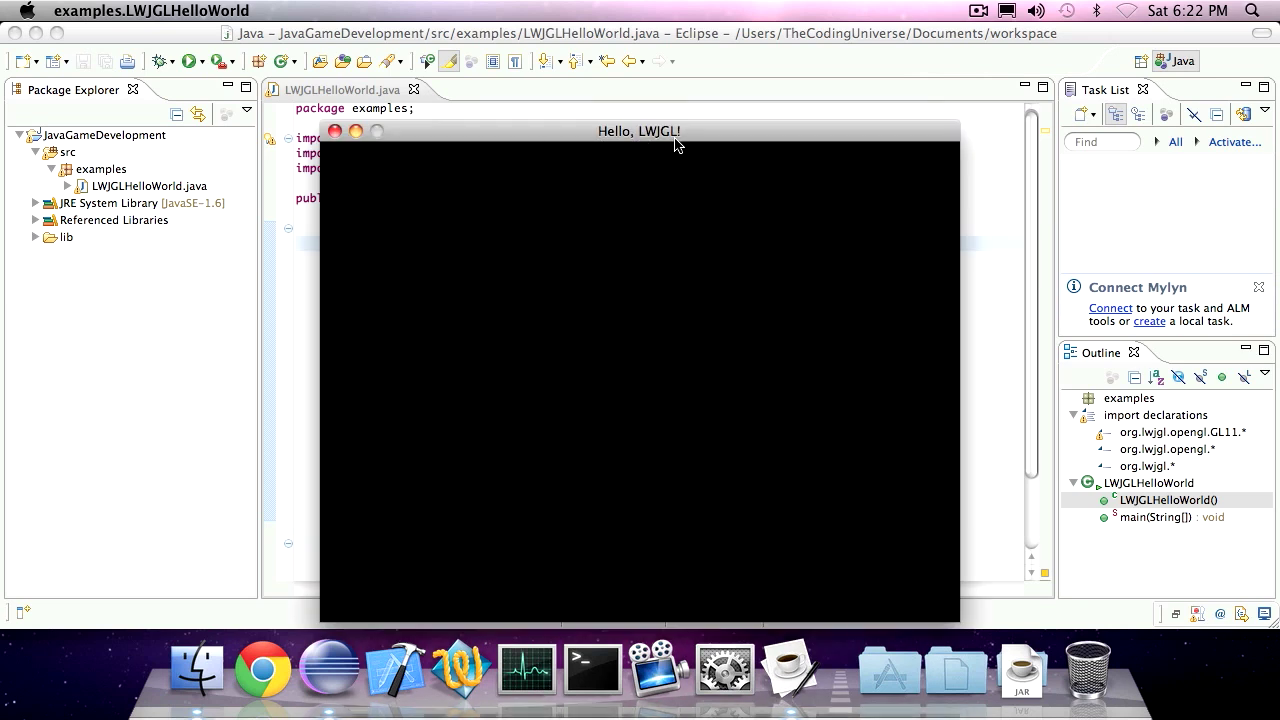
# - Close the running Hello, LWJGL! window to return to the LWJGLHelloWorld code
pyautogui.click(336, 132)
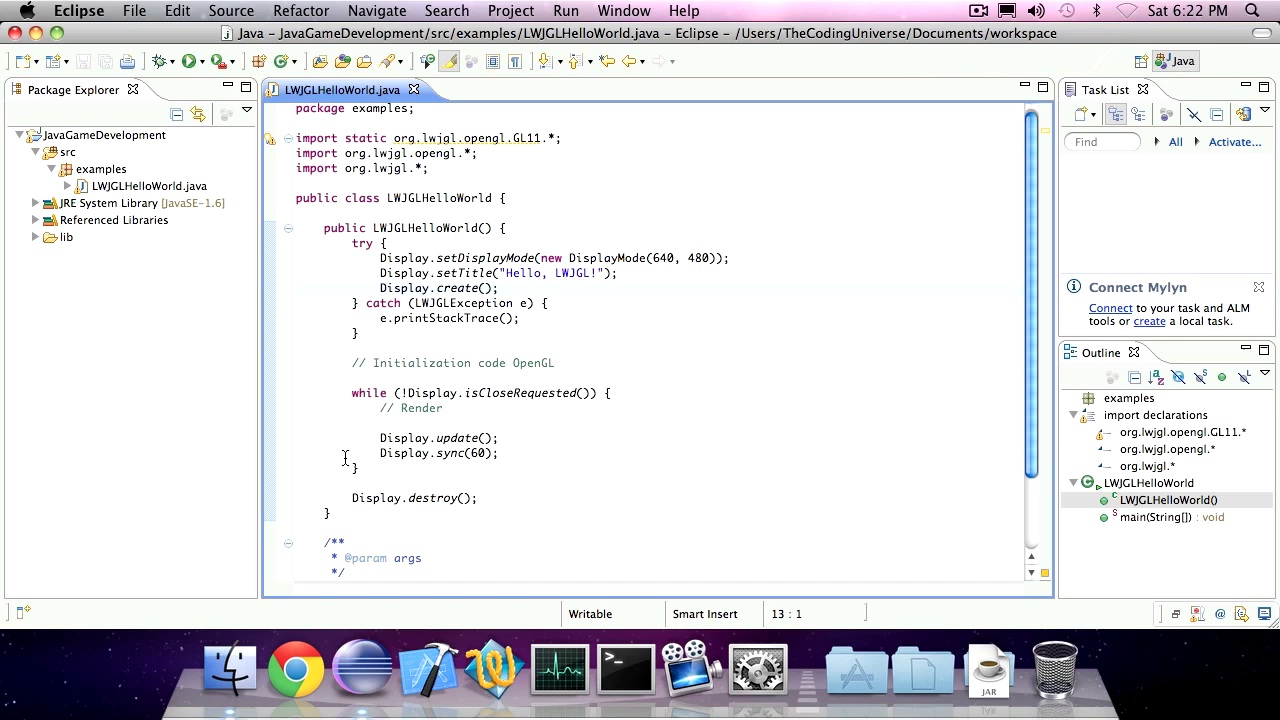
# - Copy the LWJGLHelloWorld code and create a new SimpleOGLRenderer class in the examples package
pyautogui.press('cmd+a')
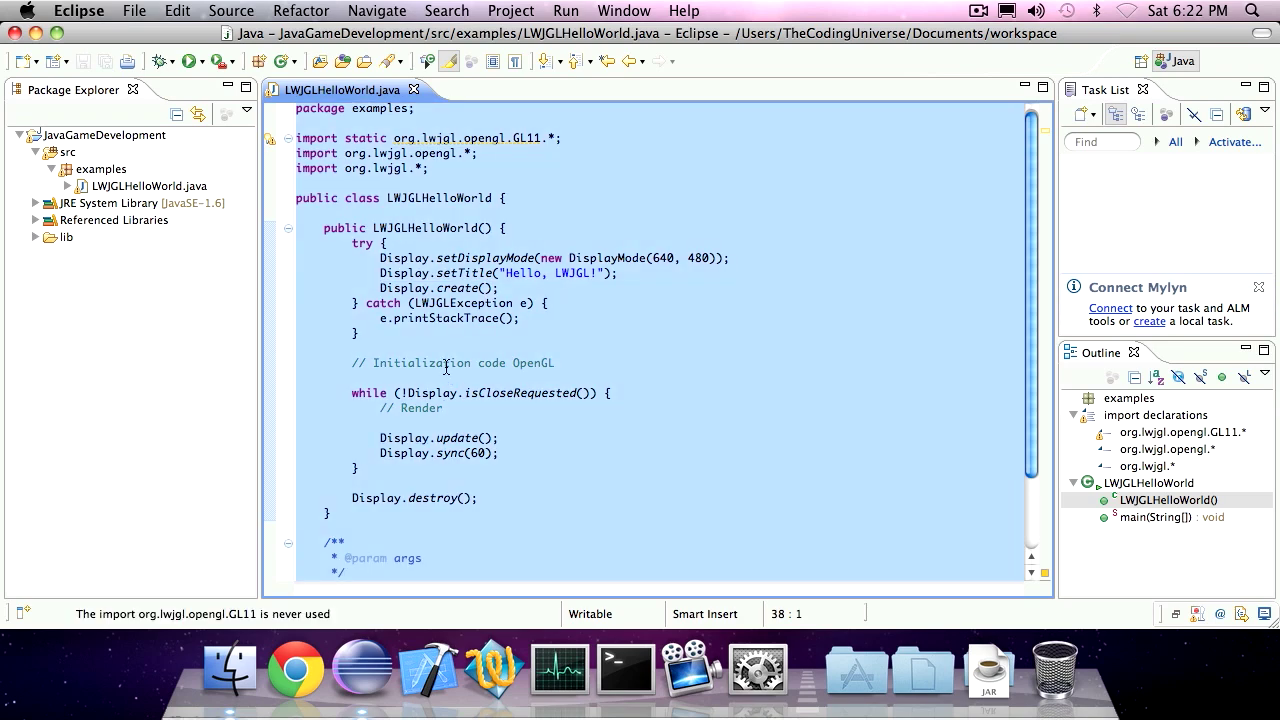
pyautogui.rightClick(100, 168)
pyautogui.write('S')
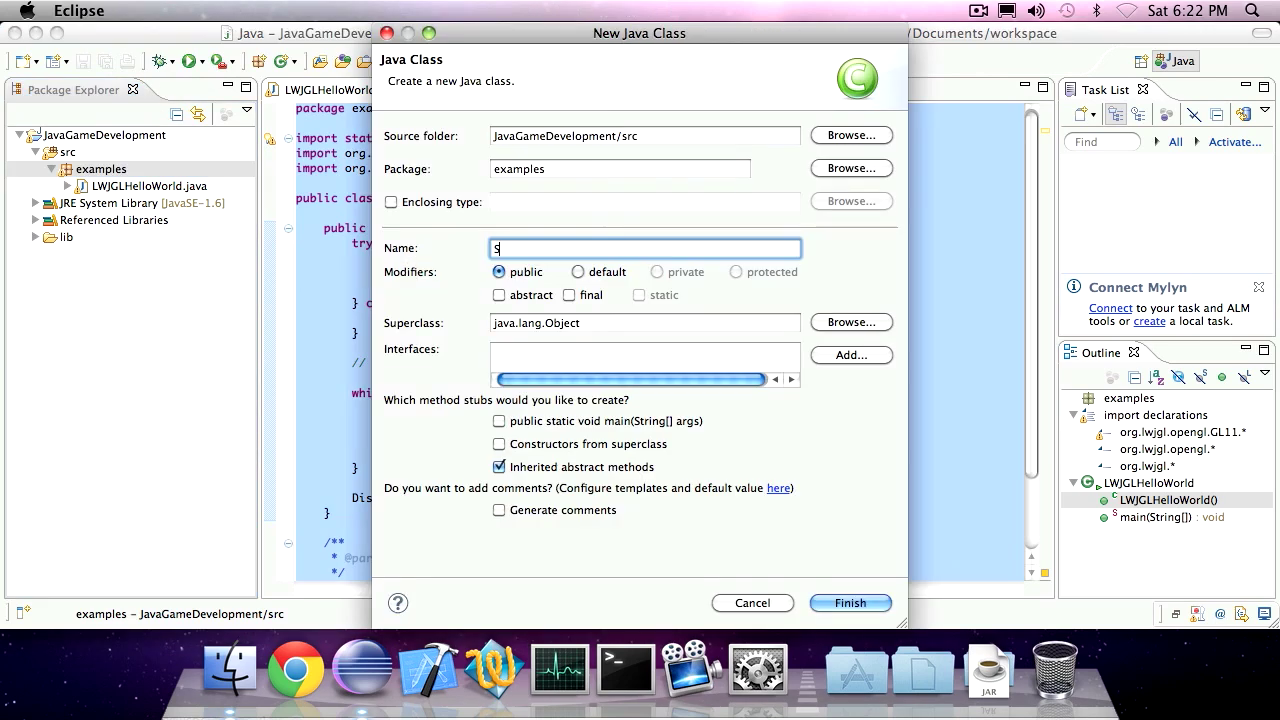
pyautogui.write('impleOGLR')
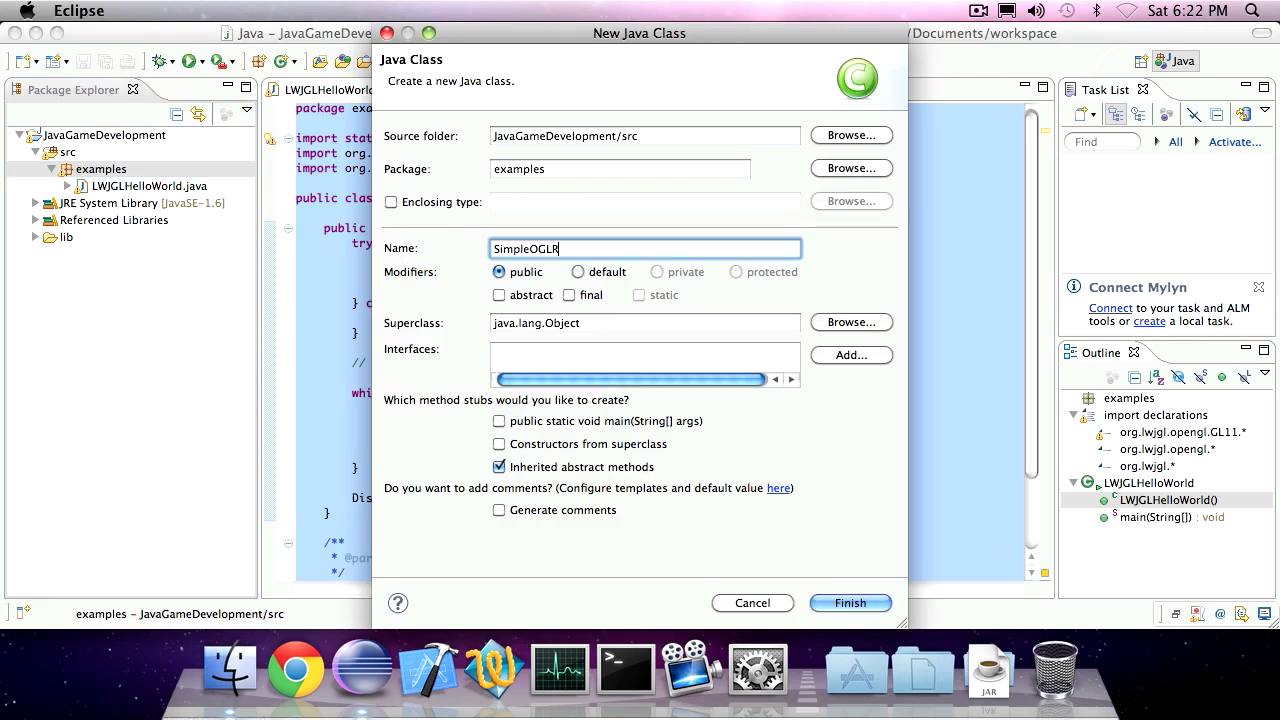
pyautogui.click(848, 602)
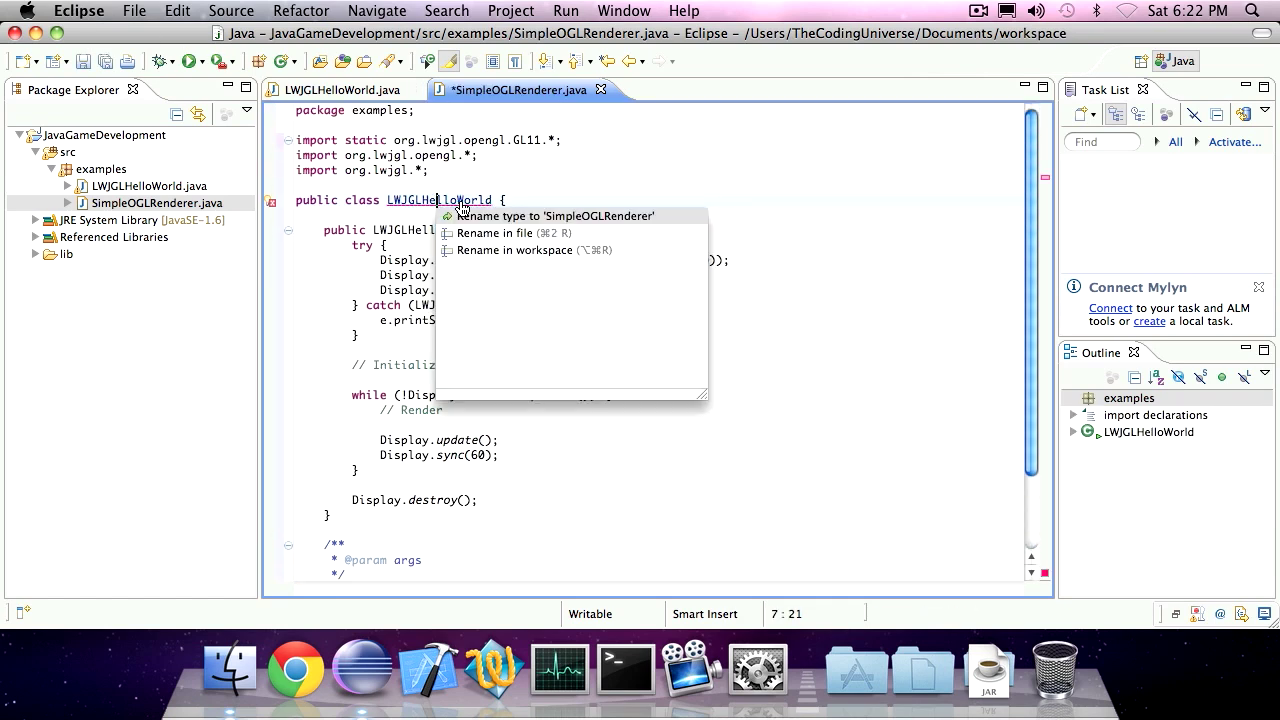
pyautogui.moveTo(552, 216)
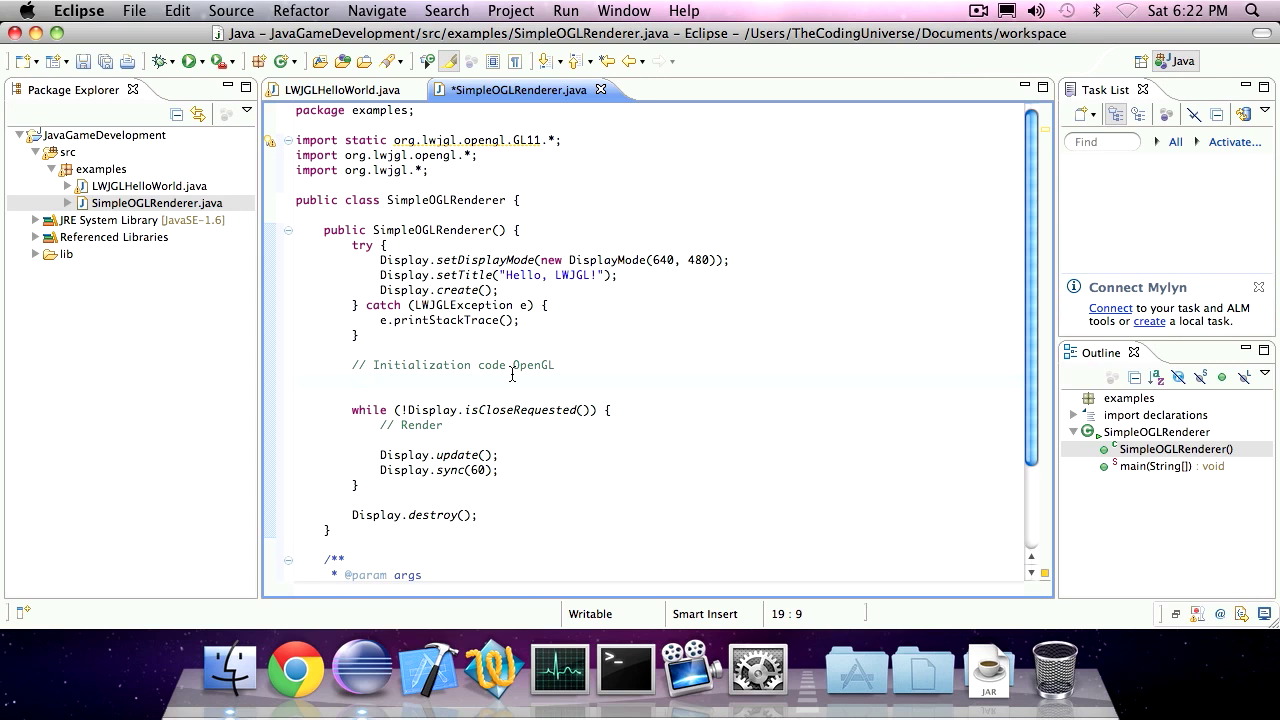
# - Add glMatrixMode(GL_PROJECTION); and glLoadIdentity(); below the initialization comment
pyautogui.click(352, 380)
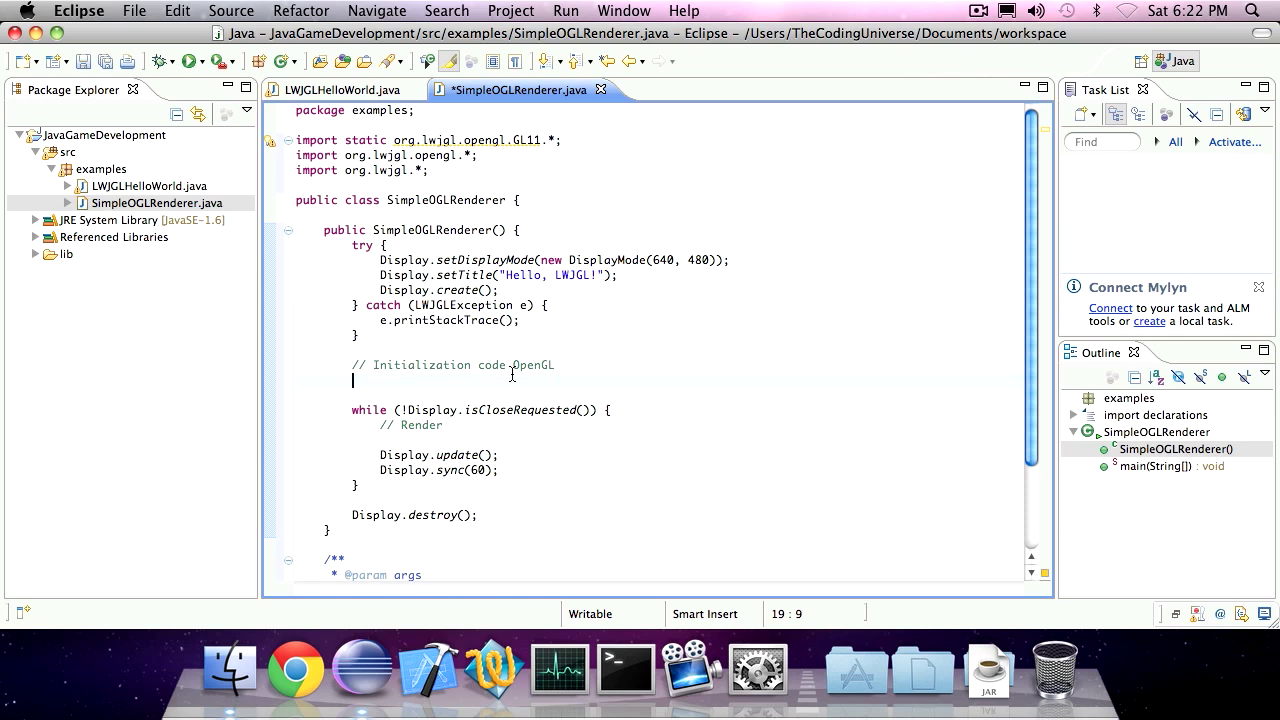
pyautogui.write('glMatrixMode(GL_PROJECTION);')
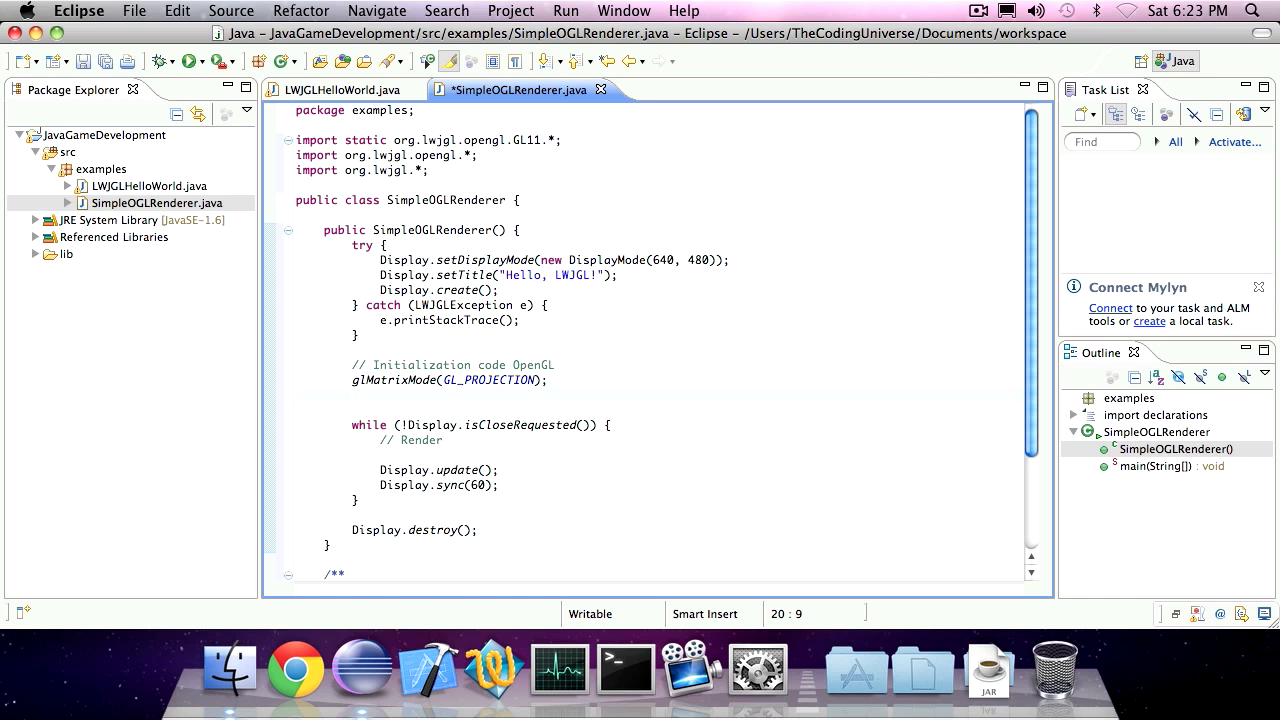
pyautogui.write('glLoadIdentity(')
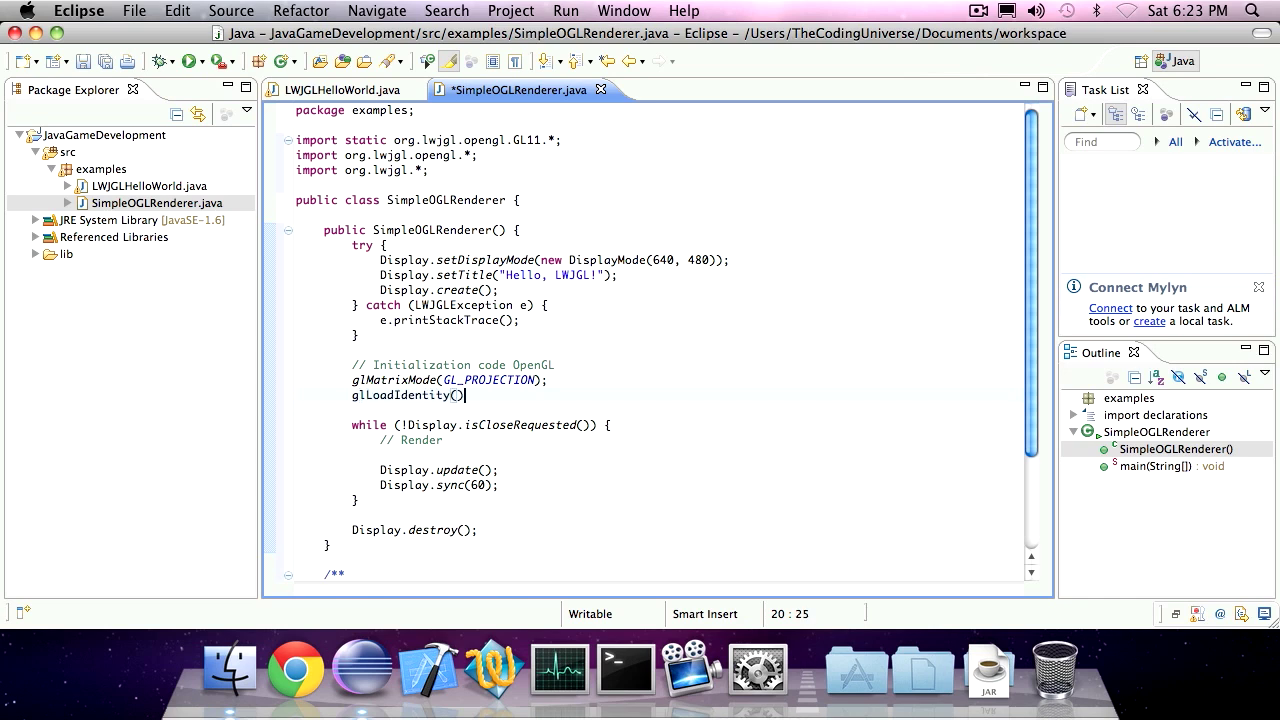
pyautogui.write(';')
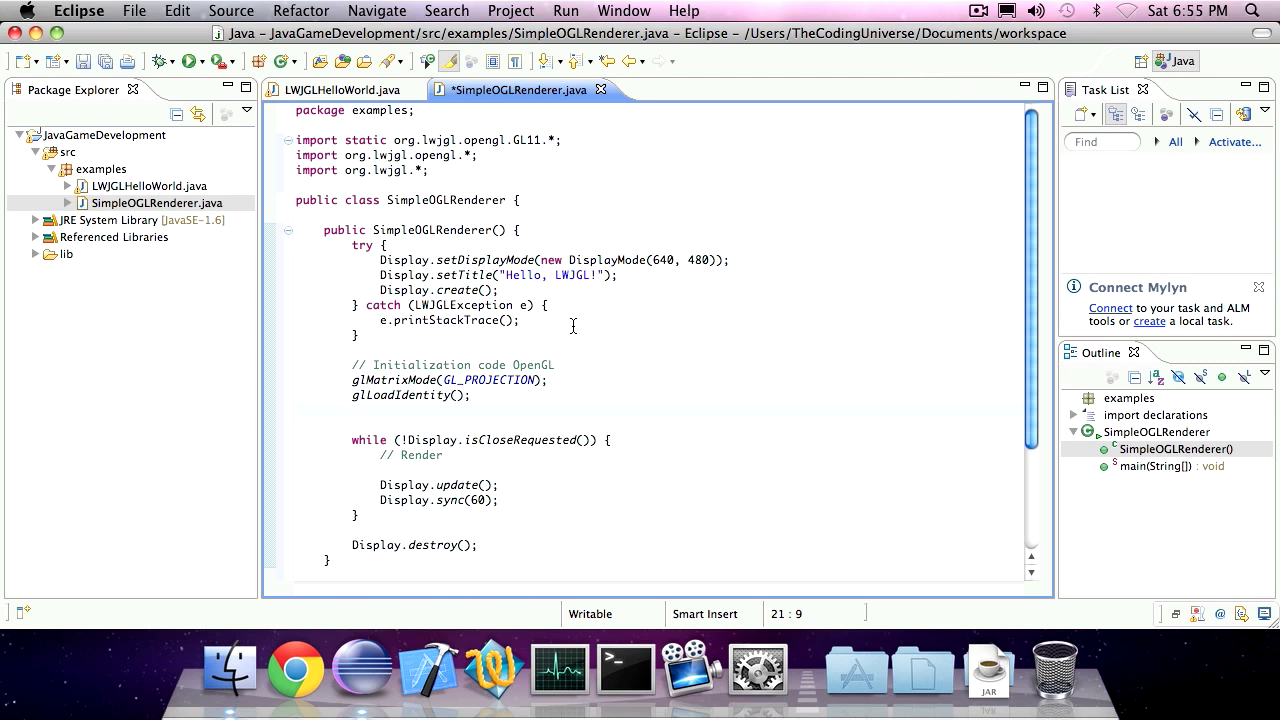
# - Add the orthographic projection call glOrtho(0, 640, 480, 0, 1, -1) after glLoadIdentity()
pyautogui.write('glOrtho()')
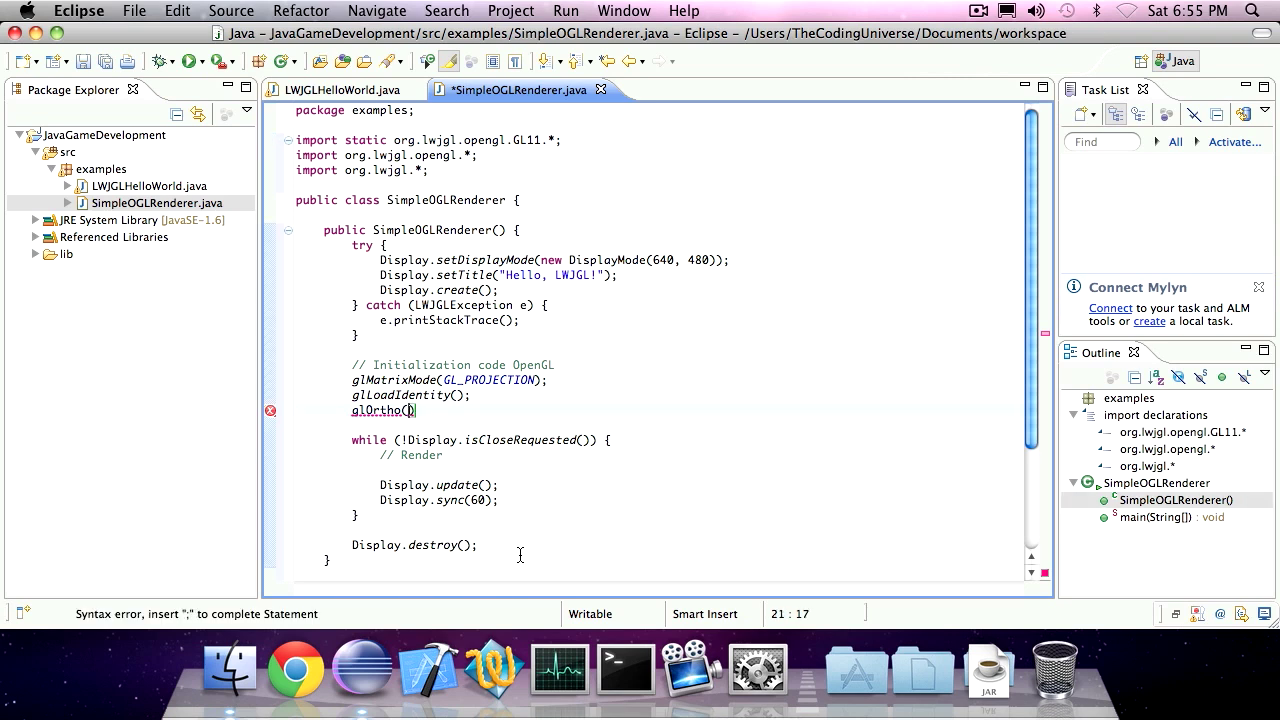
pyautogui.write('0,')
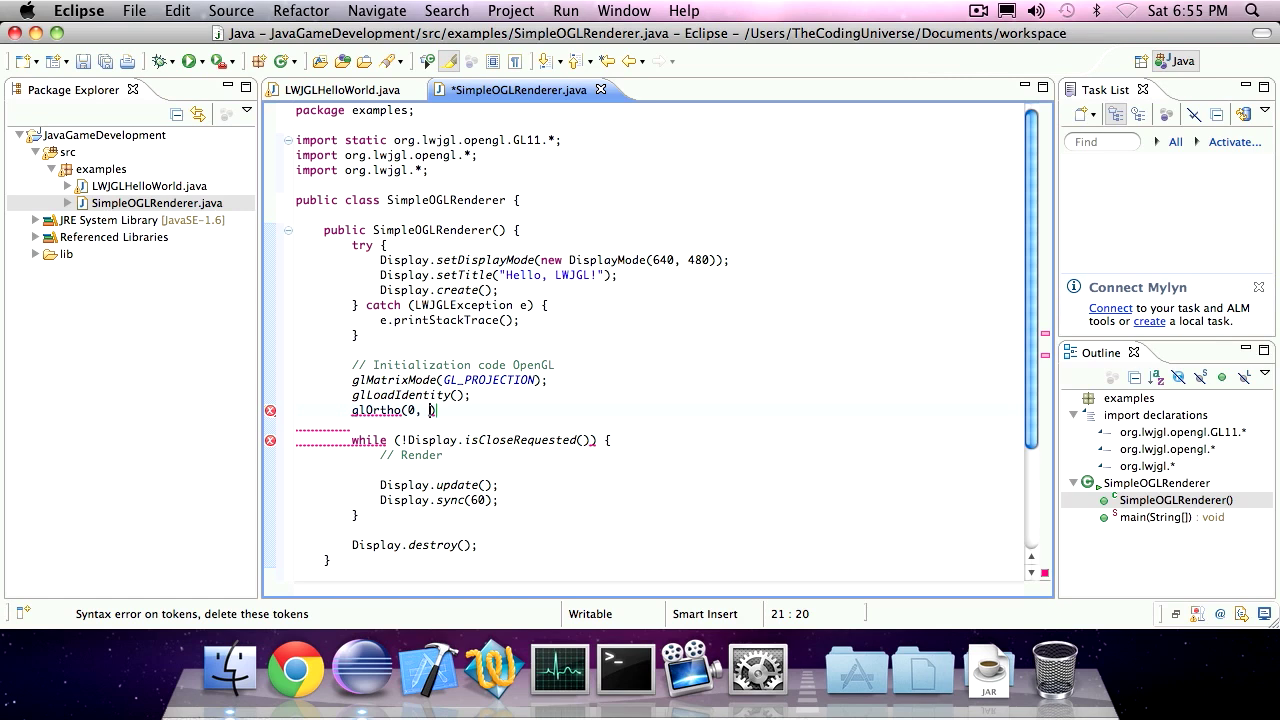
pyautogui.write('640,')
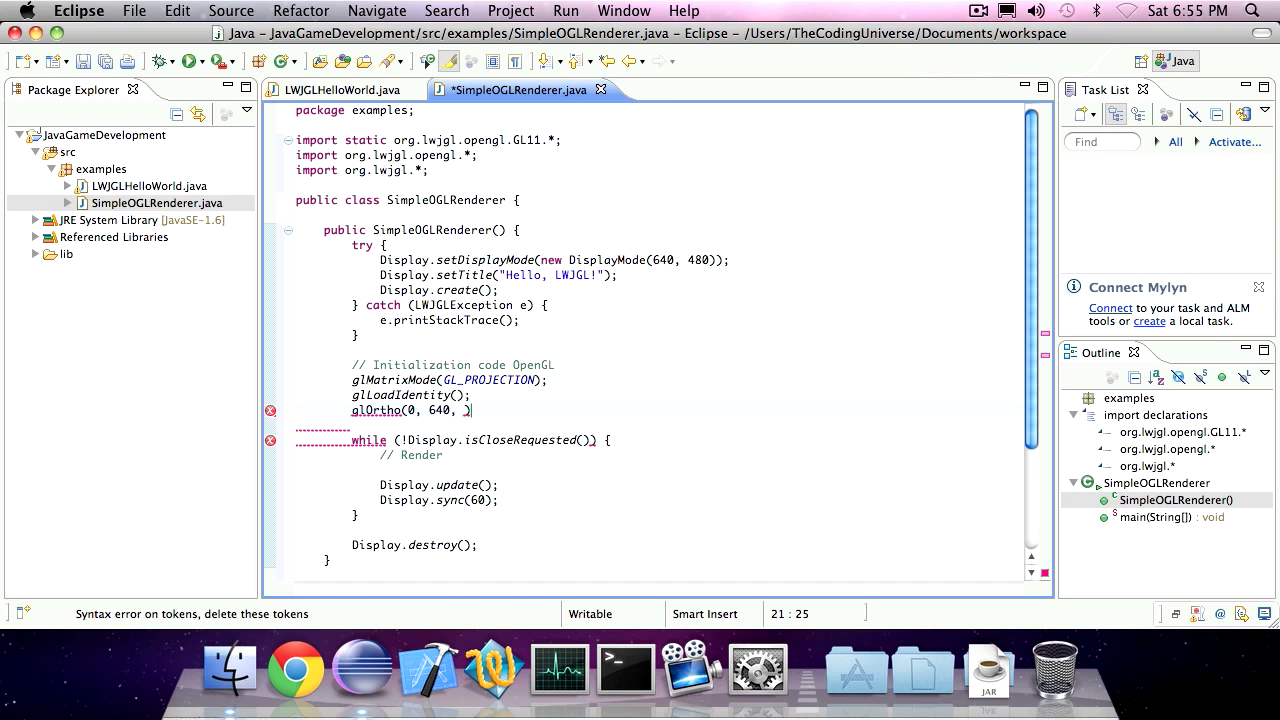
pyautogui.write('480)')
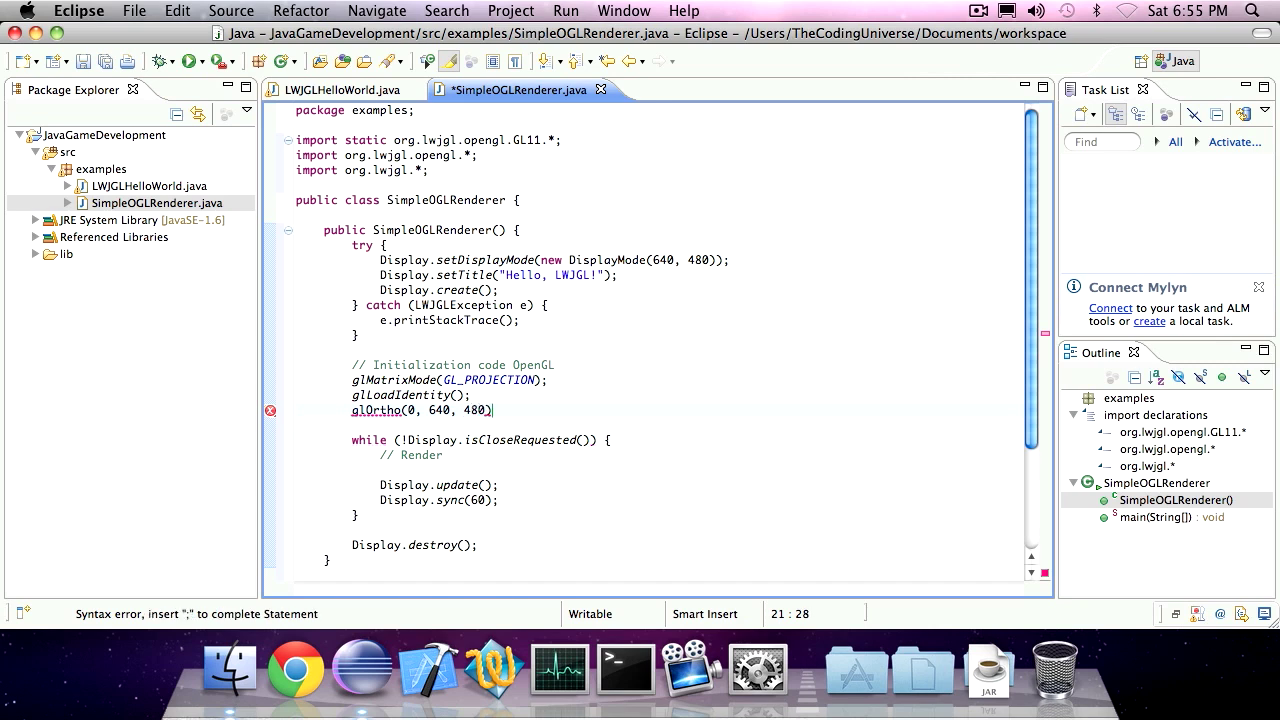
pyautogui.write(', 0, 1')
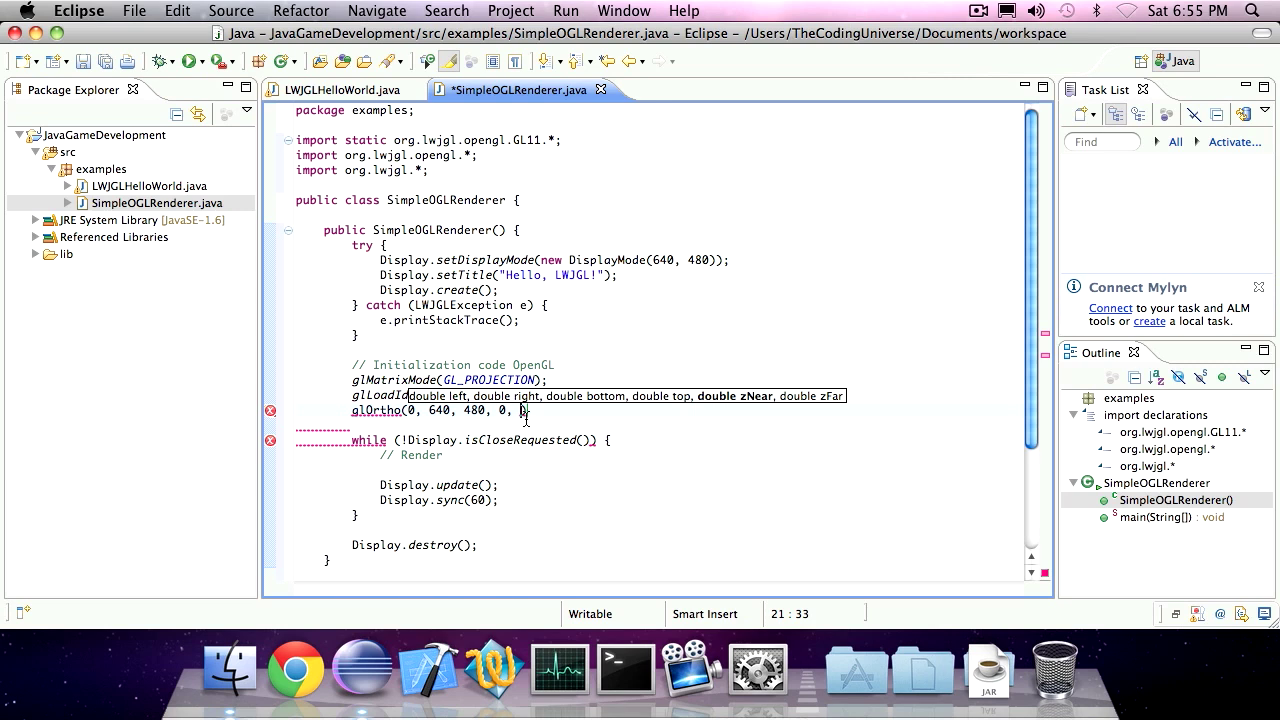
pyautogui.moveTo(528, 418)
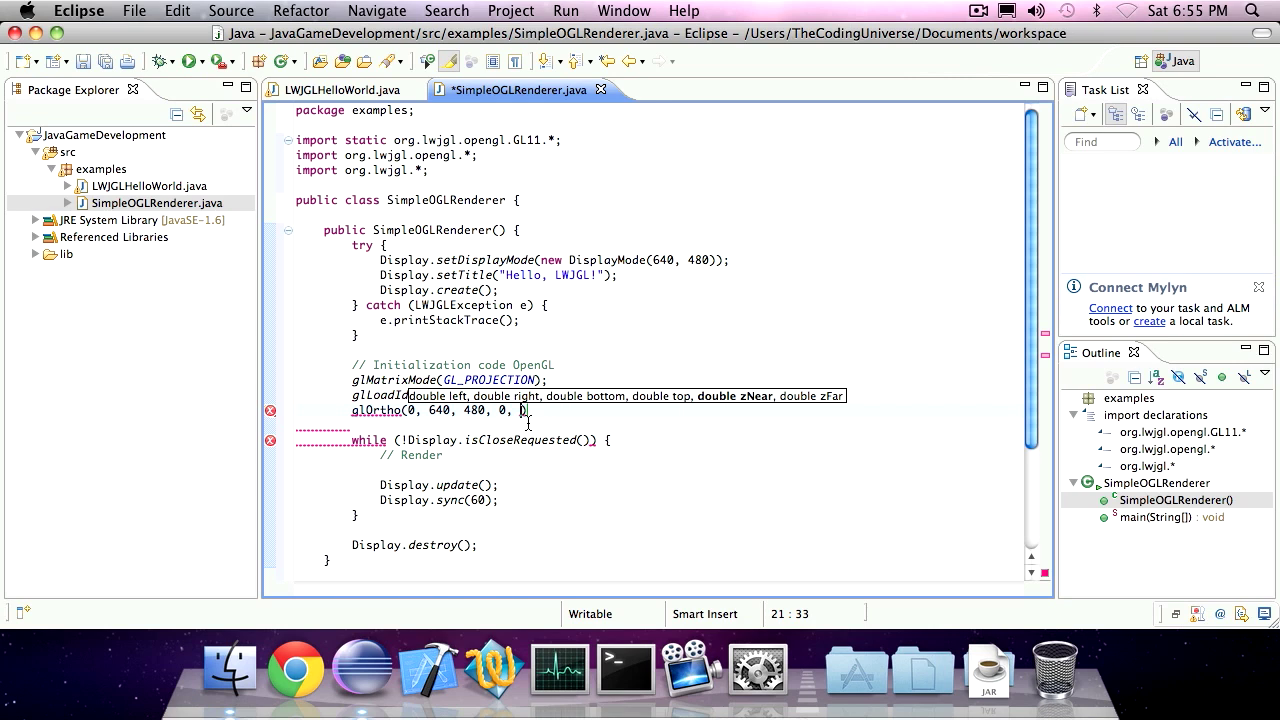
pyautogui.write('1, -1')
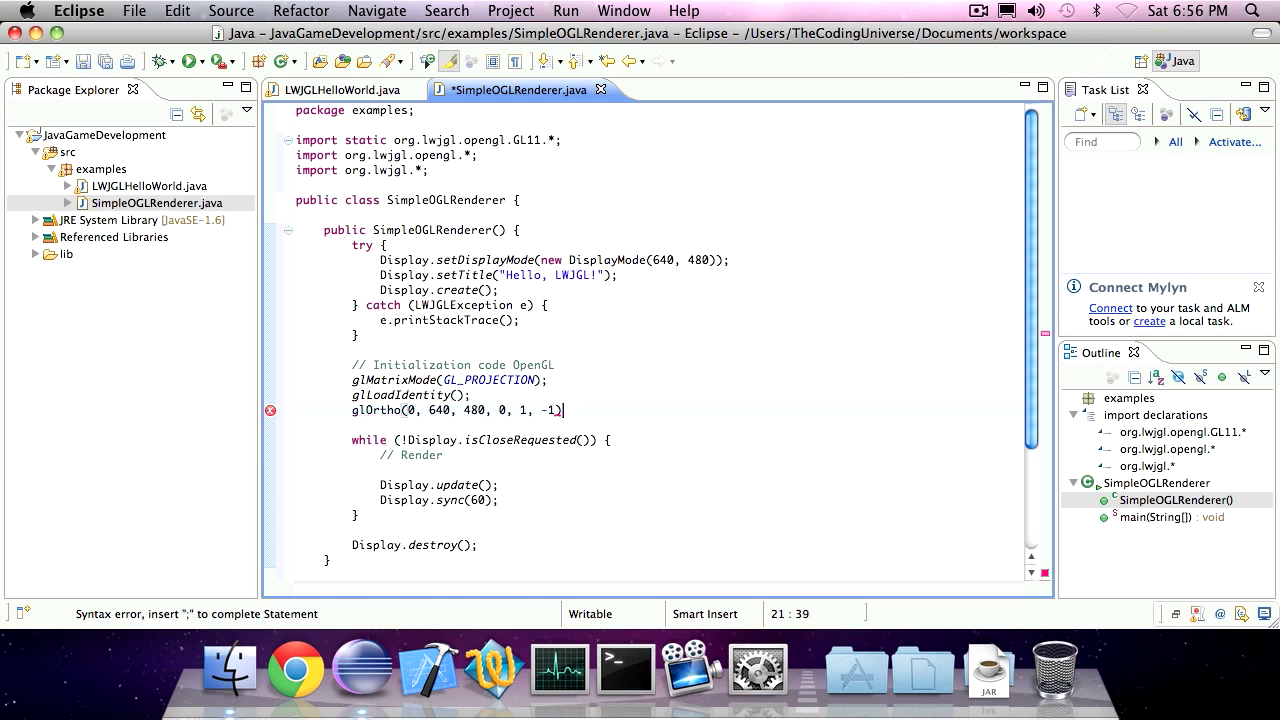
pyautogui.write(';')
pyautogui.press('Return')
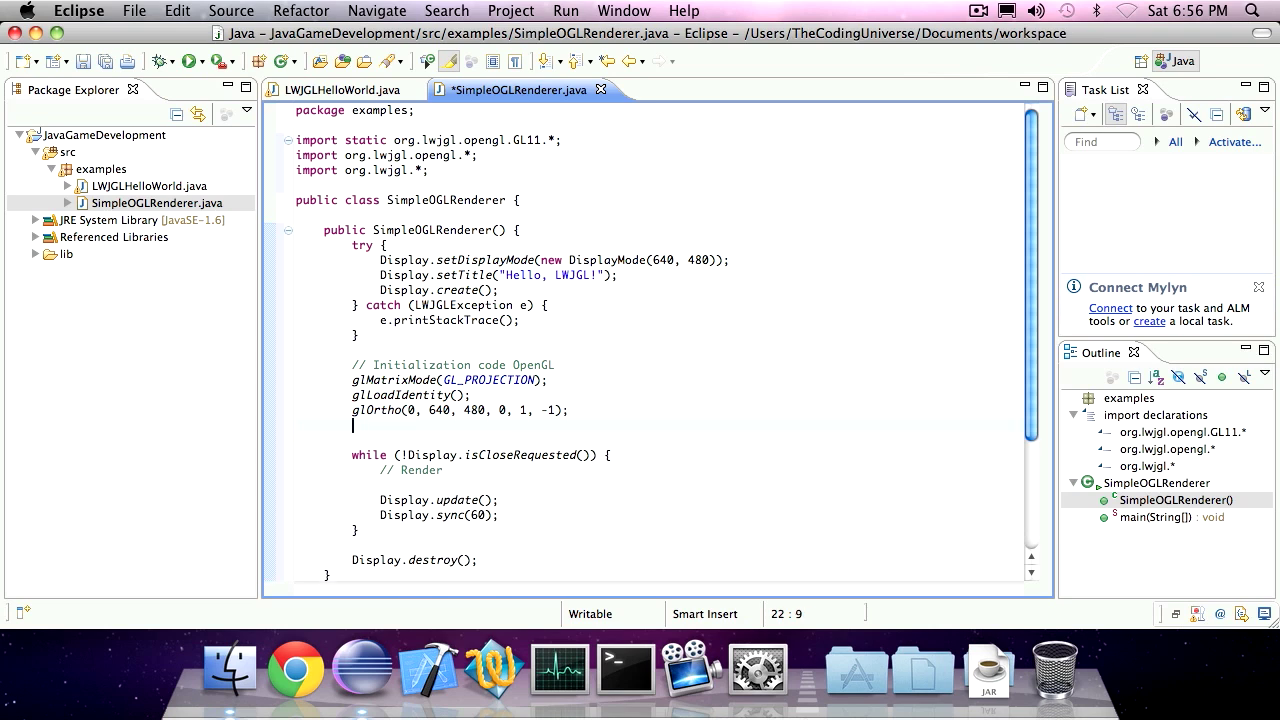
# - Add glMatrixMode(GL_MODELVIEW); after glOrtho and make room under the Render comment
pyautogui.write('glmatr')
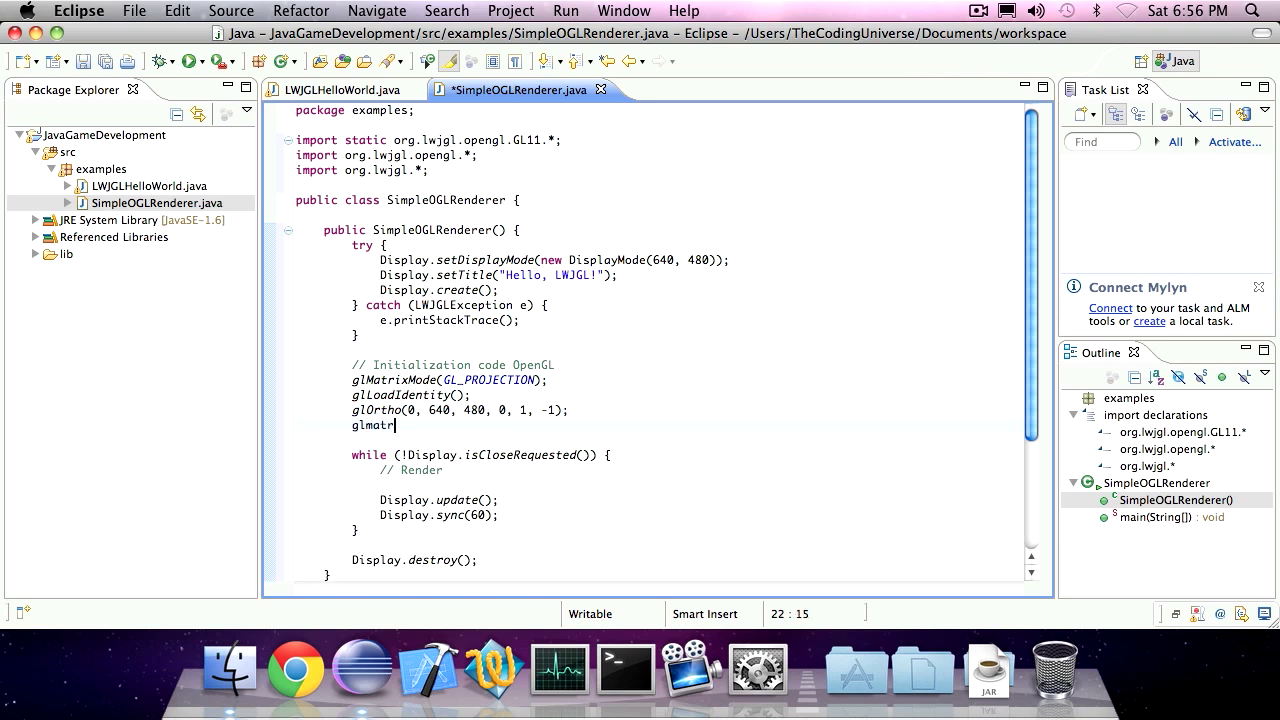
pyautogui.write('ix')
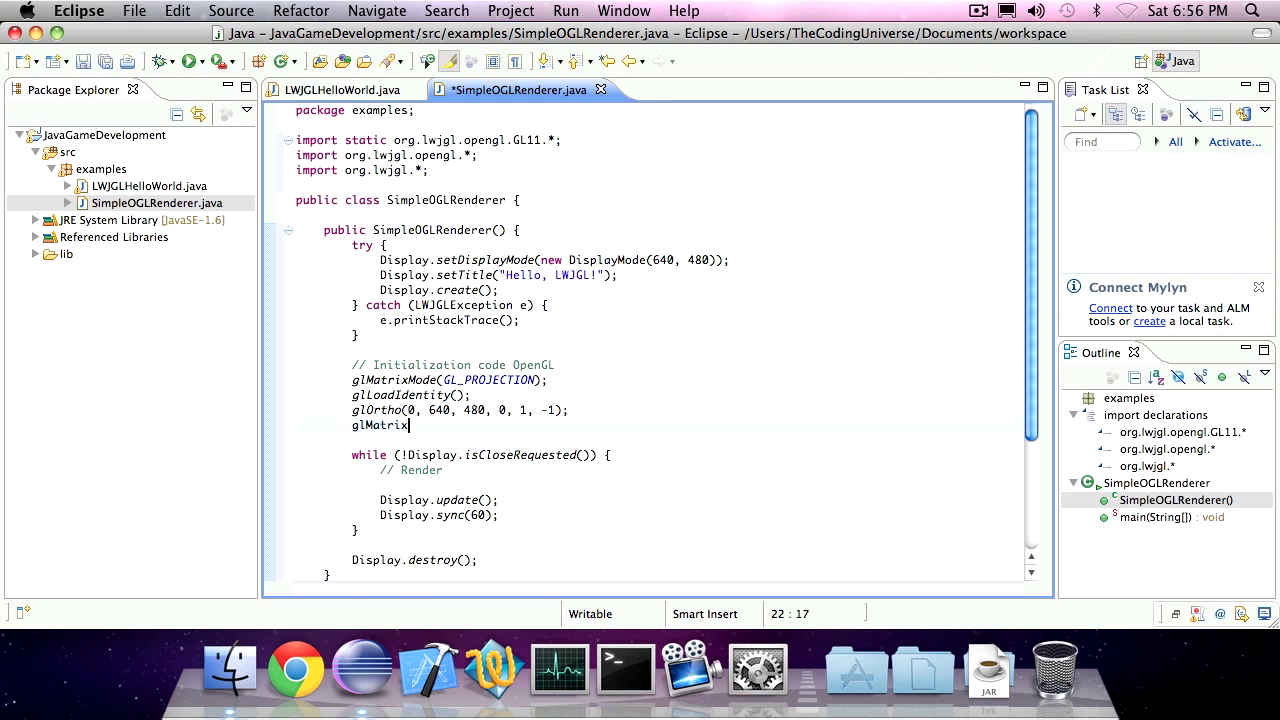
pyautogui.write('Mode()')
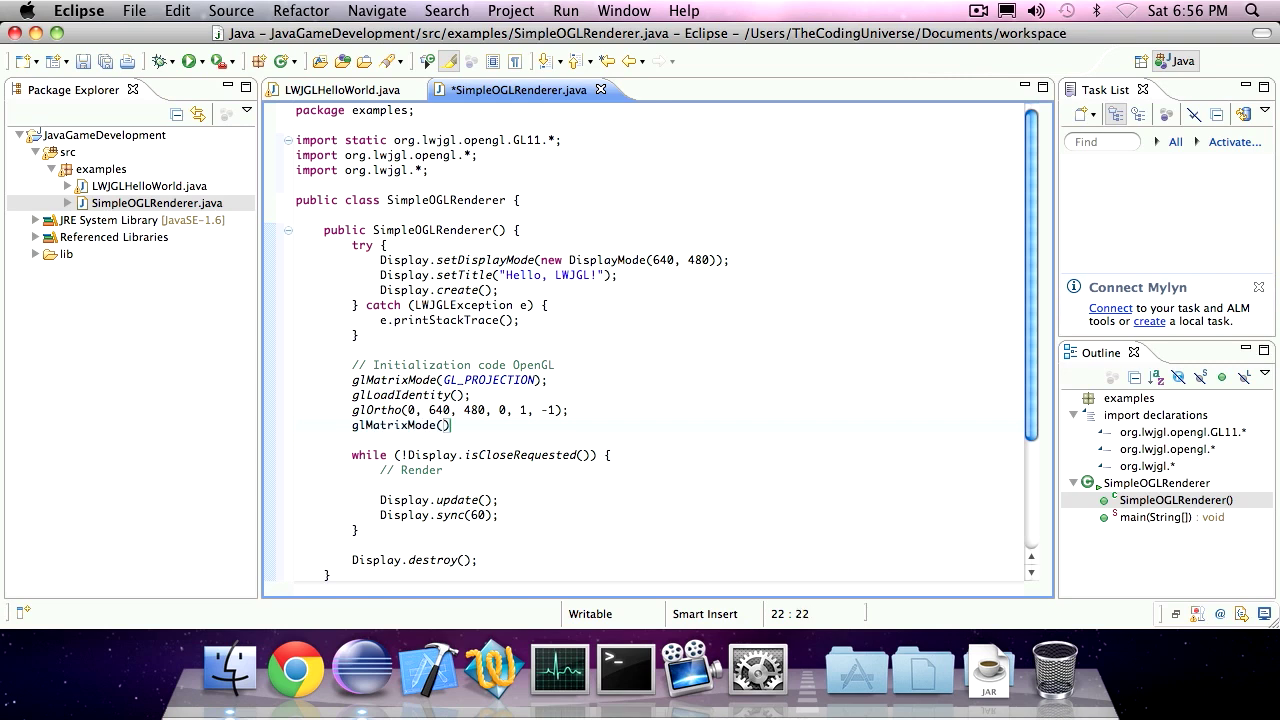
pyautogui.write('GL_MODEL')
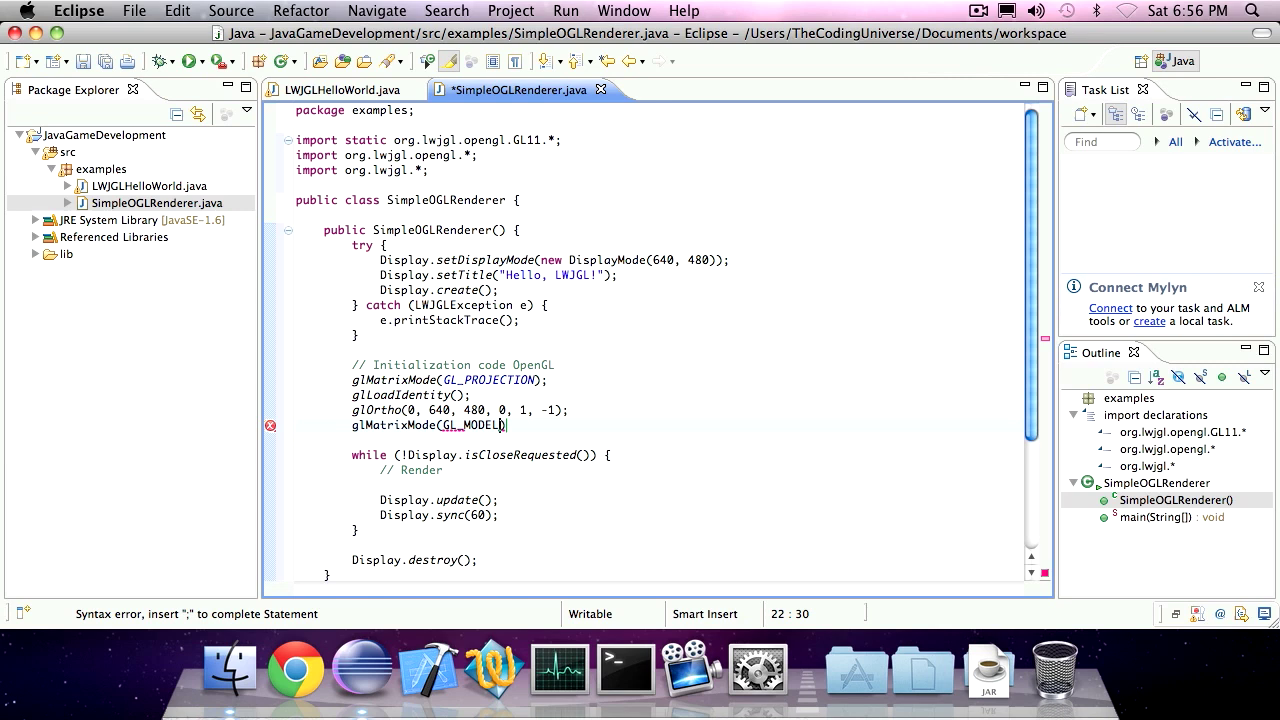
pyautogui.write('VIEW')
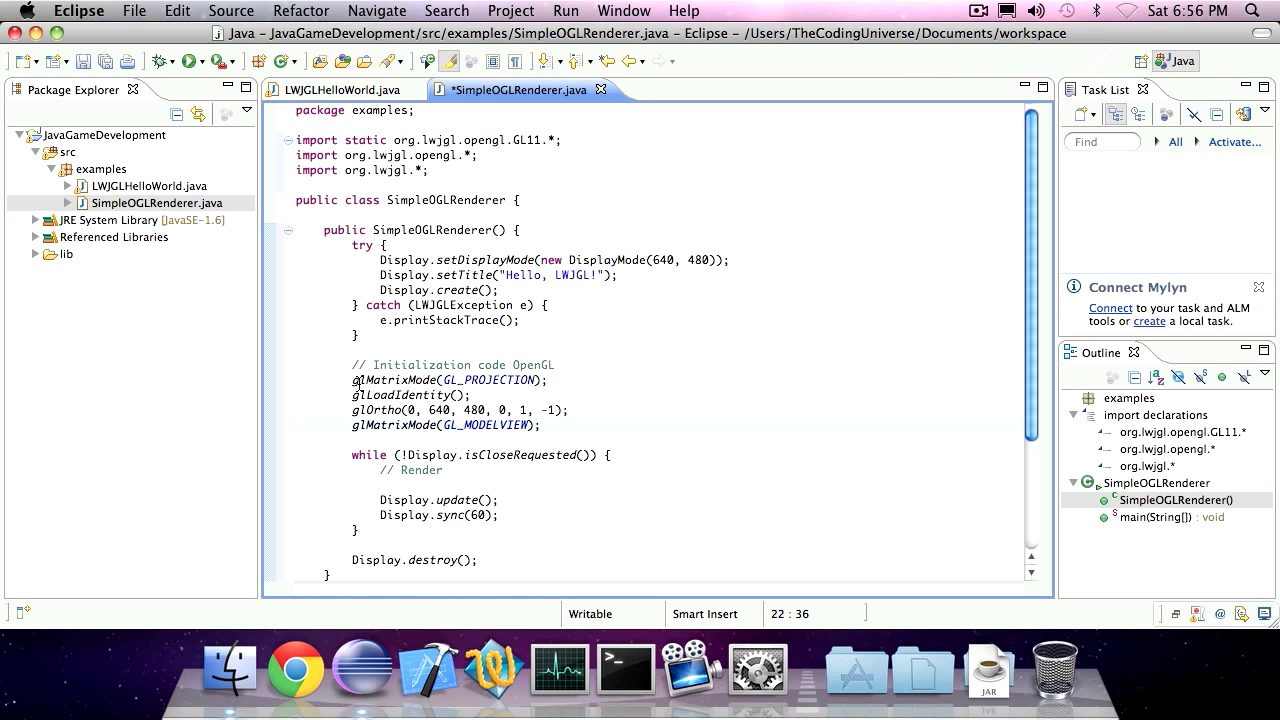
pyautogui.moveTo(350, 380); pyautogui.dragTo(538, 410)
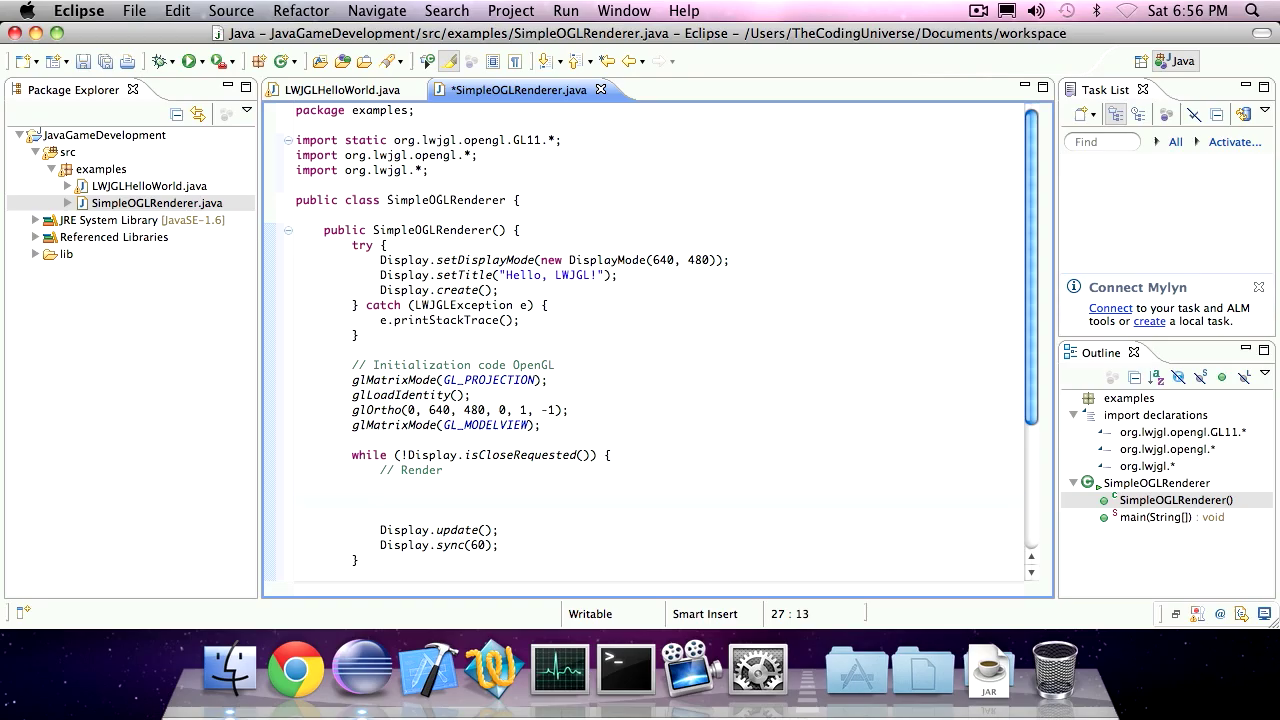
# - Begin a line block with glBegin(GL_LINES); under the Render comment in the while loop
pyautogui.click(380, 500)
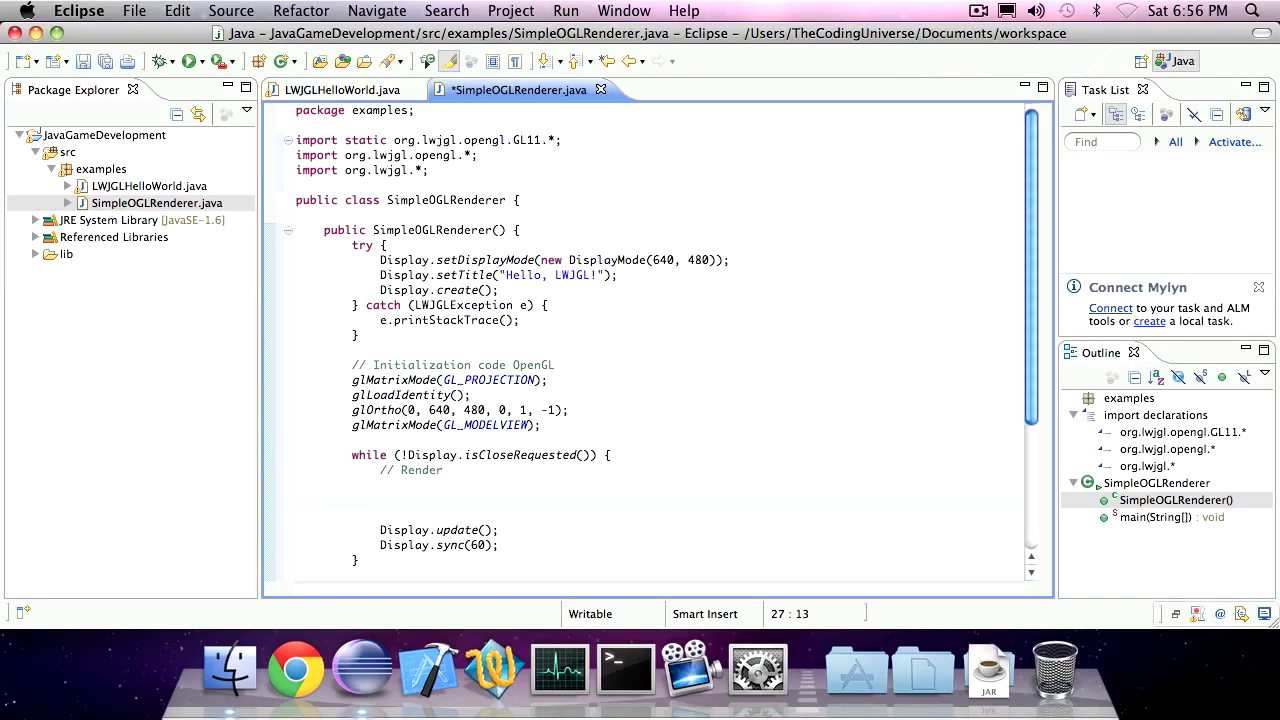
pyautogui.write('glBegin')
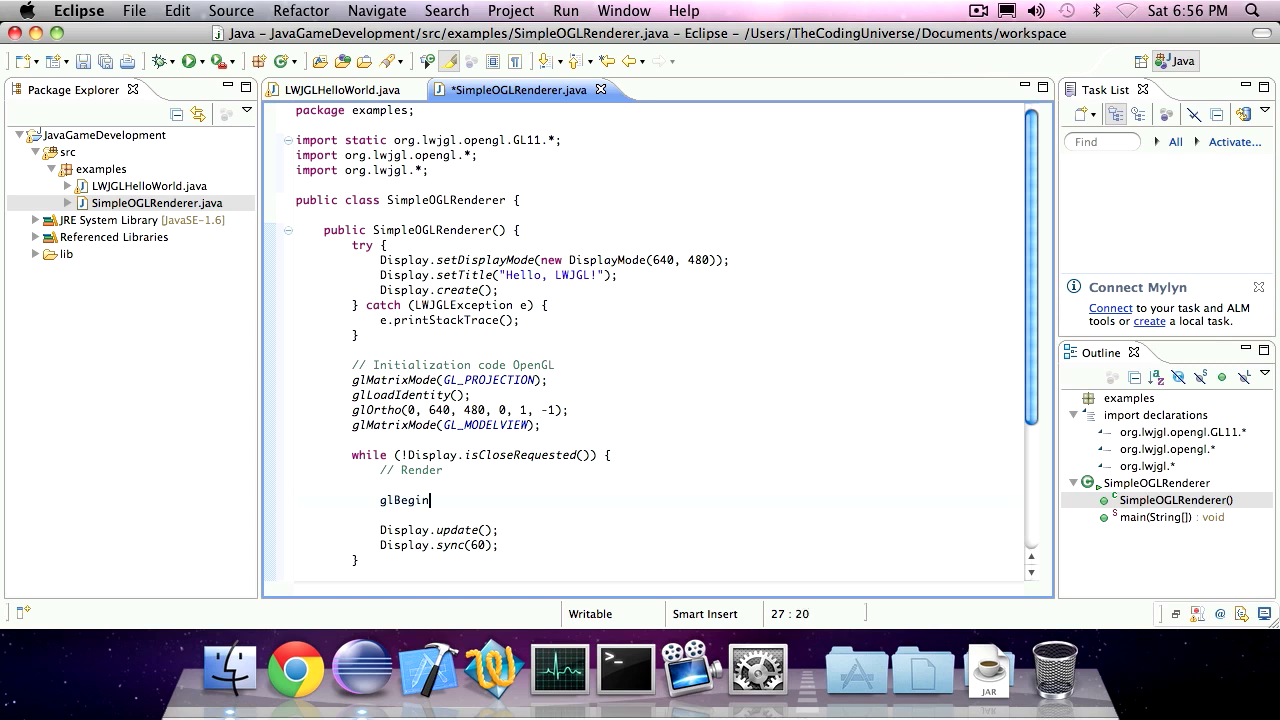
pyautogui.write('(')
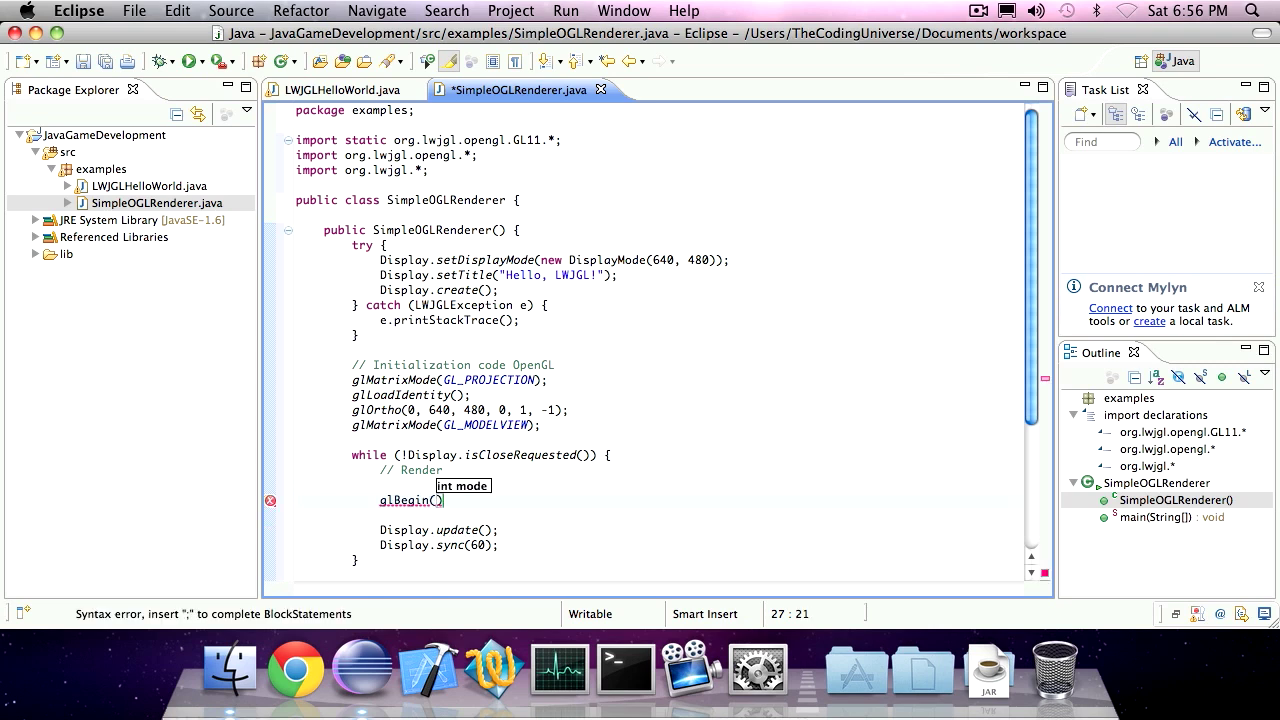
pyautogui.write('GL_')
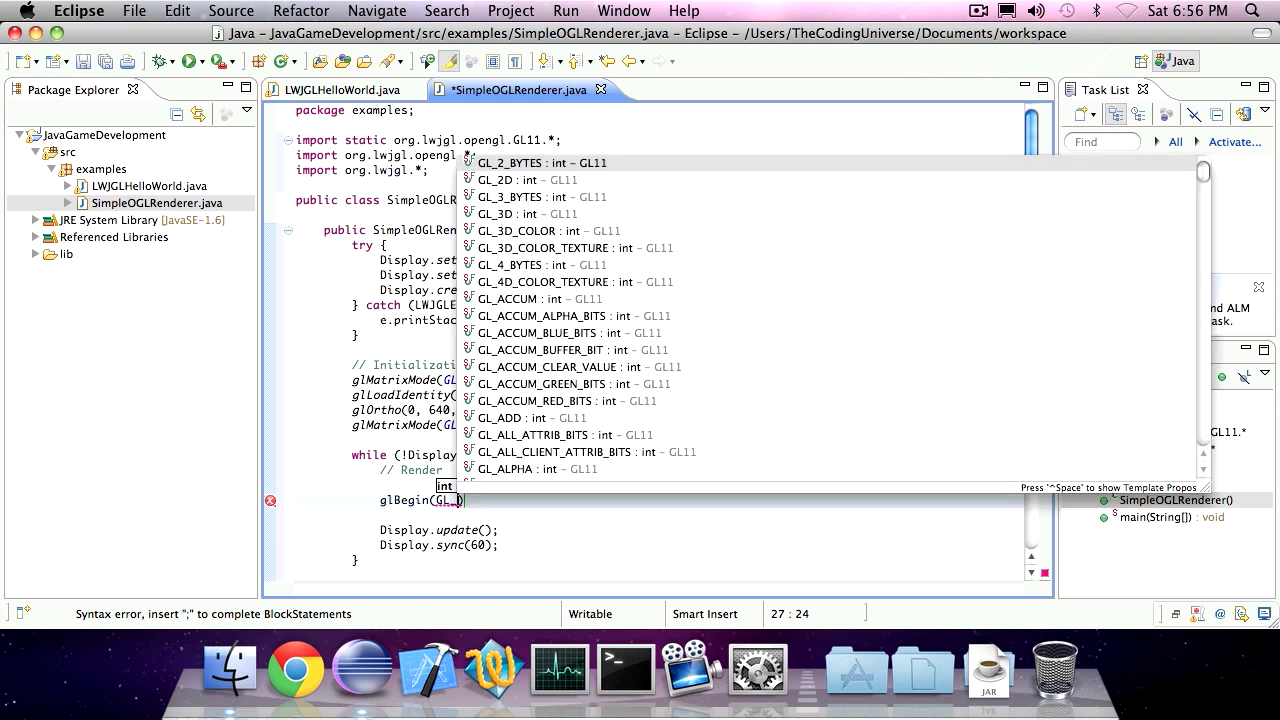
pyautogui.write('L')
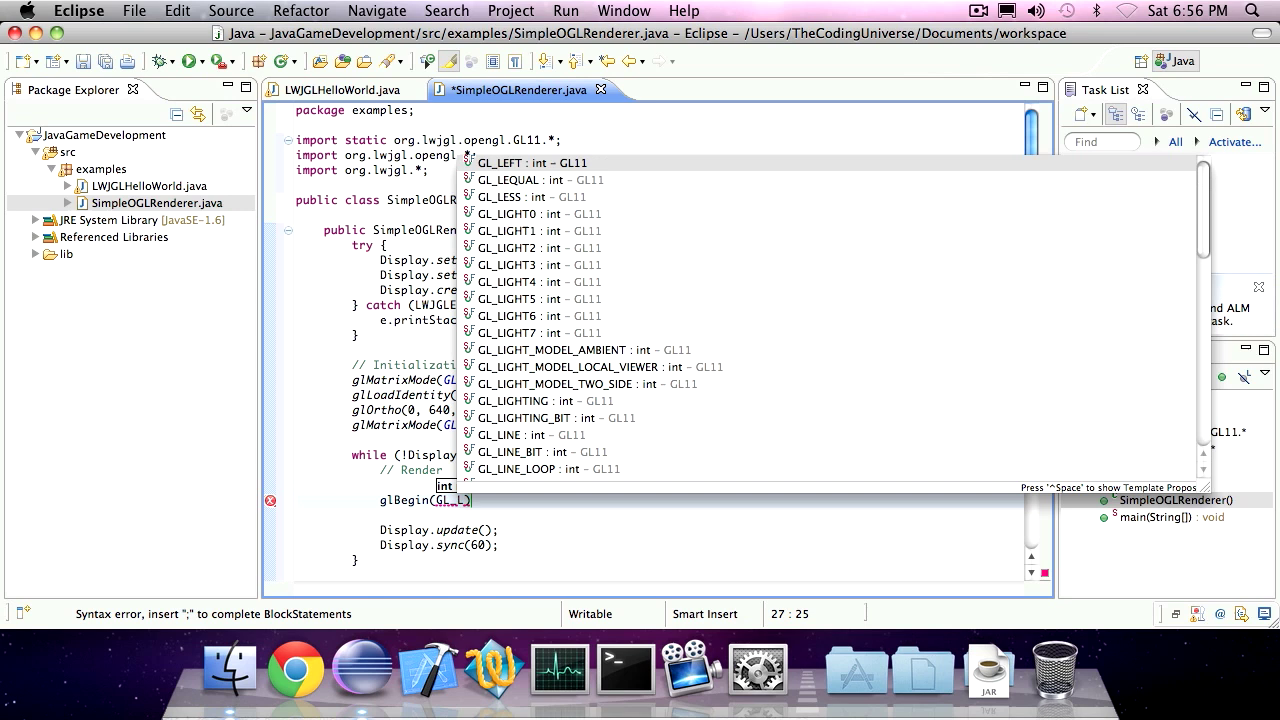
pyautogui.write('INES')
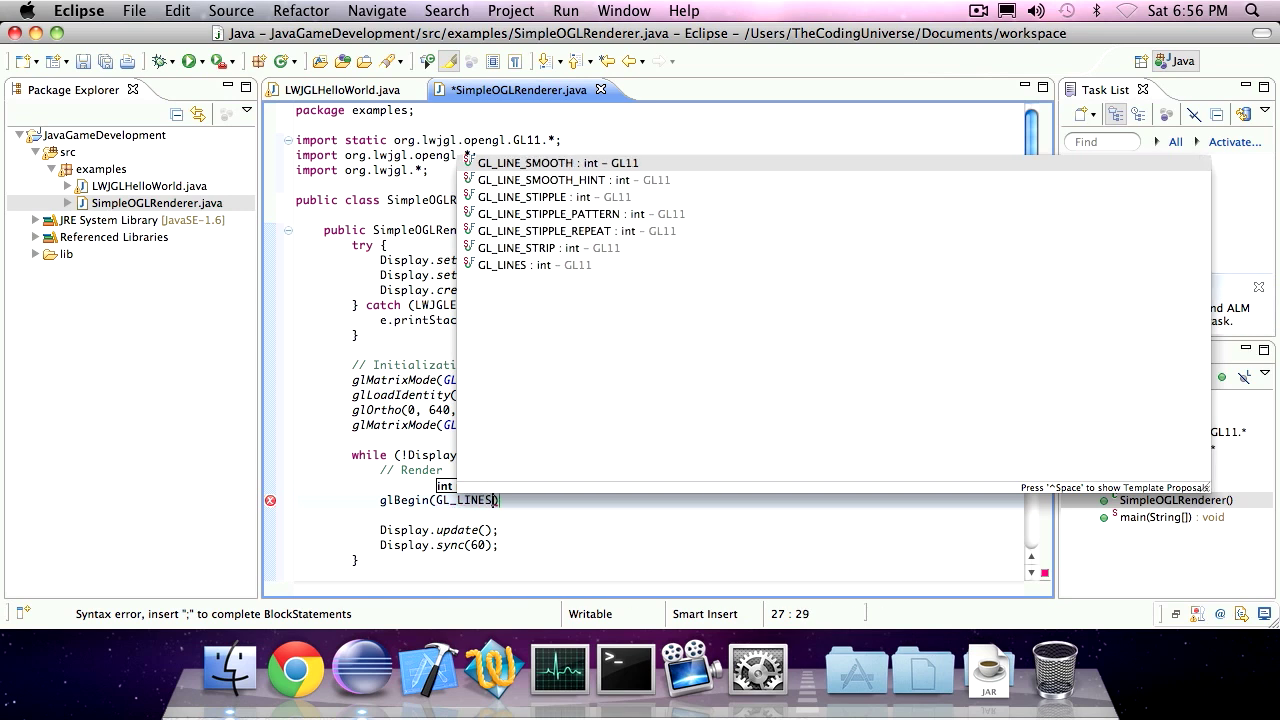
pyautogui.press('Escape')
pyautogui.write(';')
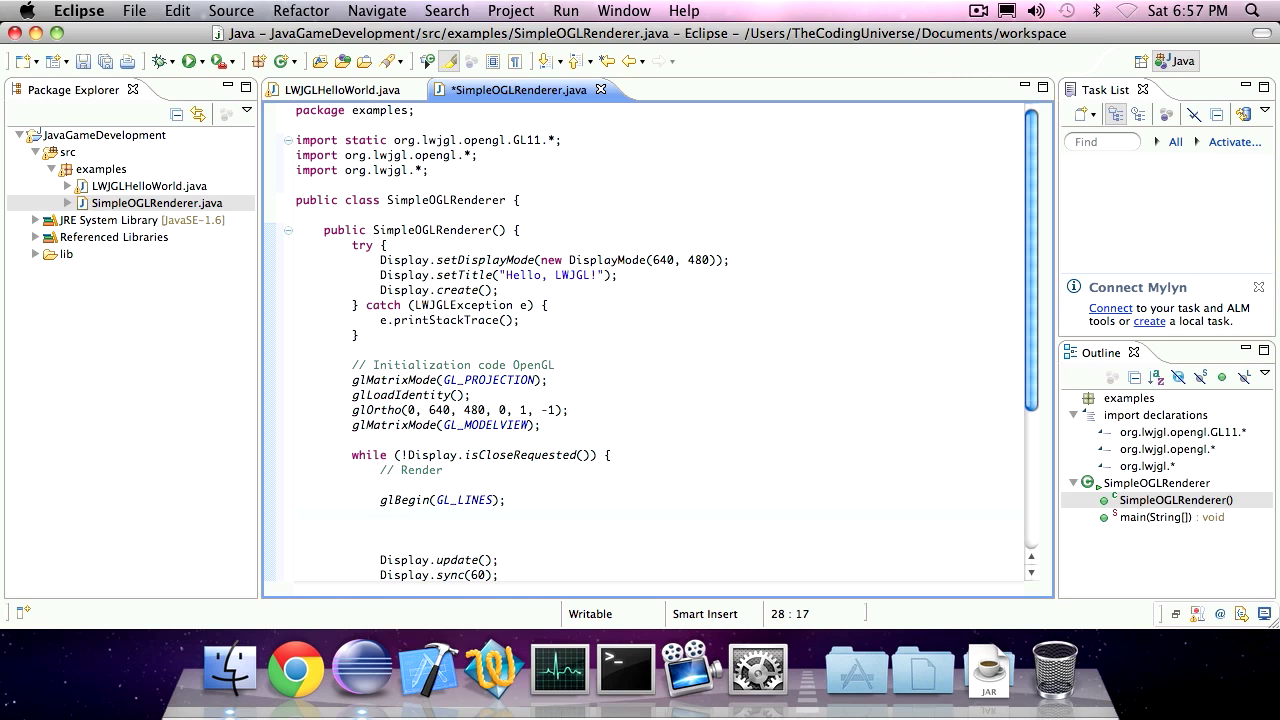
# - Add the first line vertex glVertex2i(100, 100); inside the GL_LINES block
pyautogui.write('glV')
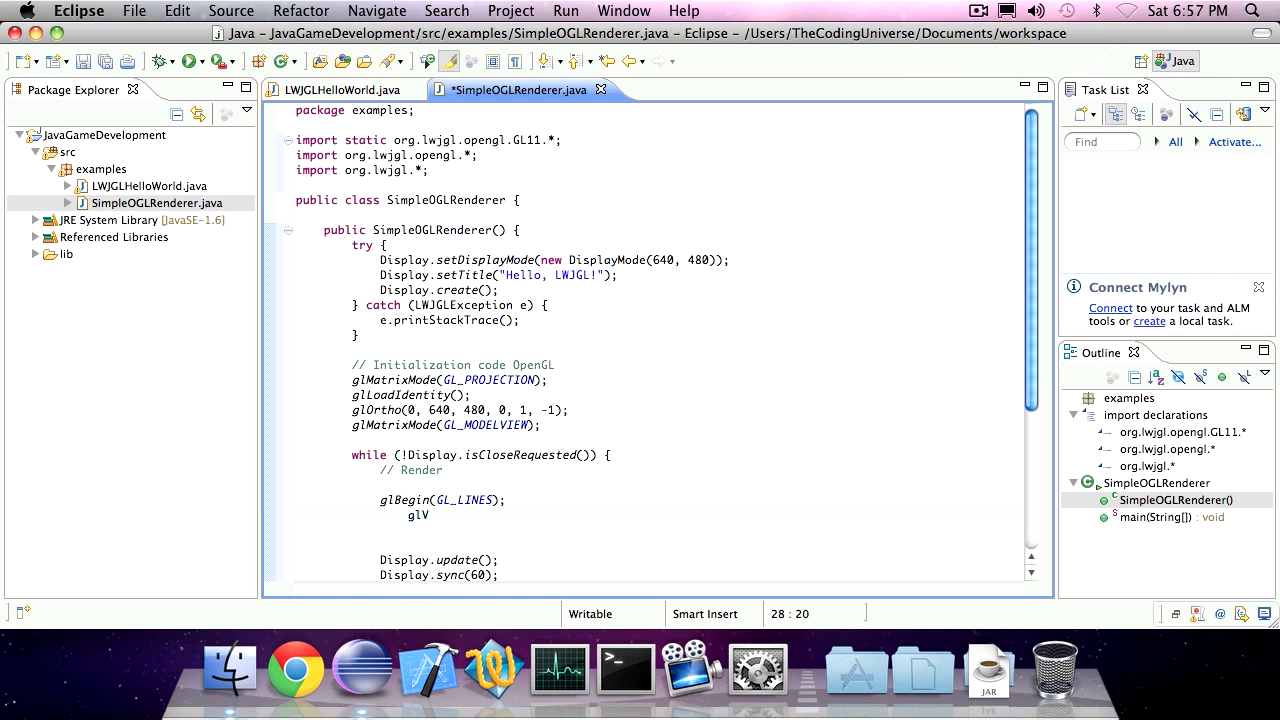
pyautogui.write('er')
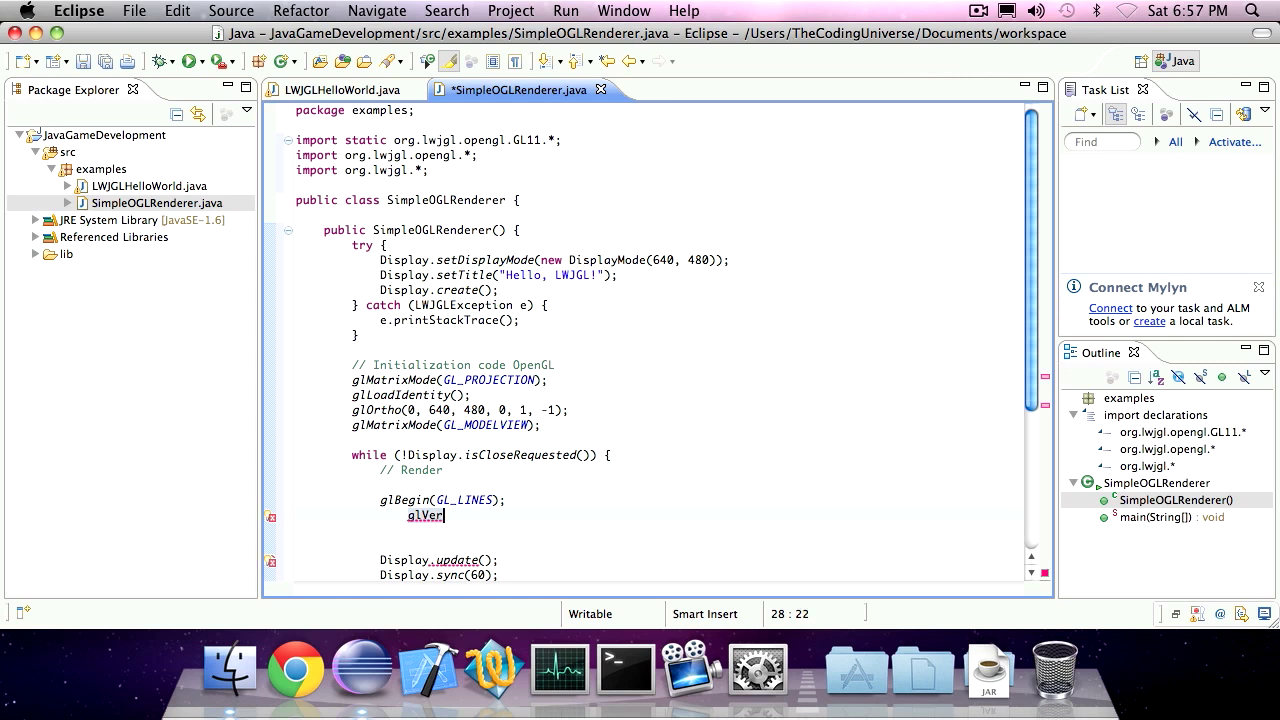
pyautogui.write('tex')
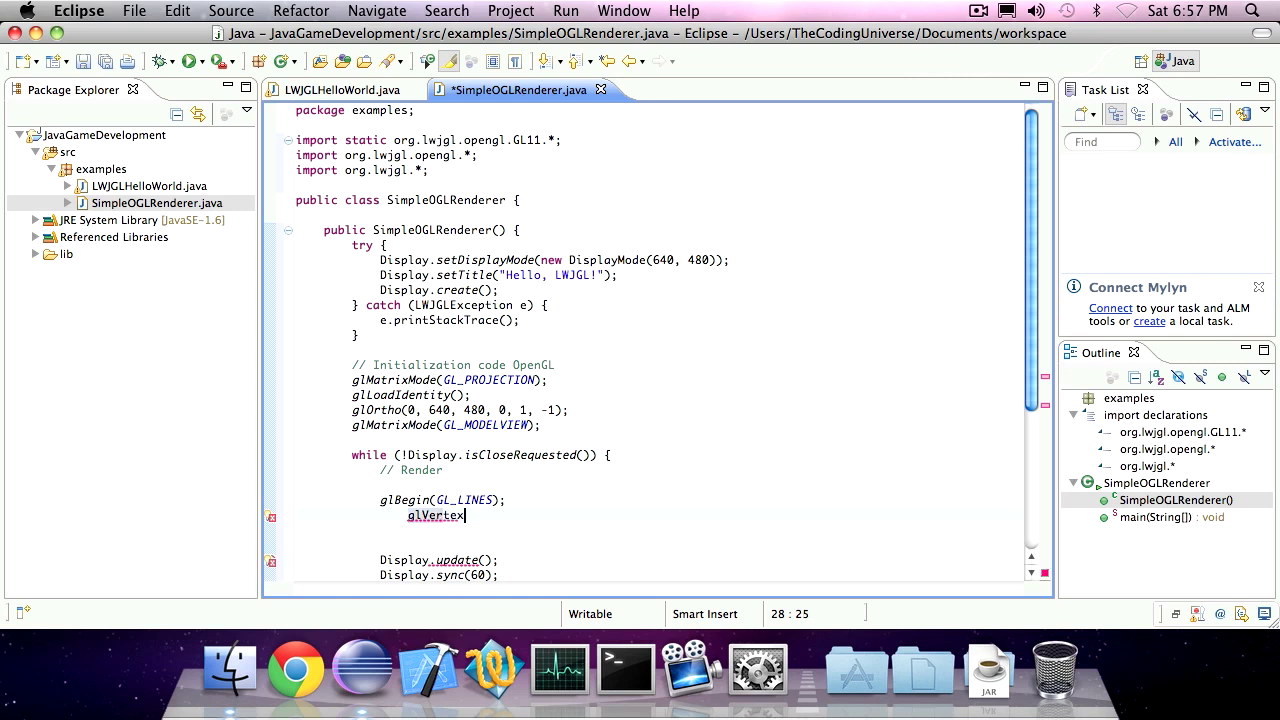
pyautogui.write('2i')
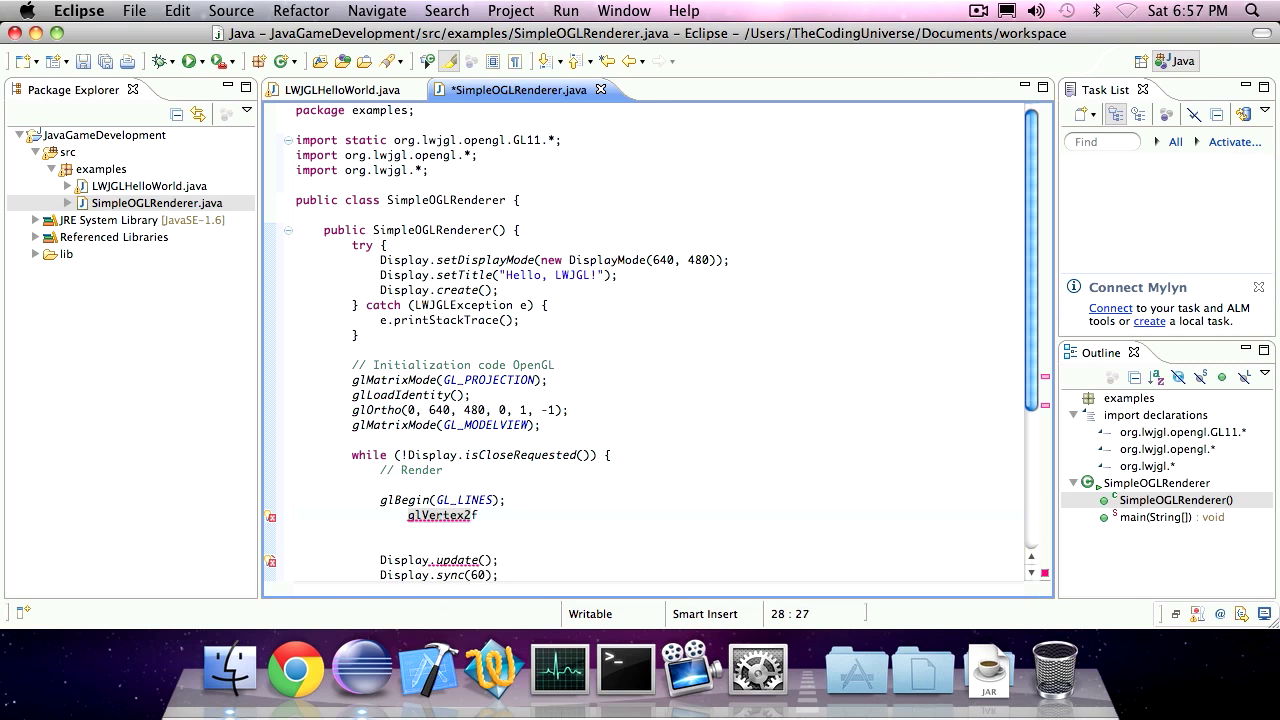
pyautogui.write('i')
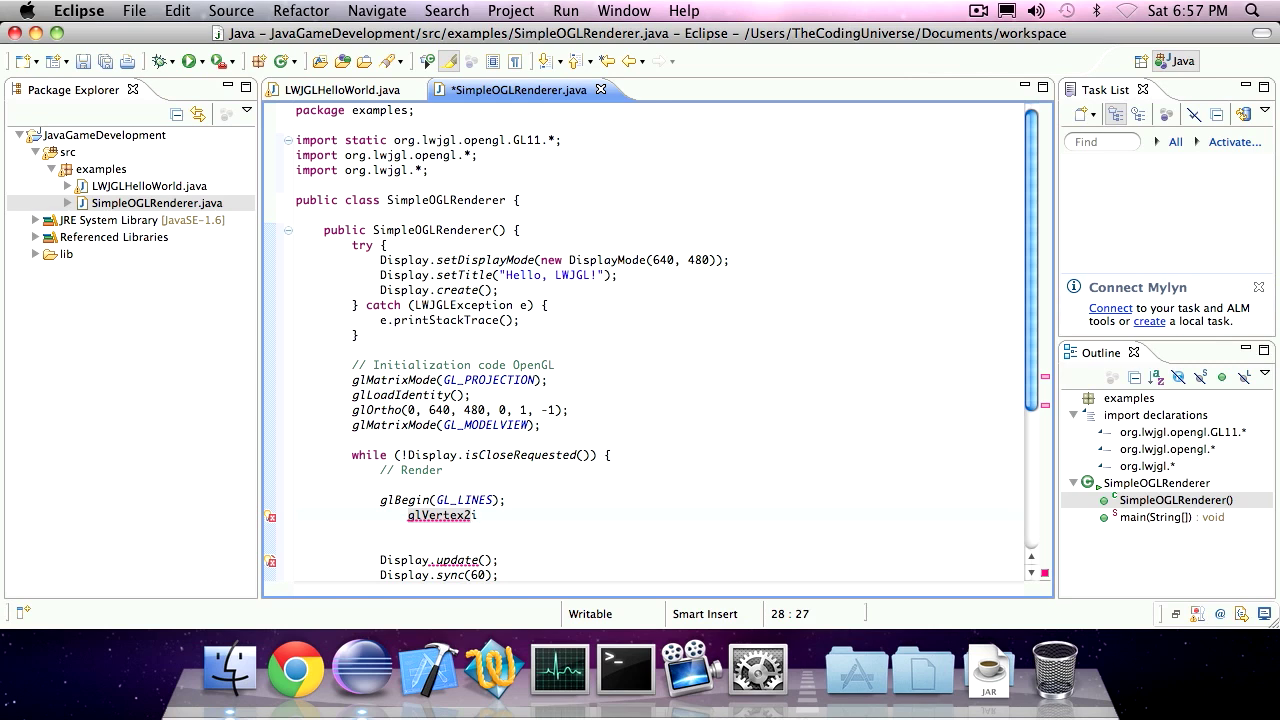
pyautogui.write('(100)')
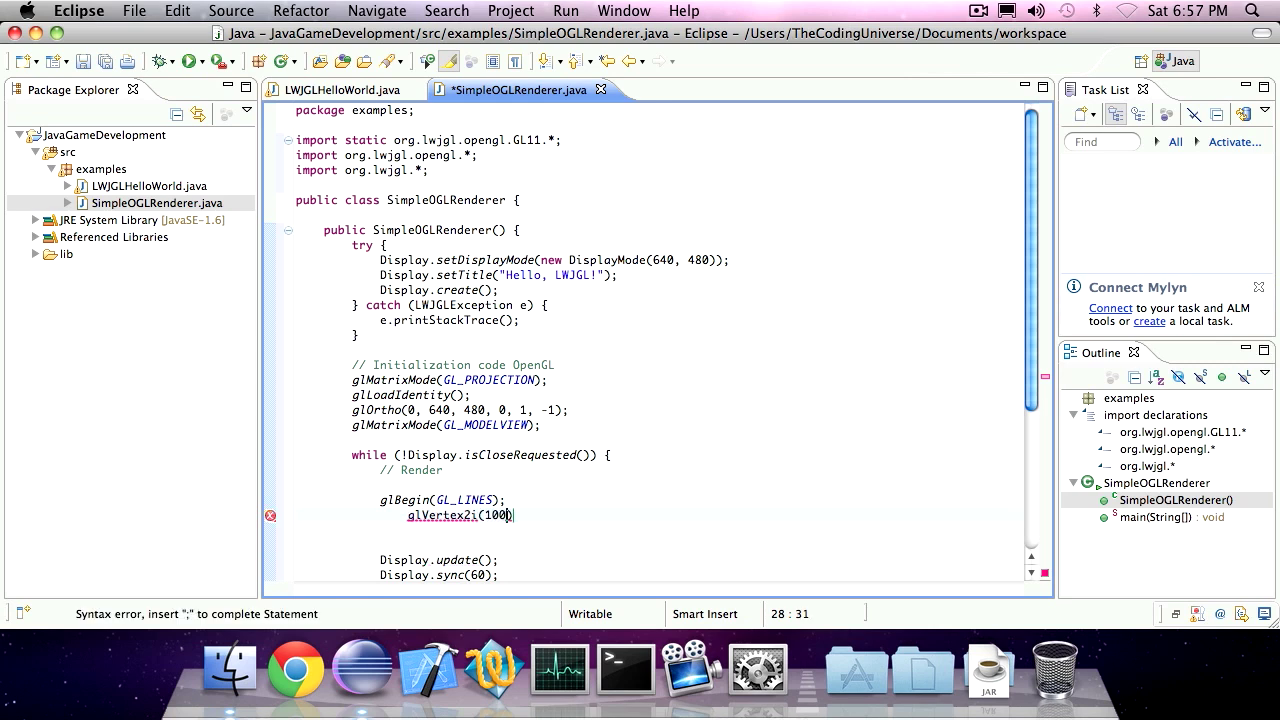
pyautogui.write(', 100)')
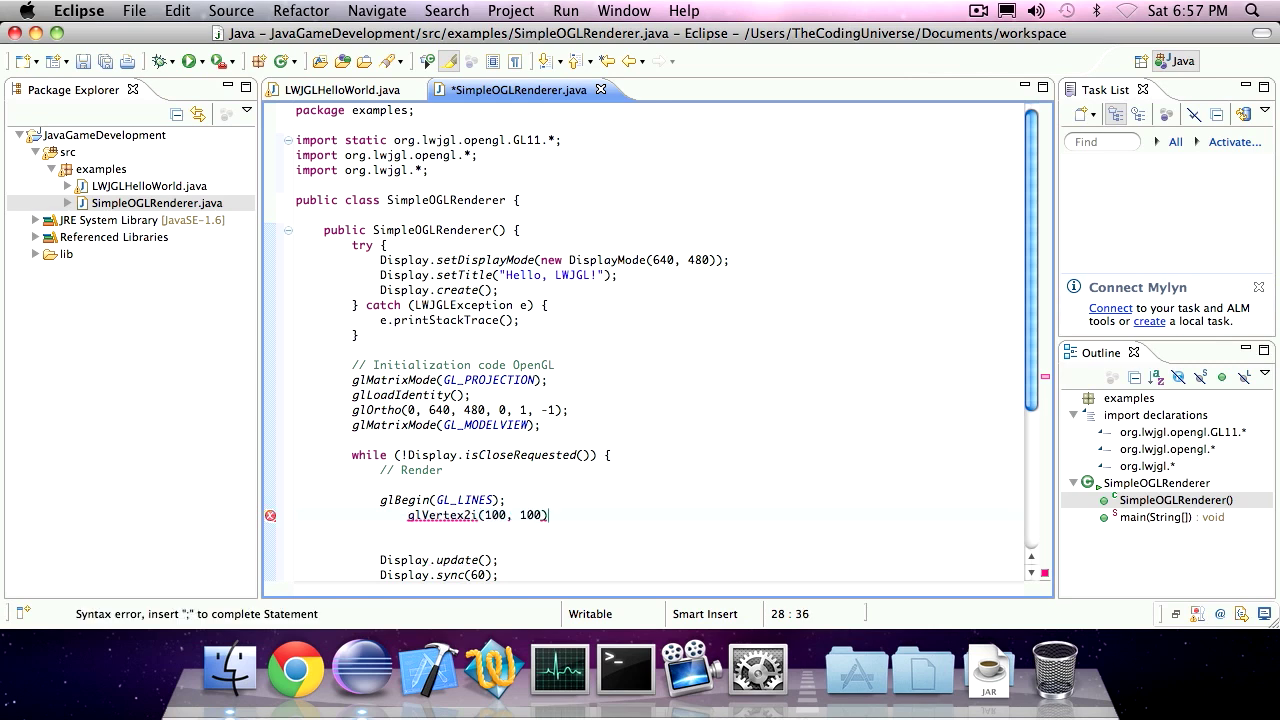
pyautogui.write(';')
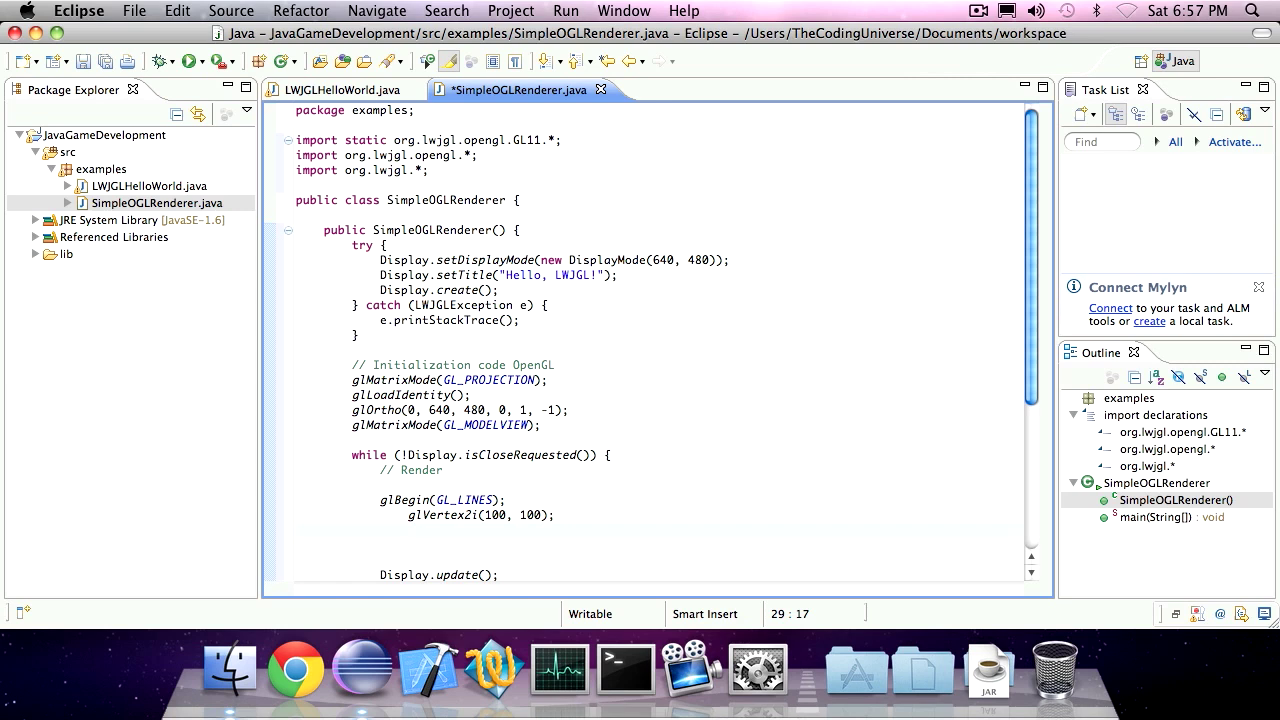
# - Add the second vertex glVertex2i(200, 200); and close the block with glEnd();
pyautogui.write('glVertex')
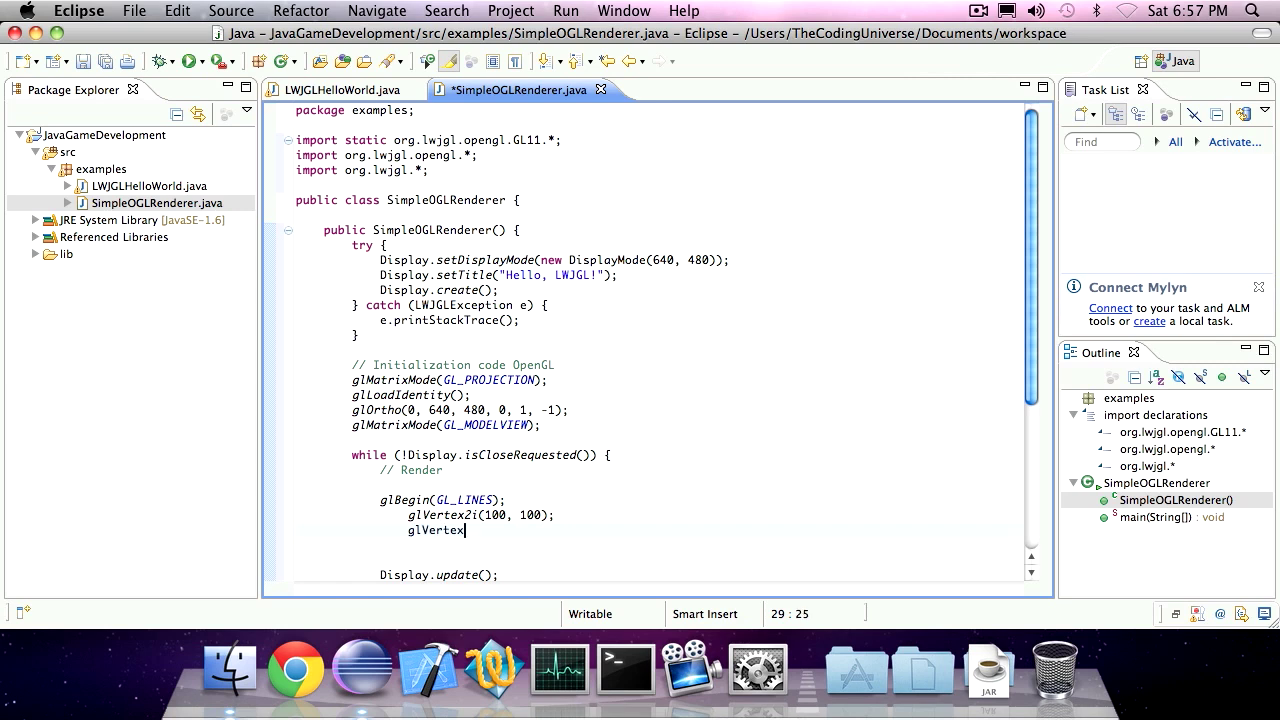
pyautogui.write('2i()')
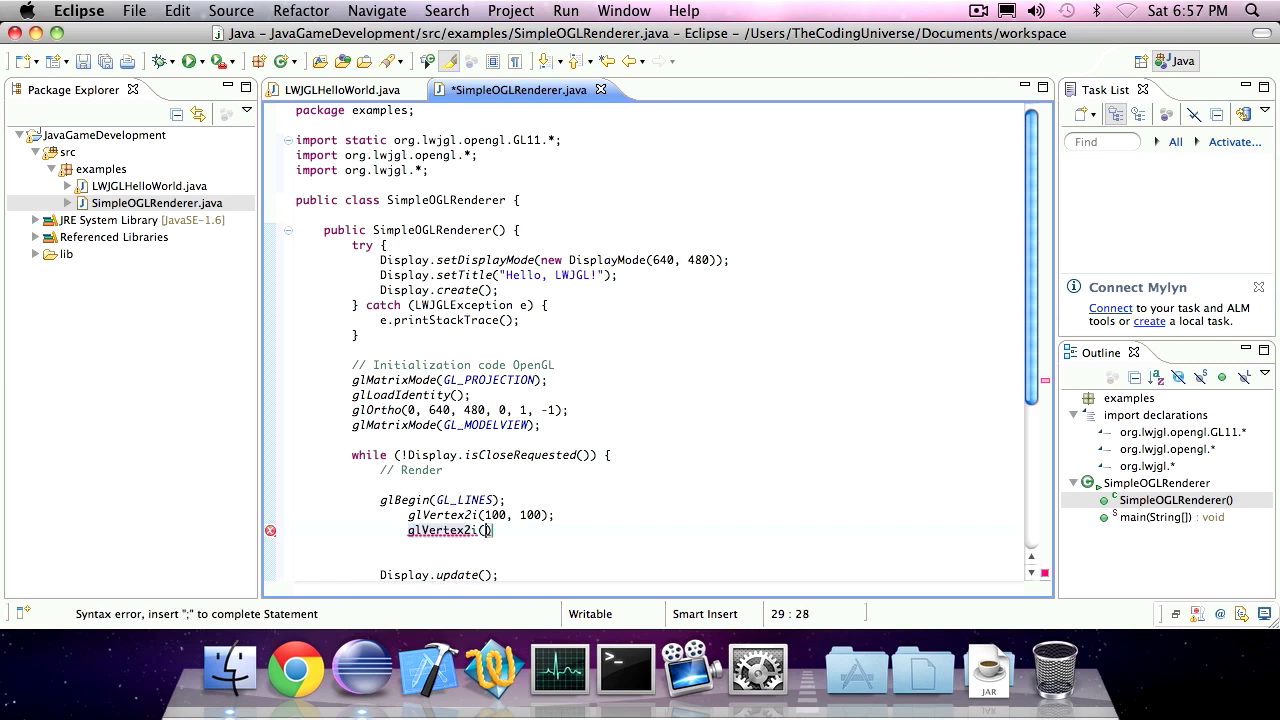
pyautogui.write('200,')
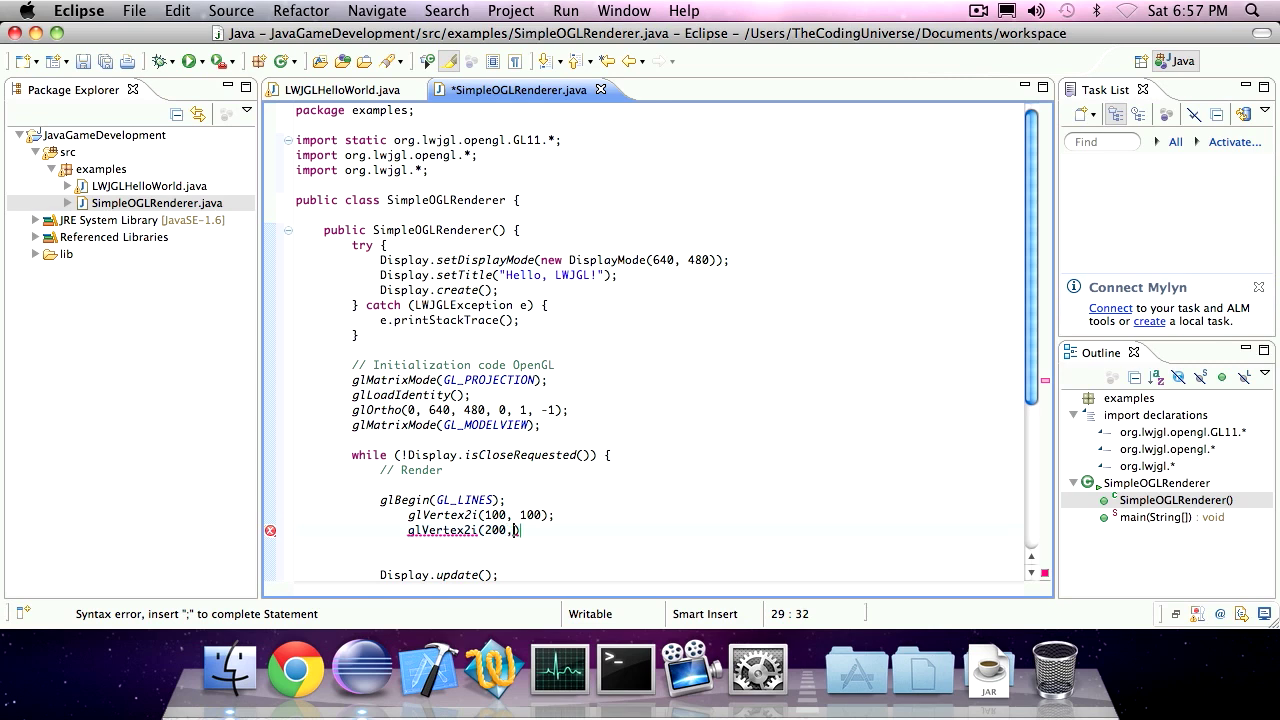
pyautogui.write('200)')
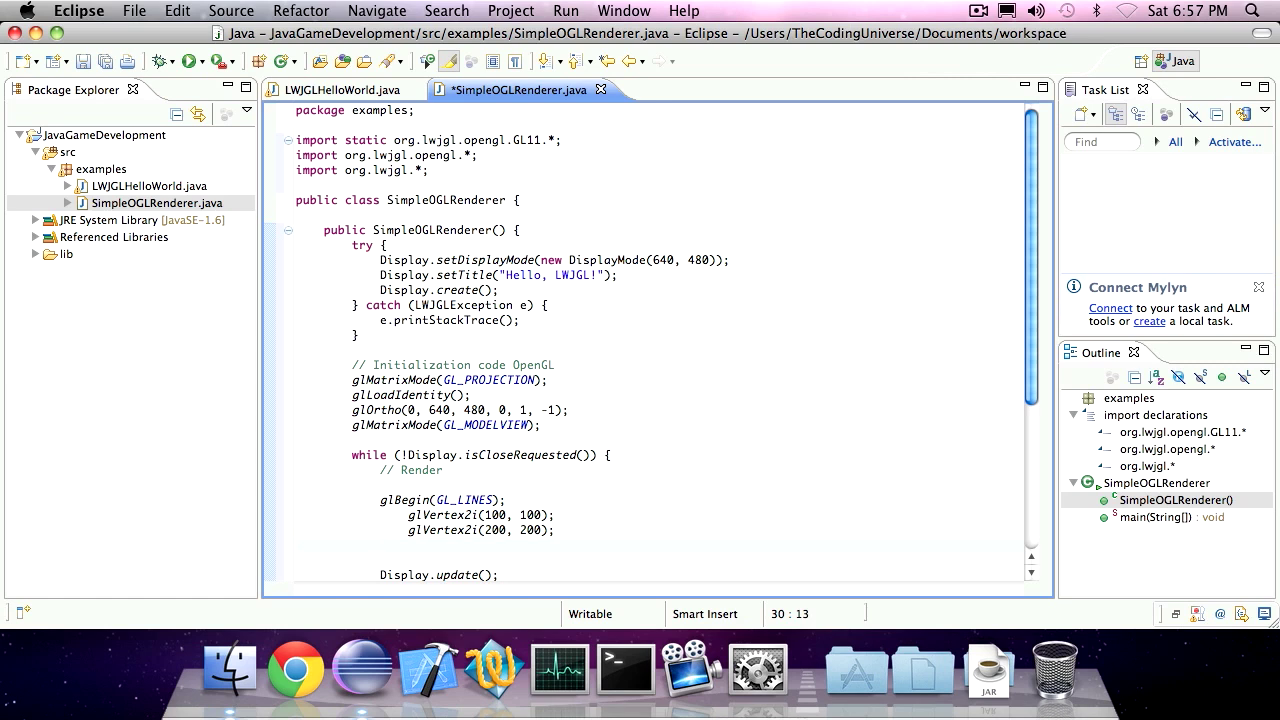
pyautogui.write('glEnd();')
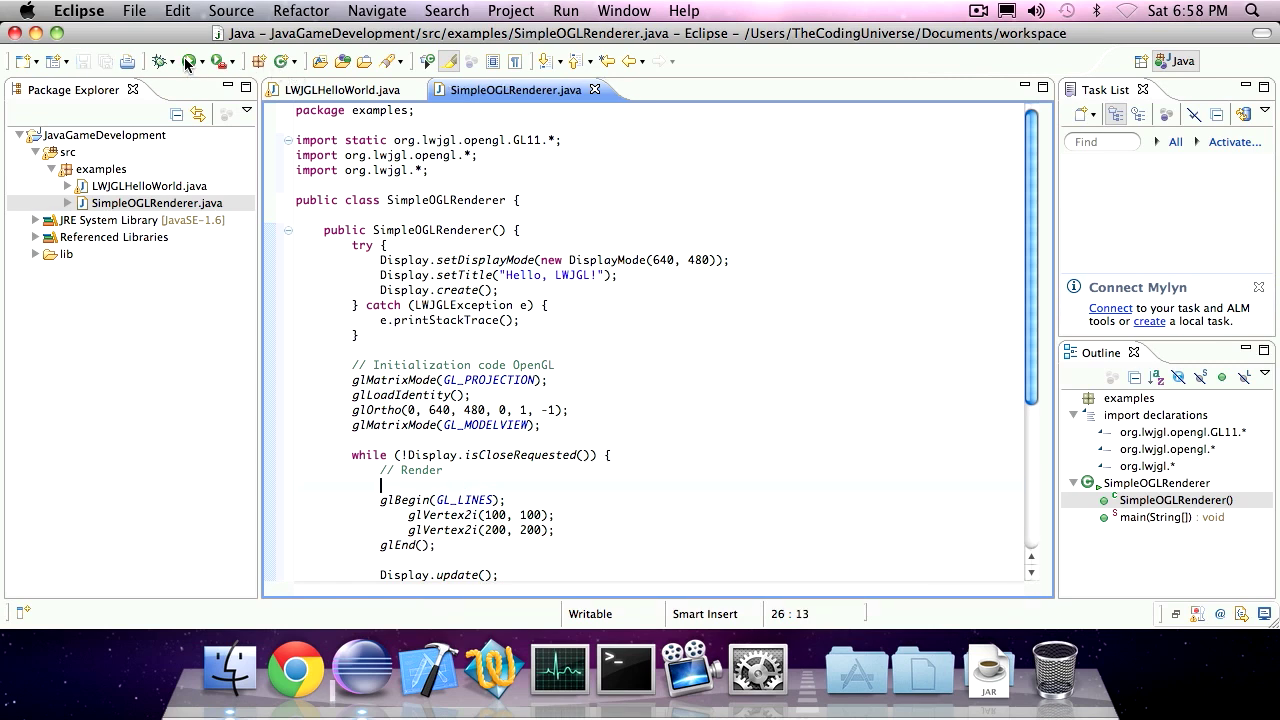
# - Run SimpleOGLRenderer so the LWJGL window shows a white diagonal line on black
pyautogui.click(188, 60)
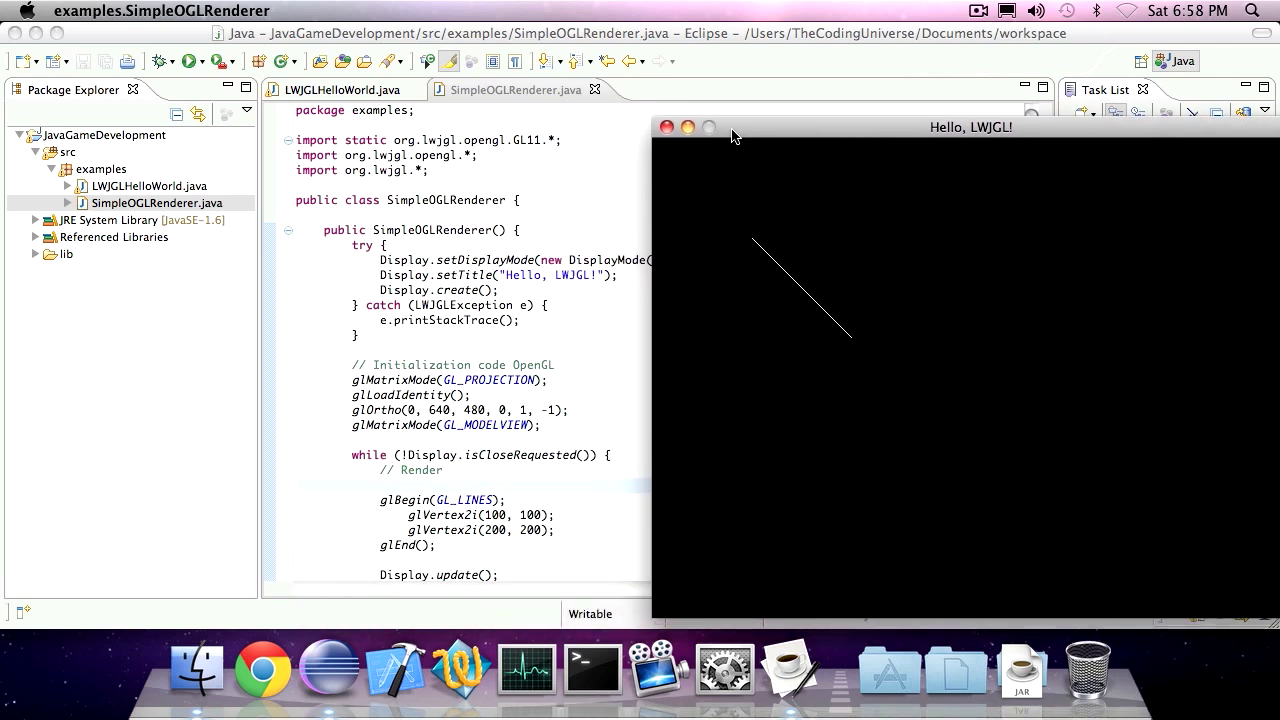
pyautogui.moveTo(884, 342)
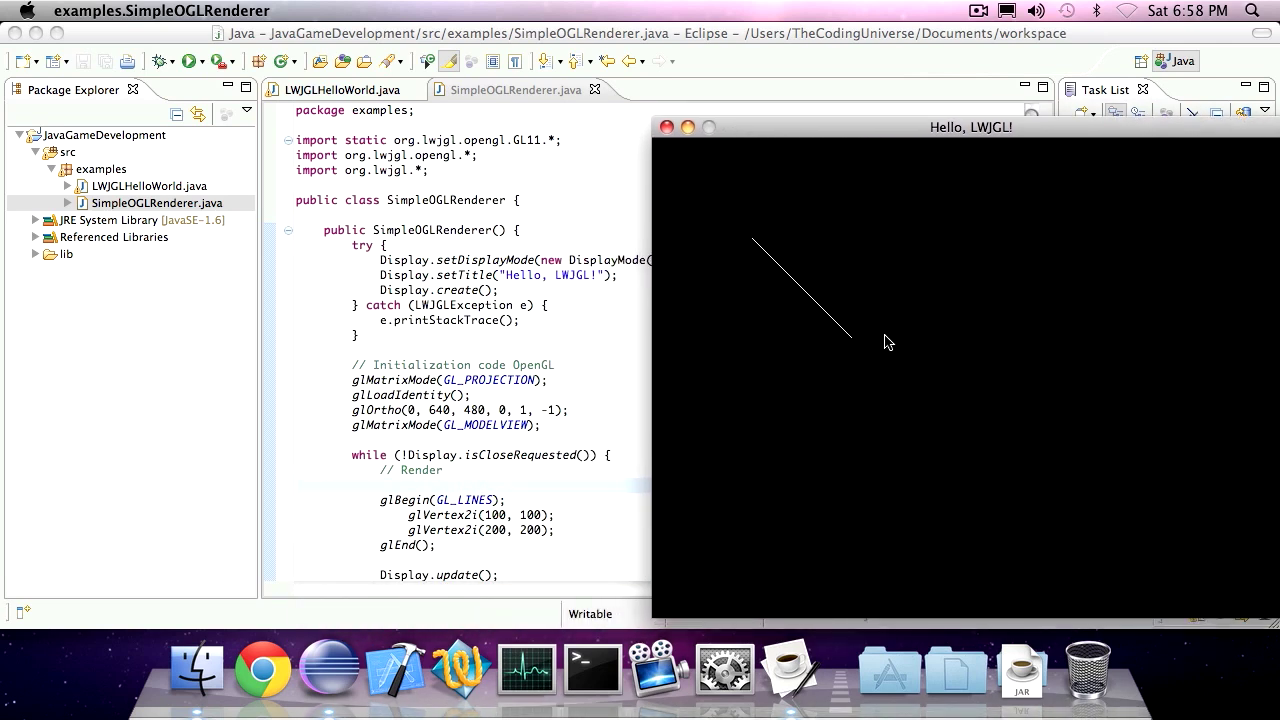
pyautogui.moveTo(850, 340)
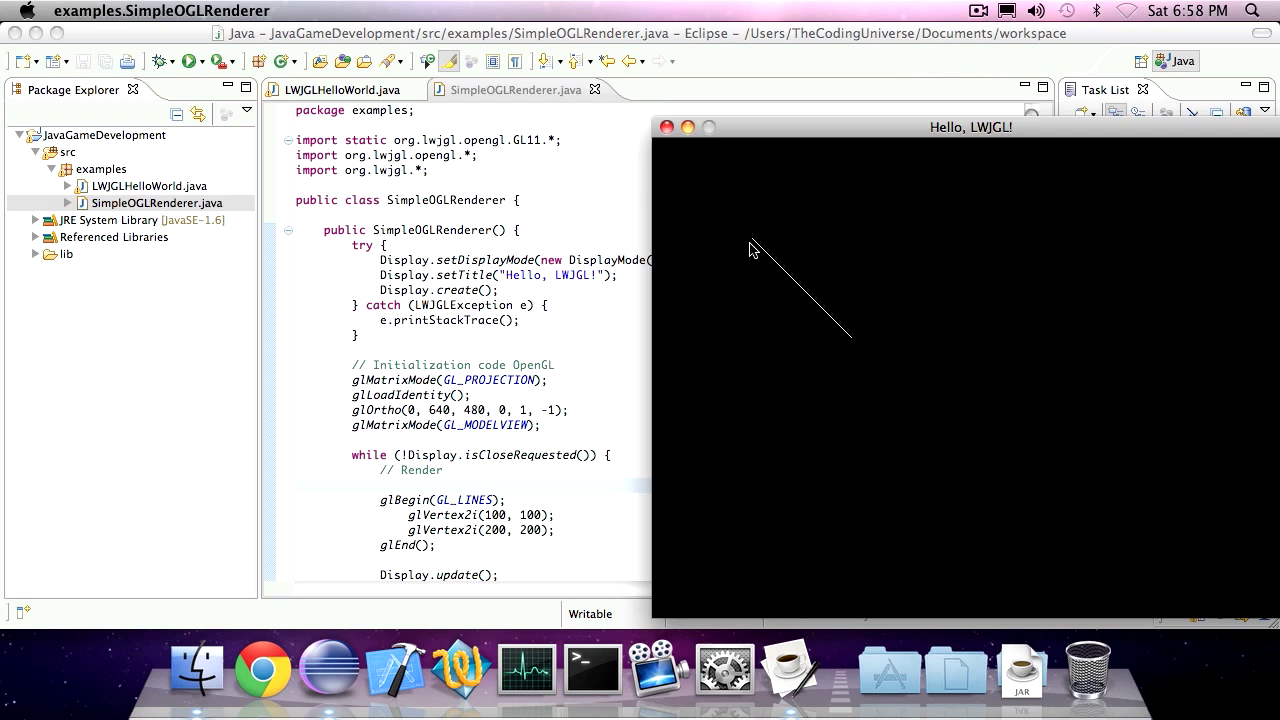
pyautogui.moveTo(760, 256)
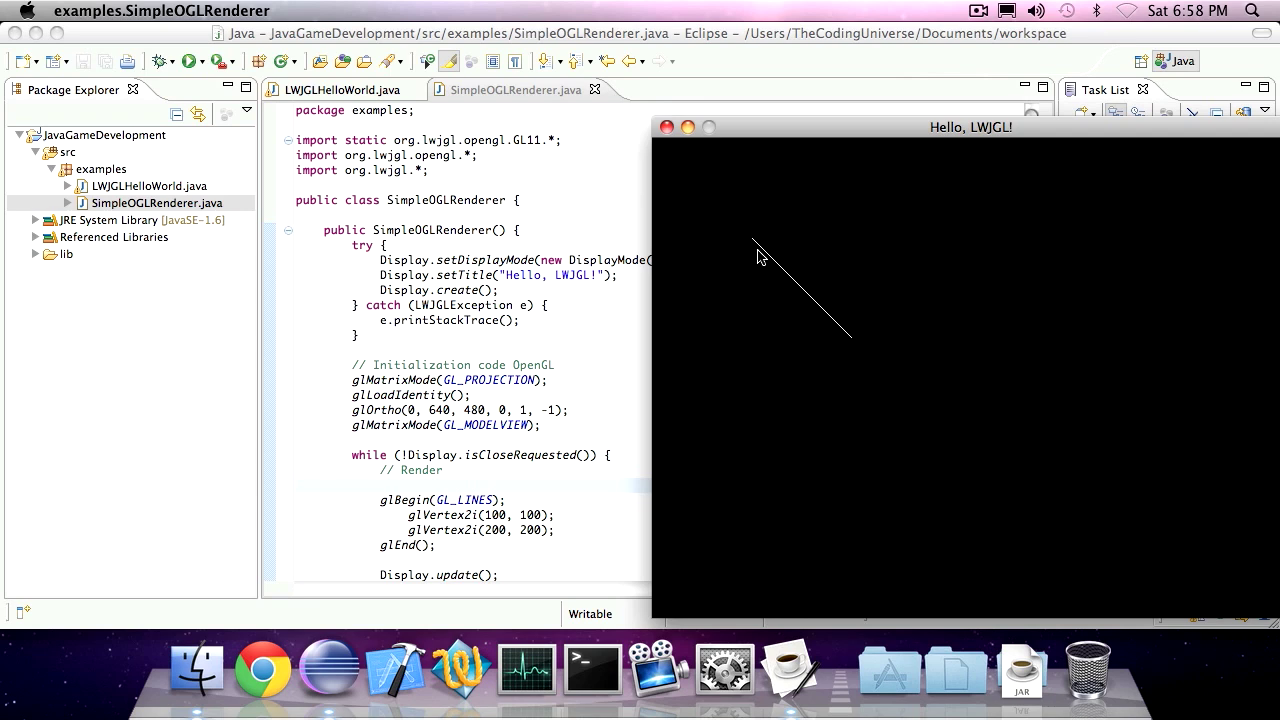
pyautogui.moveTo(672, 150)
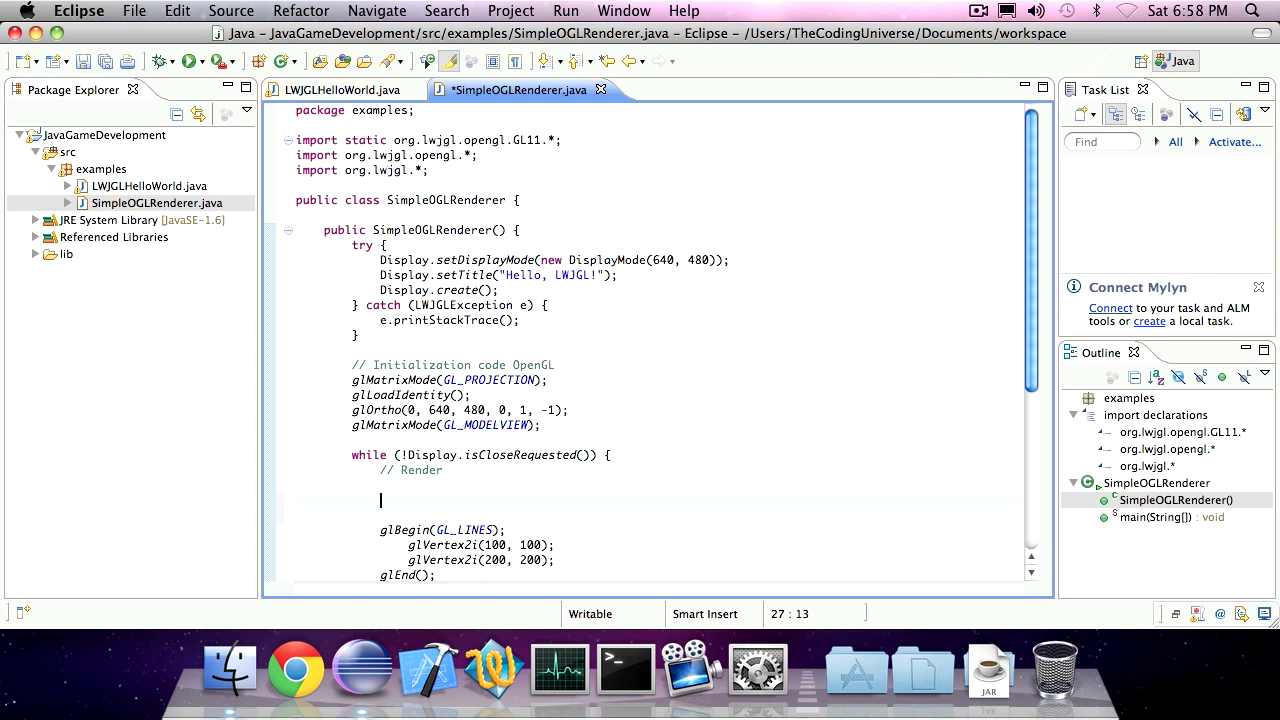
# - Insert glBegin(GL_QUADS); above the line block and move to the line beneath it
pyautogui.write('glBegin(')
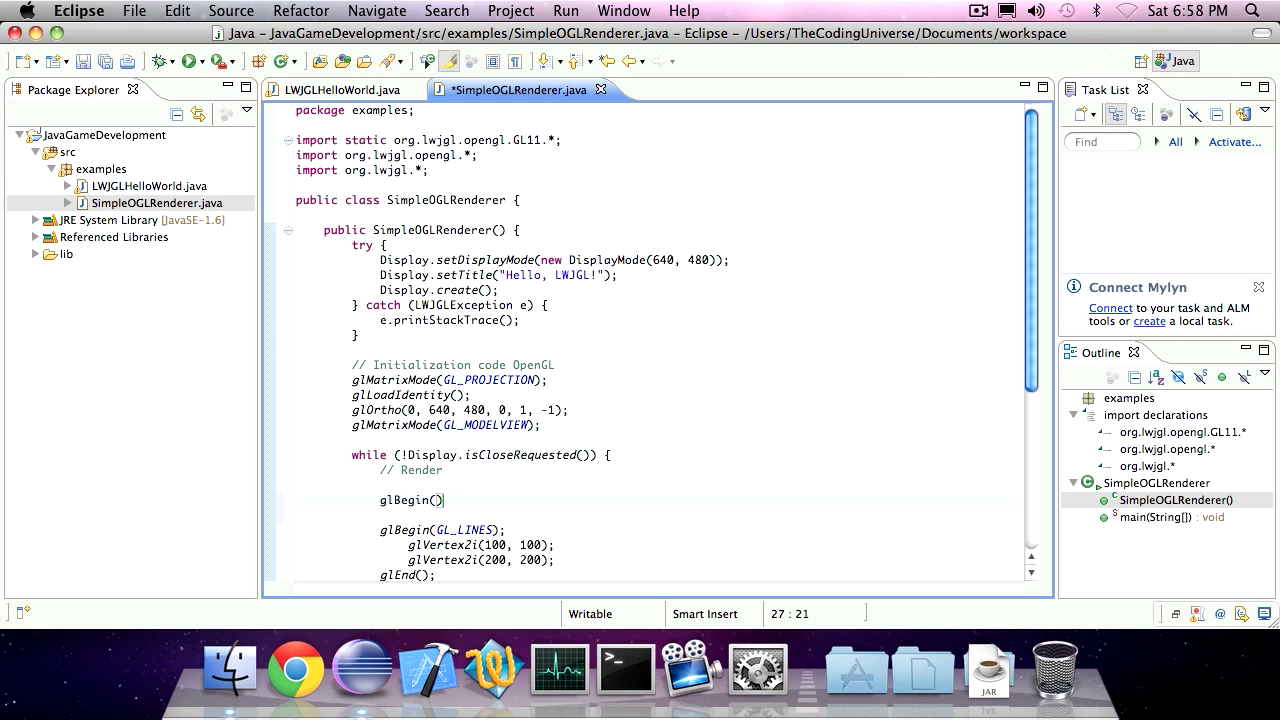
pyautogui.write('G')
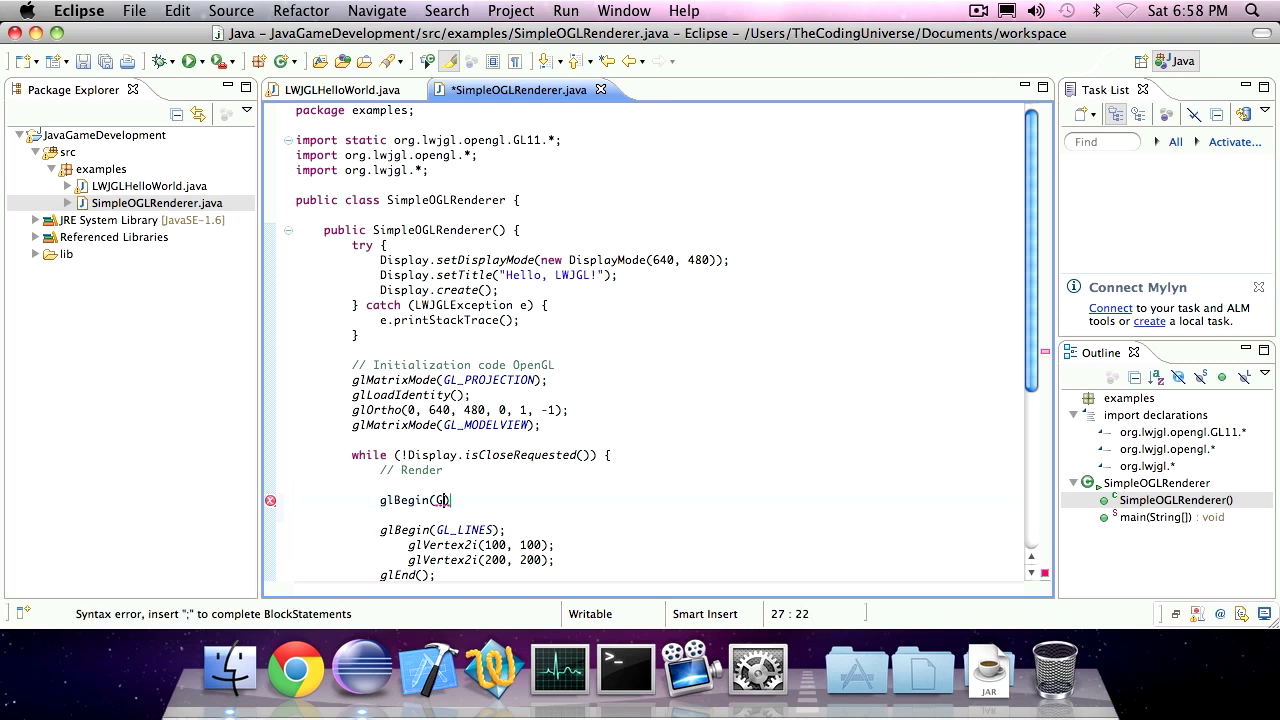
pyautogui.write('L_QUADS')
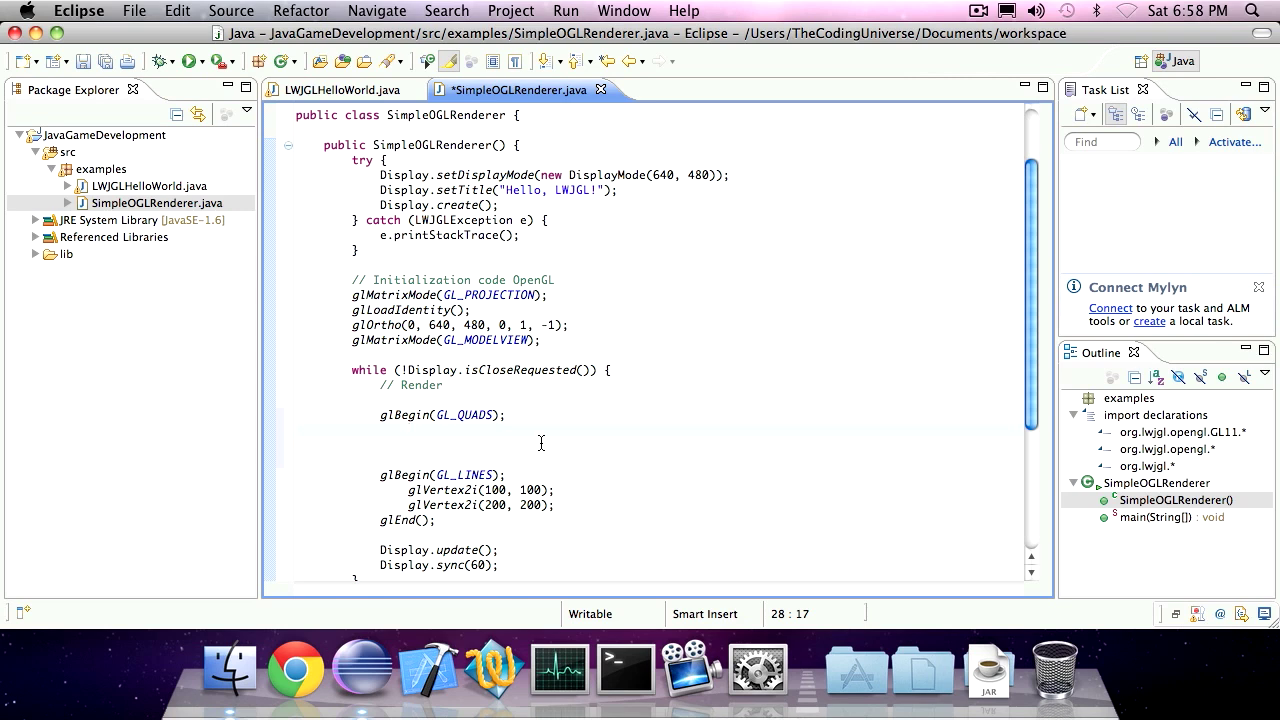
pyautogui.click(408, 430)
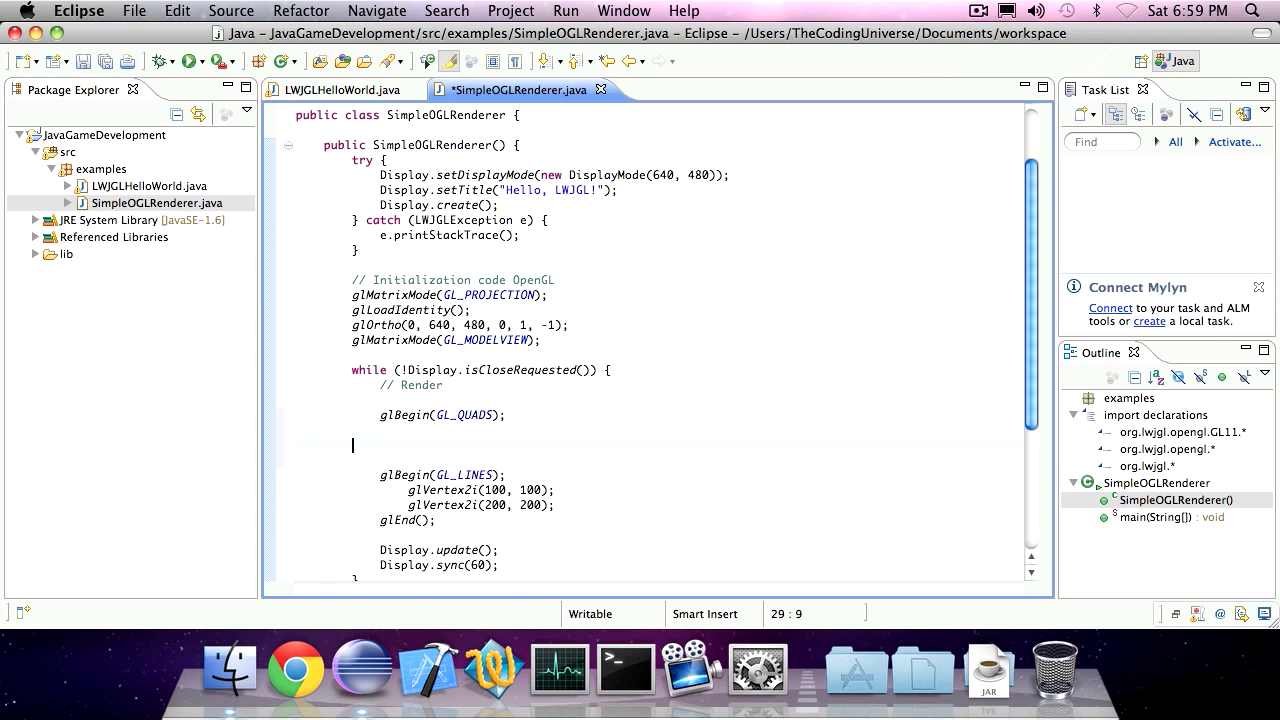
# - Add the Upper-left vertex (400, 400) and Upper-right vertex with corner comments
pyautogui.write('glVer')
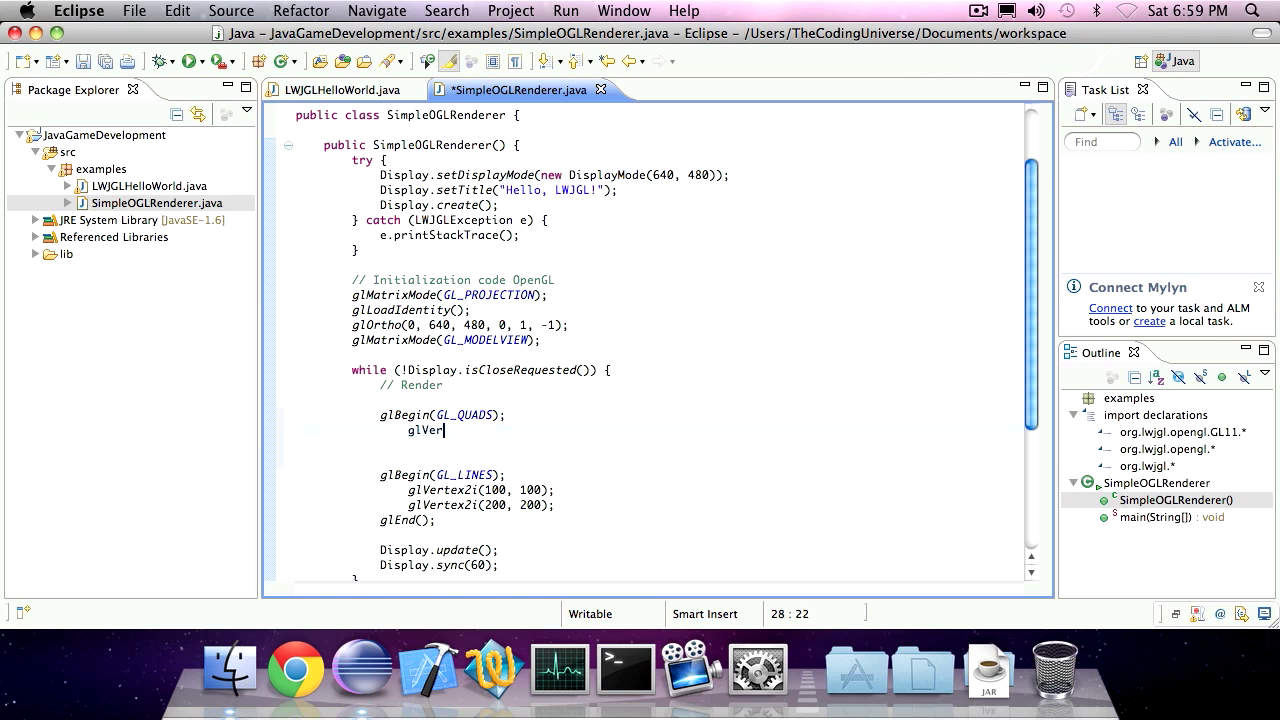
pyautogui.write('tex2i')
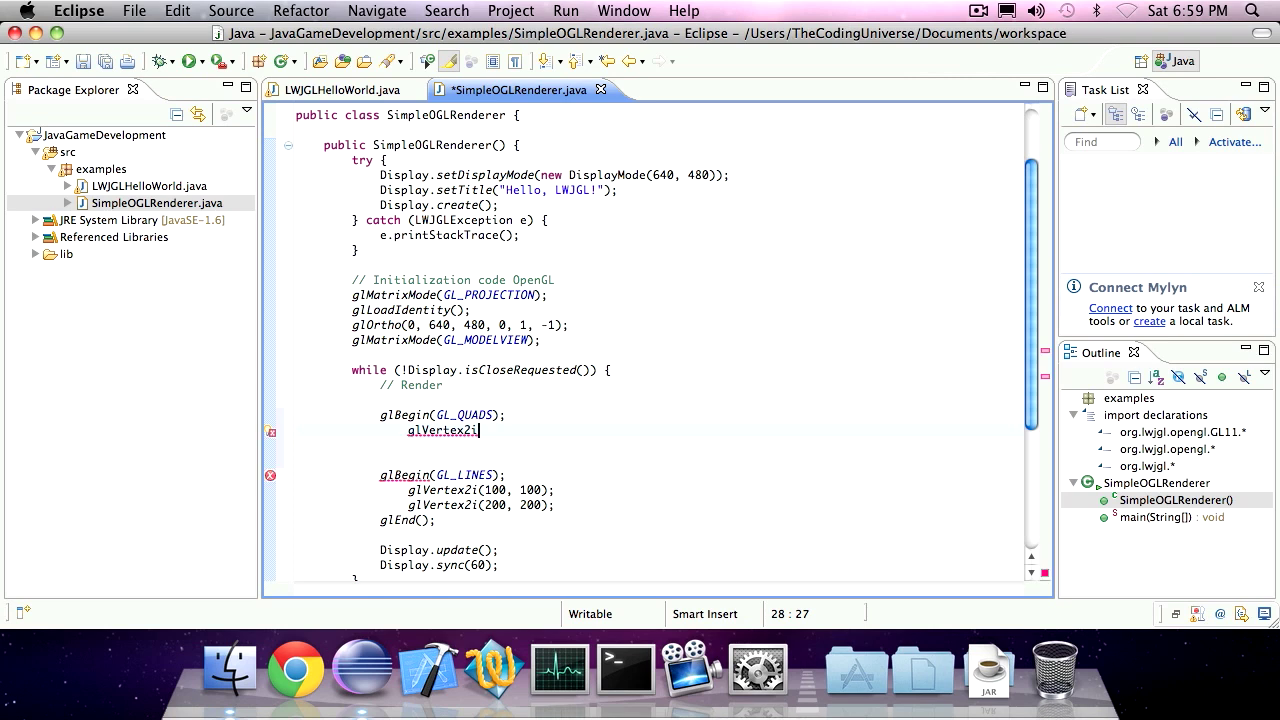
pyautogui.write('(40')
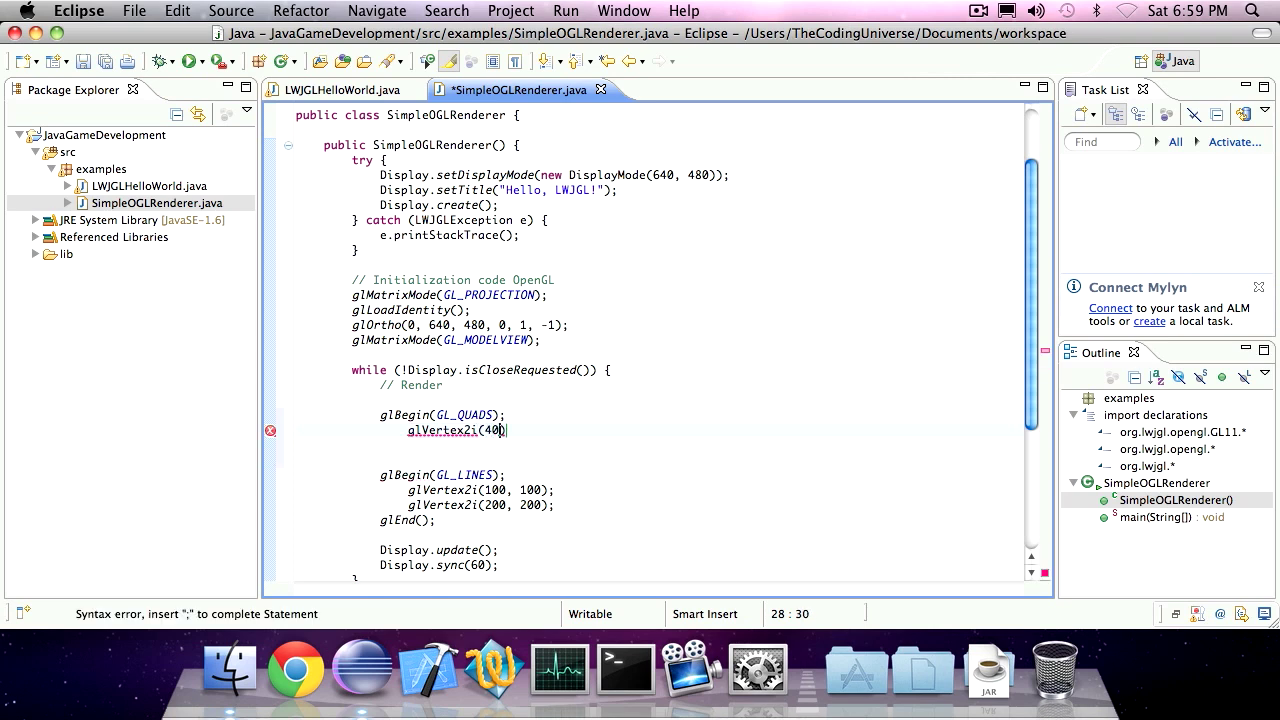
pyautogui.write(', 400)')
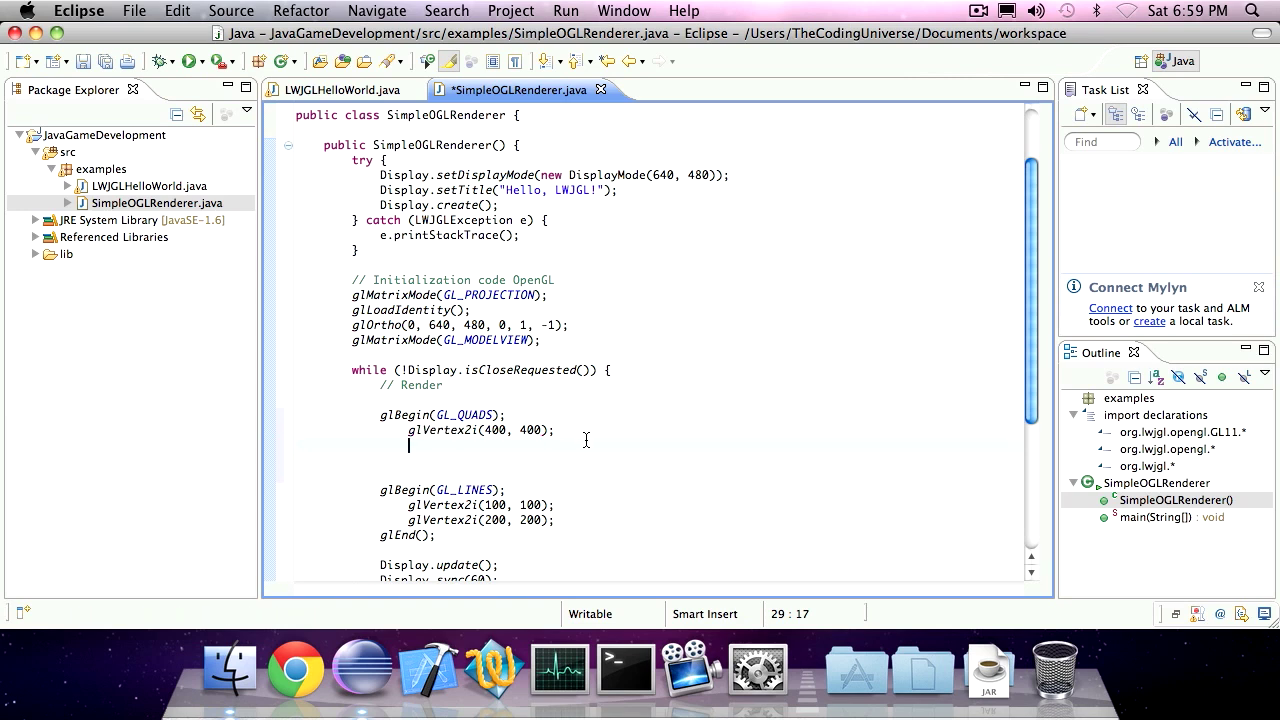
pyautogui.write('//')
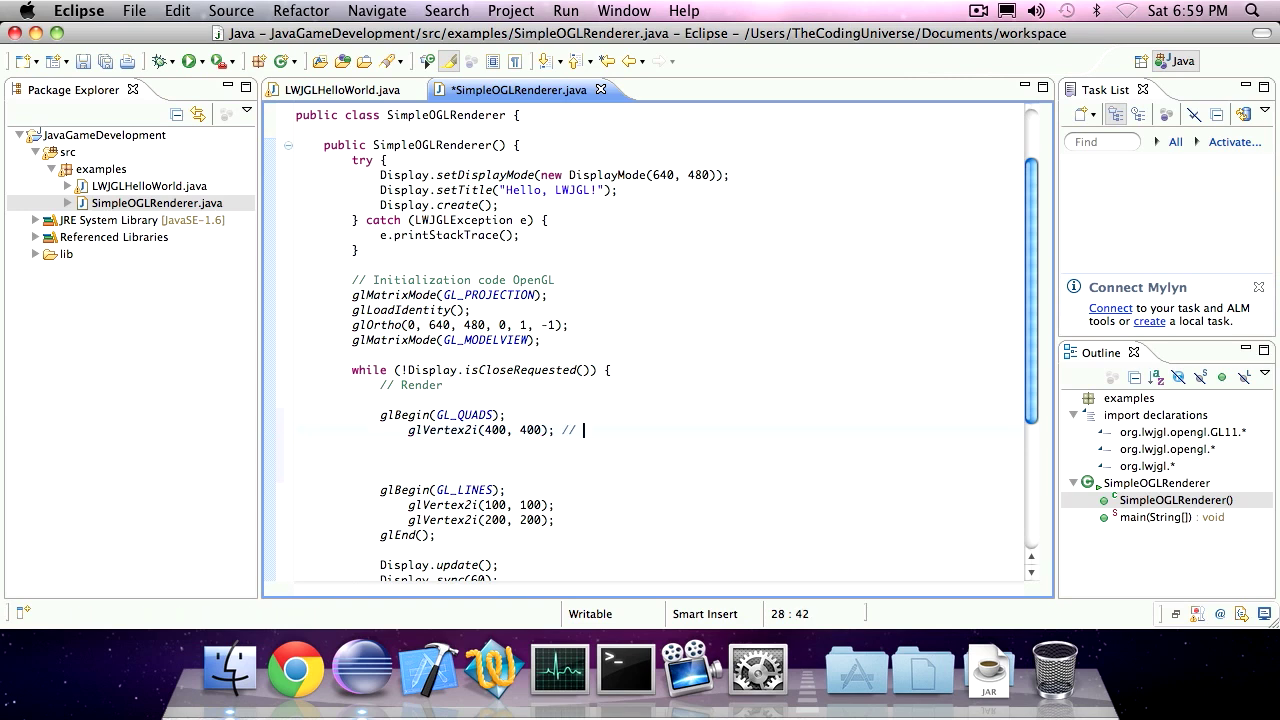
pyautogui.write('Upper-left')
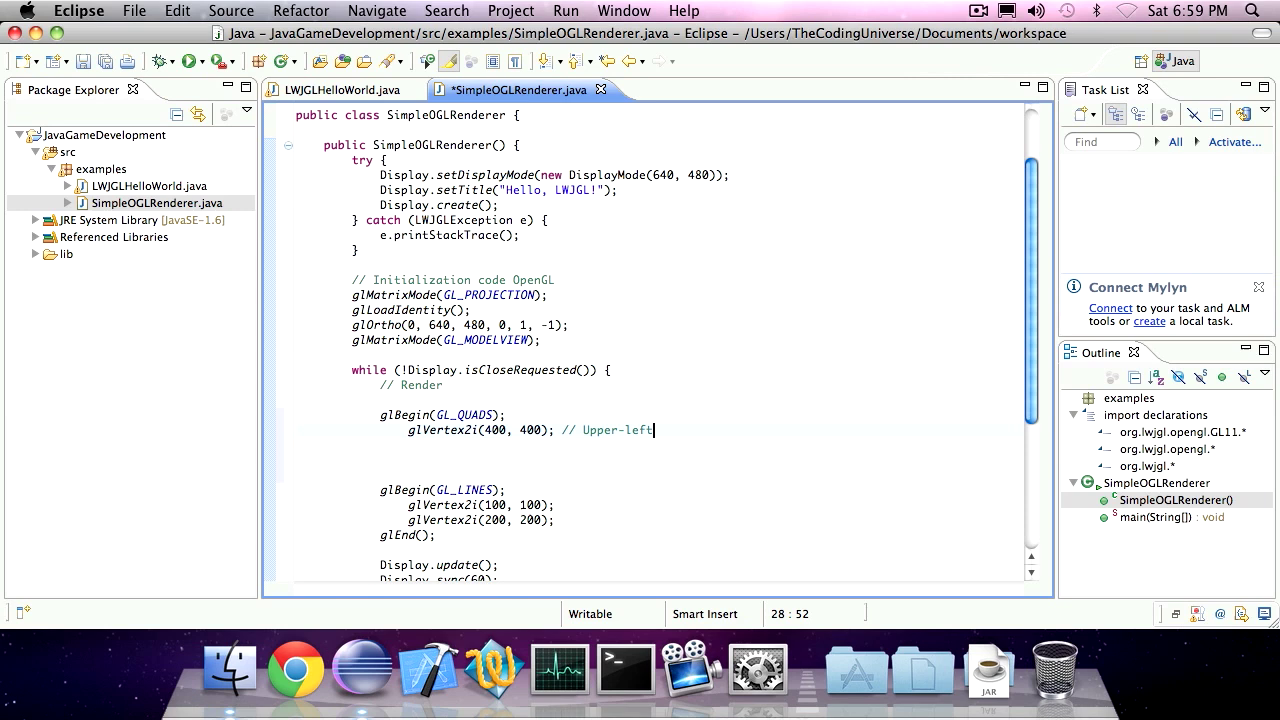
pyautogui.write('glV')
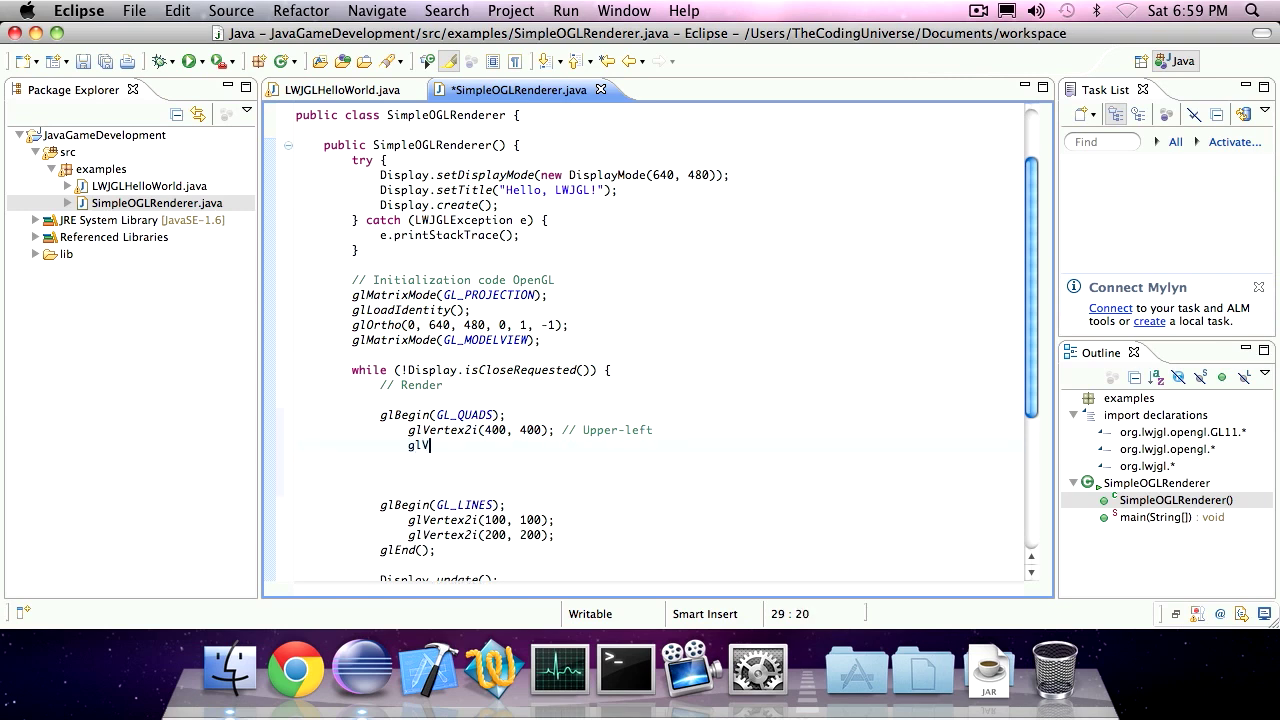
pyautogui.write('ertex2i()')
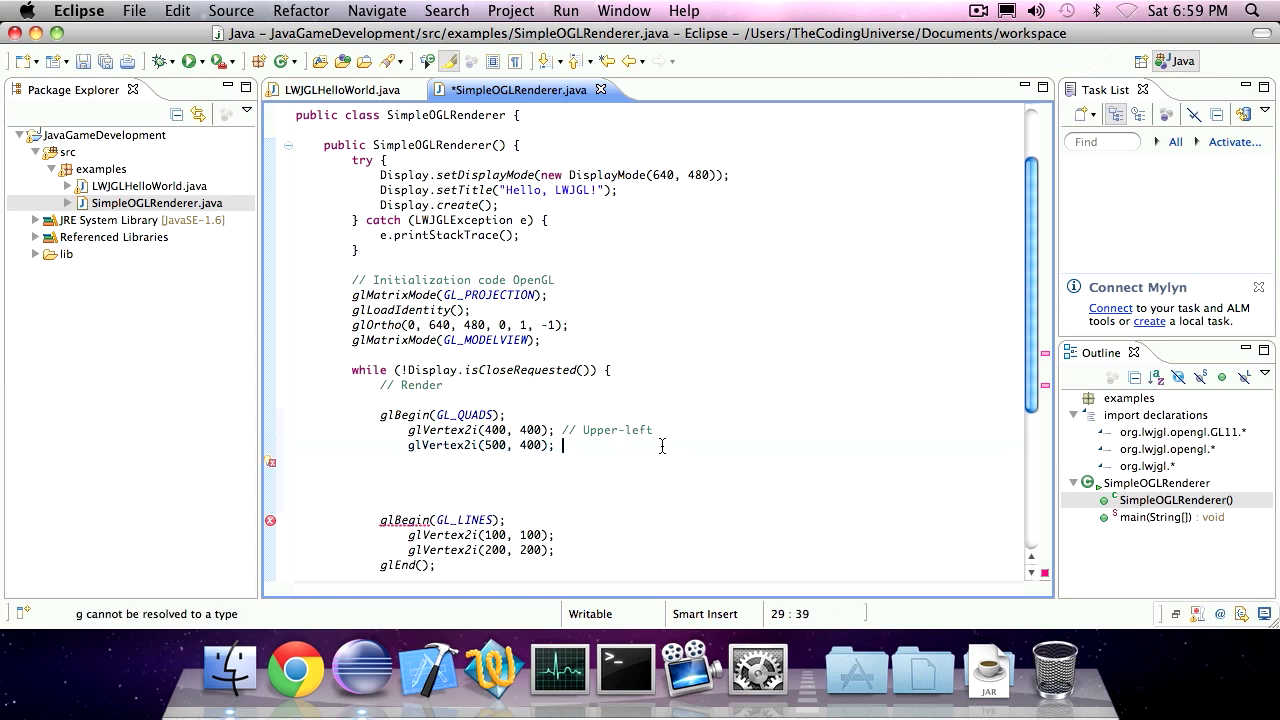
pyautogui.write('//U')
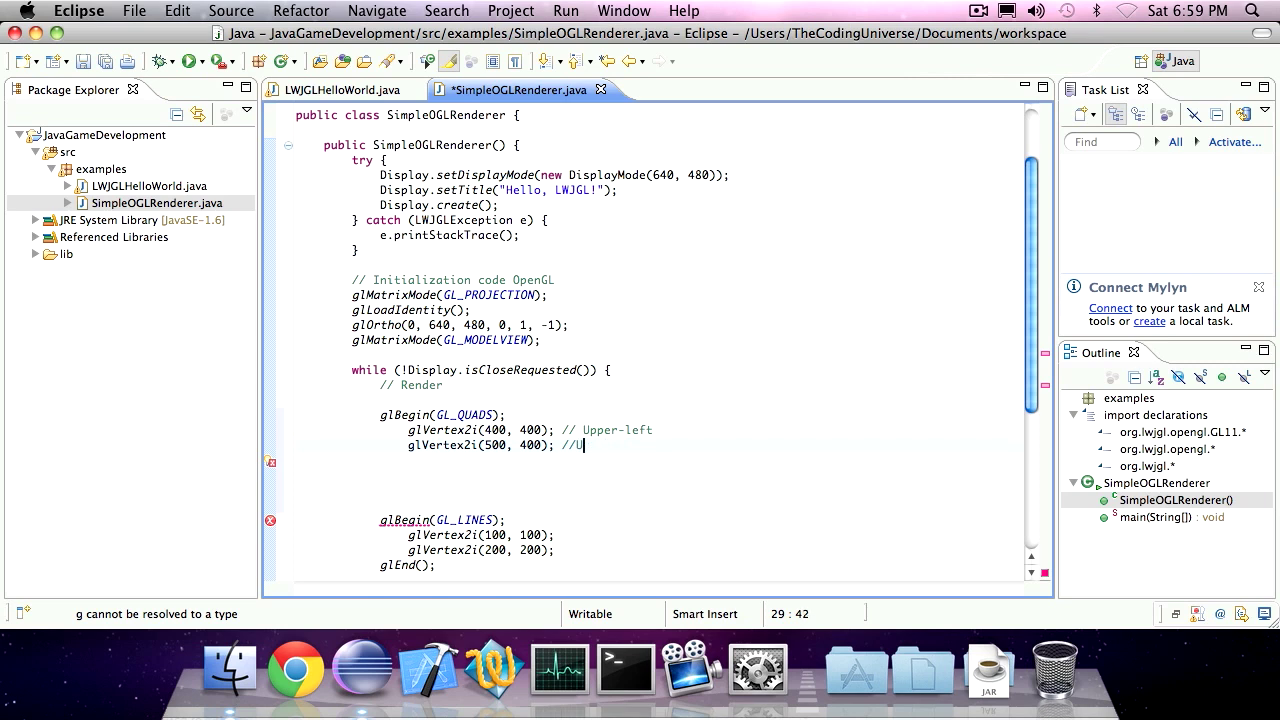
pyautogui.write('pper-right')
pyautogui.click(660, 460)
pyautogui.write('glVertexi')
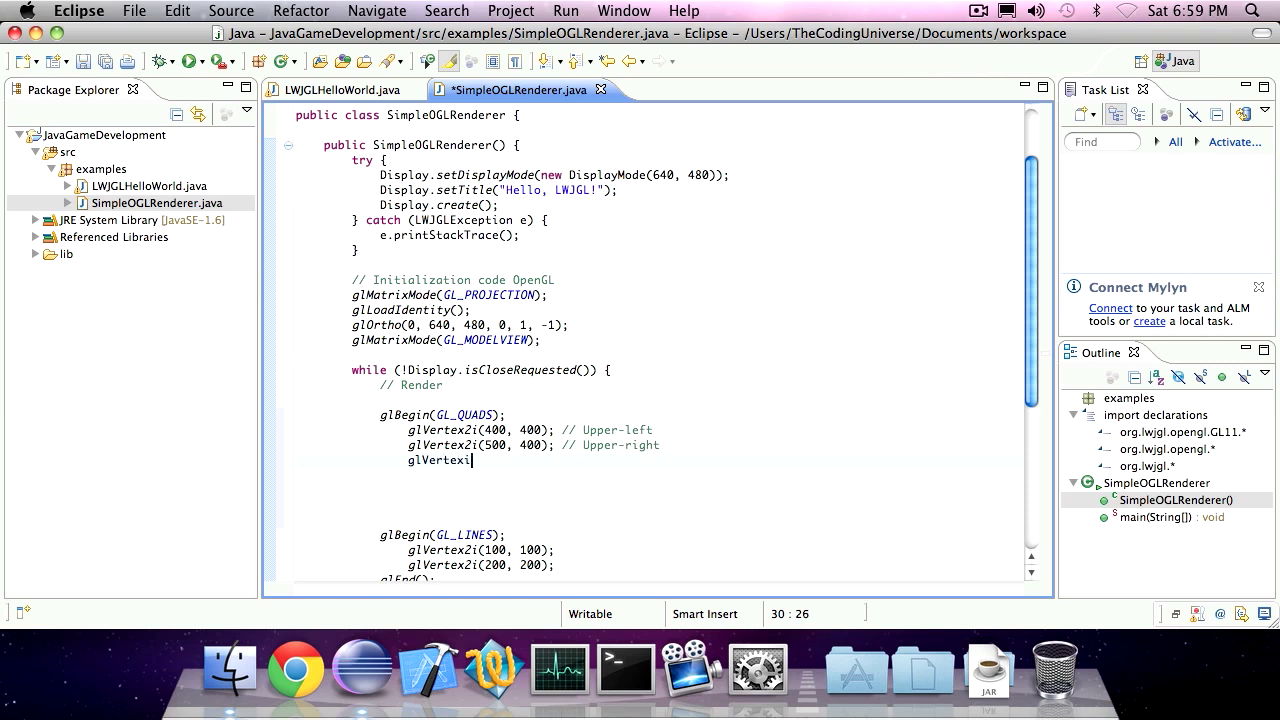
# - Add the Bottom-right (500, 500) and Bottom-left vertices with comments, then close with glEnd();
pyautogui.write('2i()')
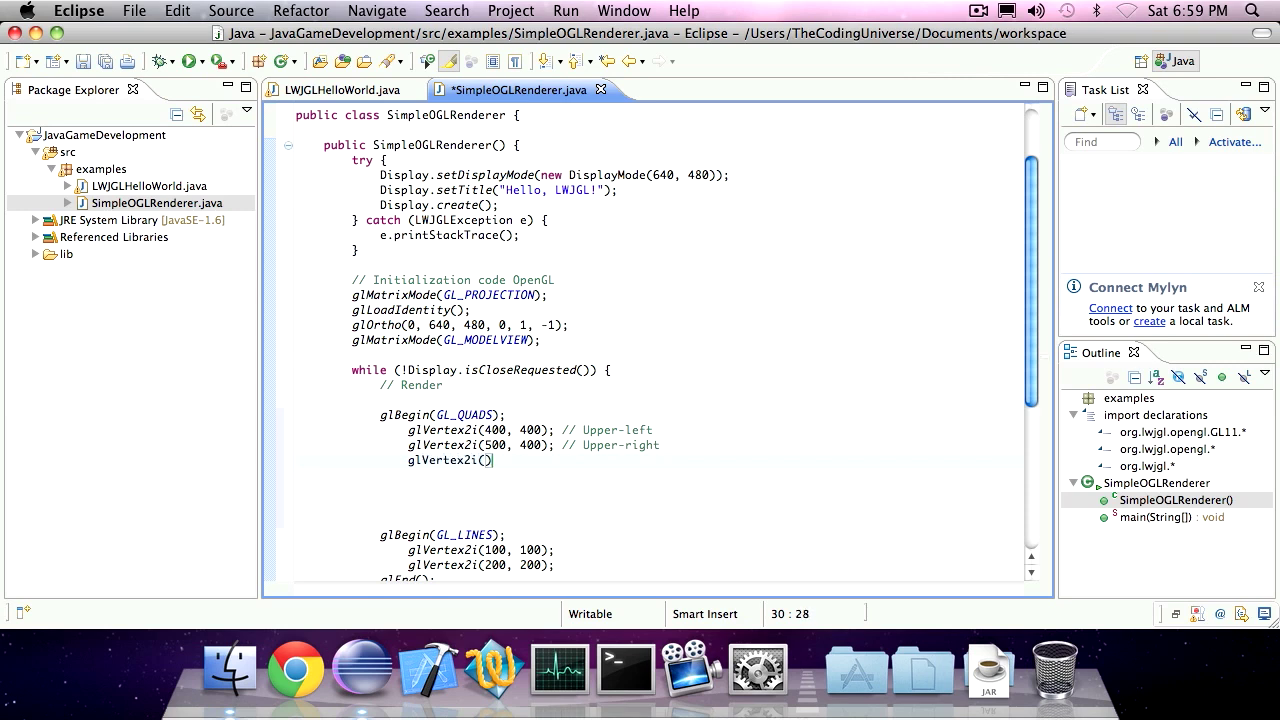
pyautogui.write('500, 500')
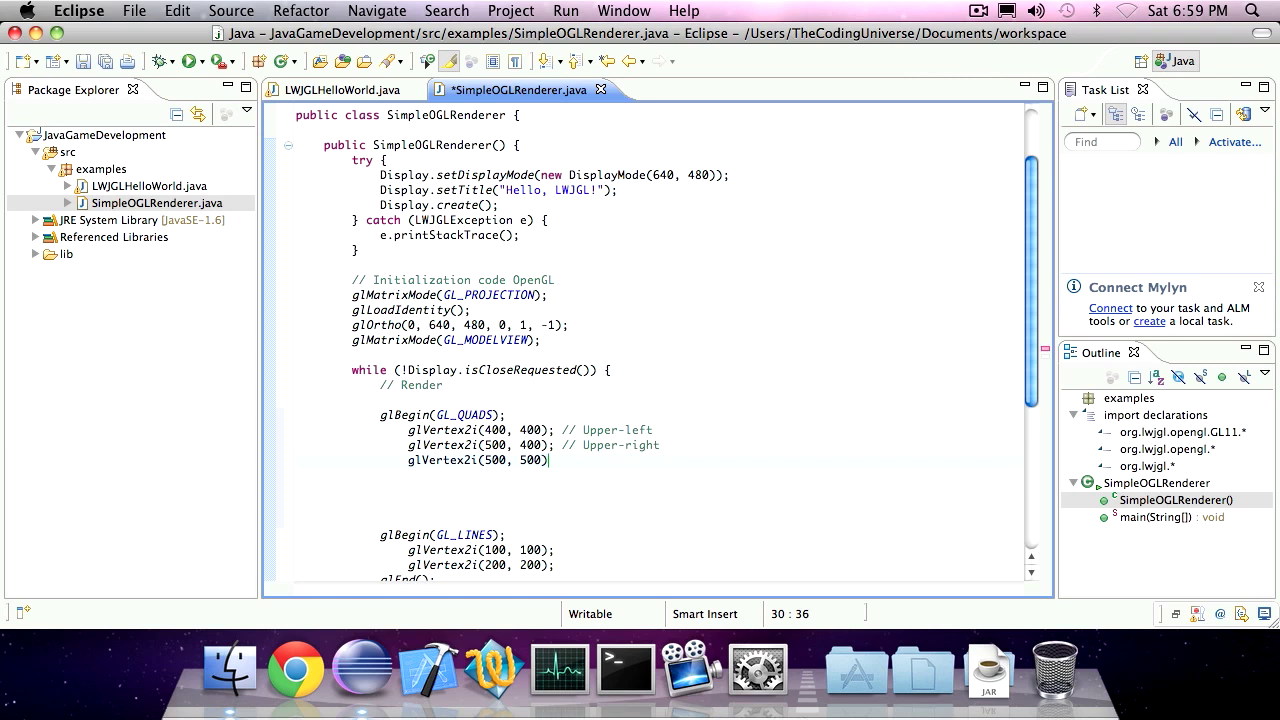
pyautogui.write('//B')
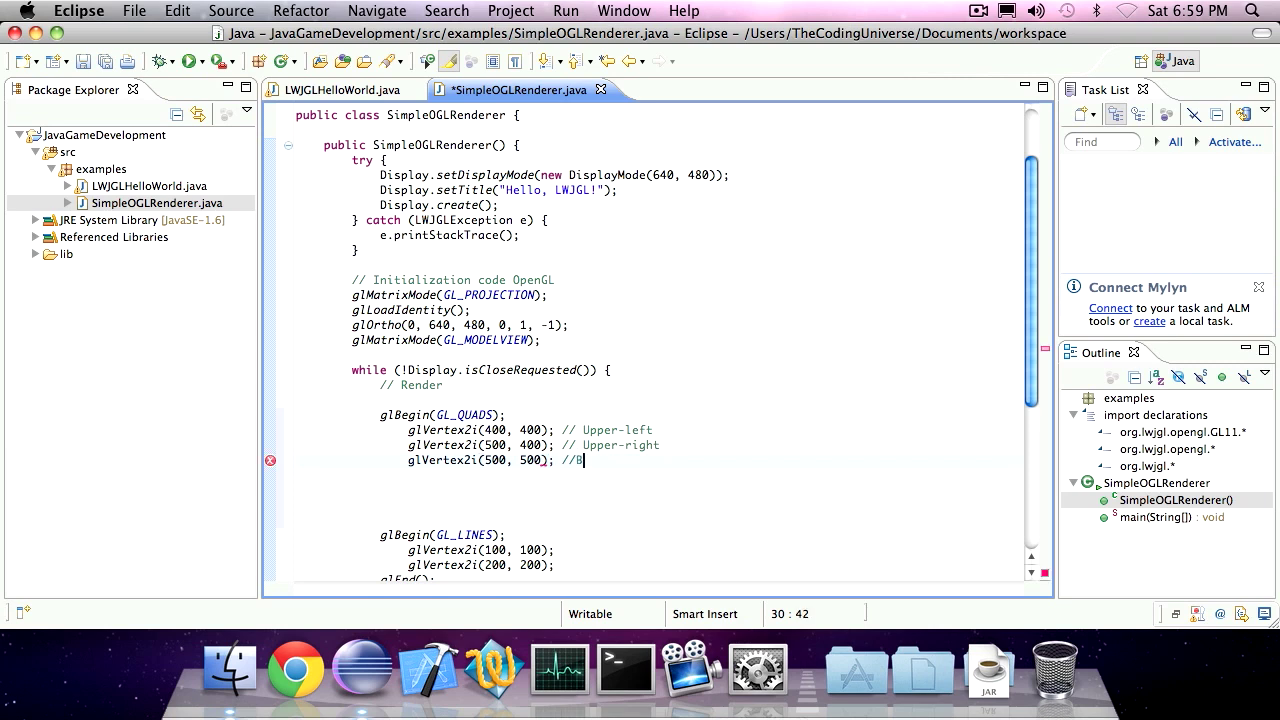
pyautogui.write('ottom-right')
pyautogui.write('gl')
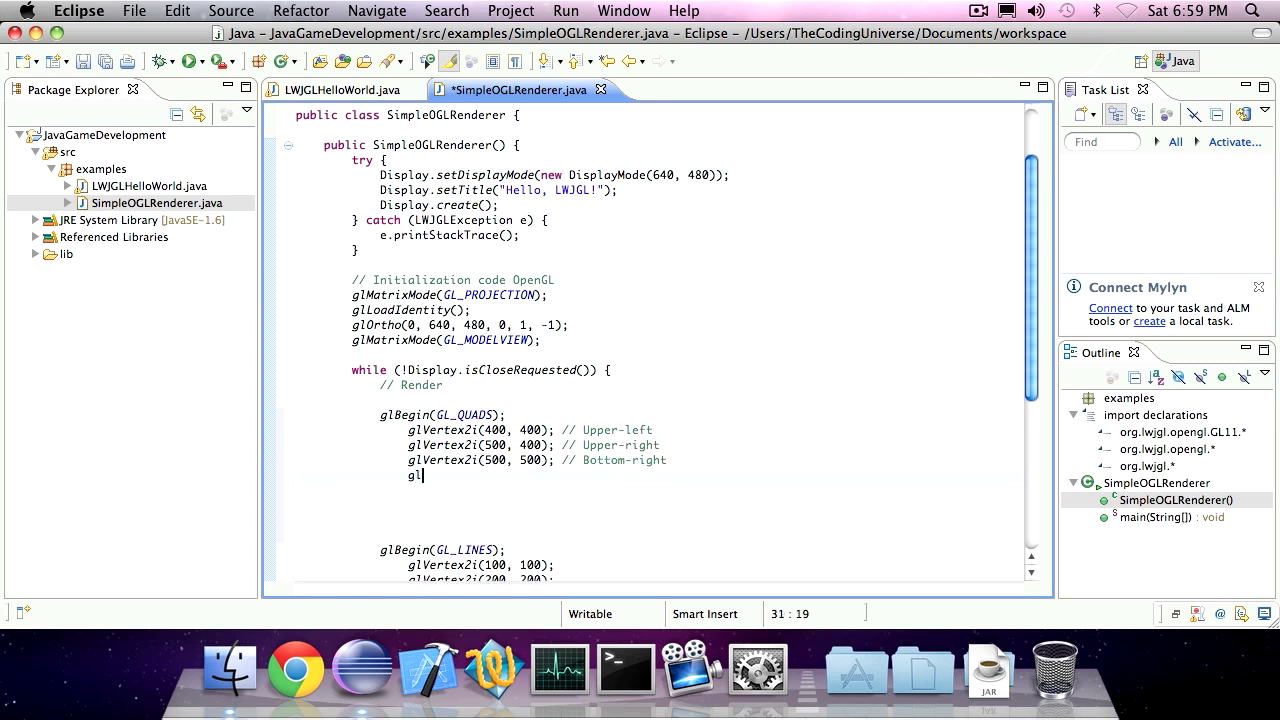
pyautogui.write('Vertex2i()')
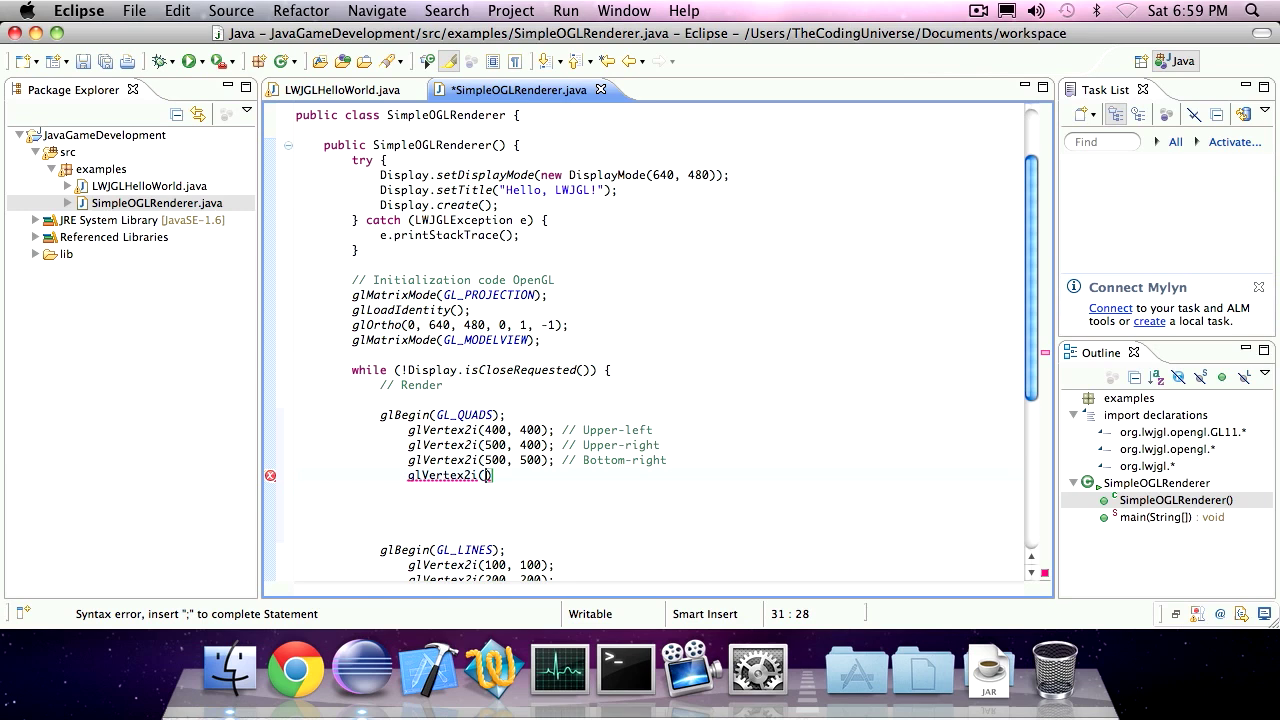
pyautogui.write('400, 500')
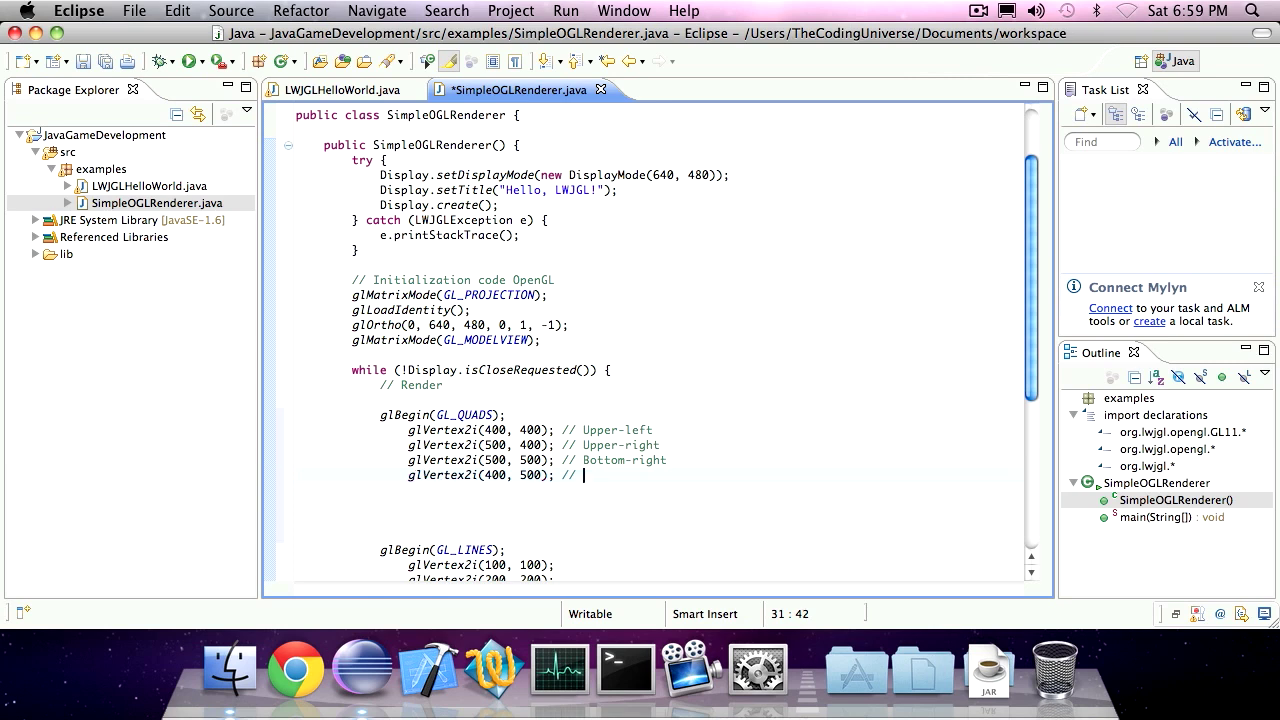
pyautogui.write('Bottom-left')
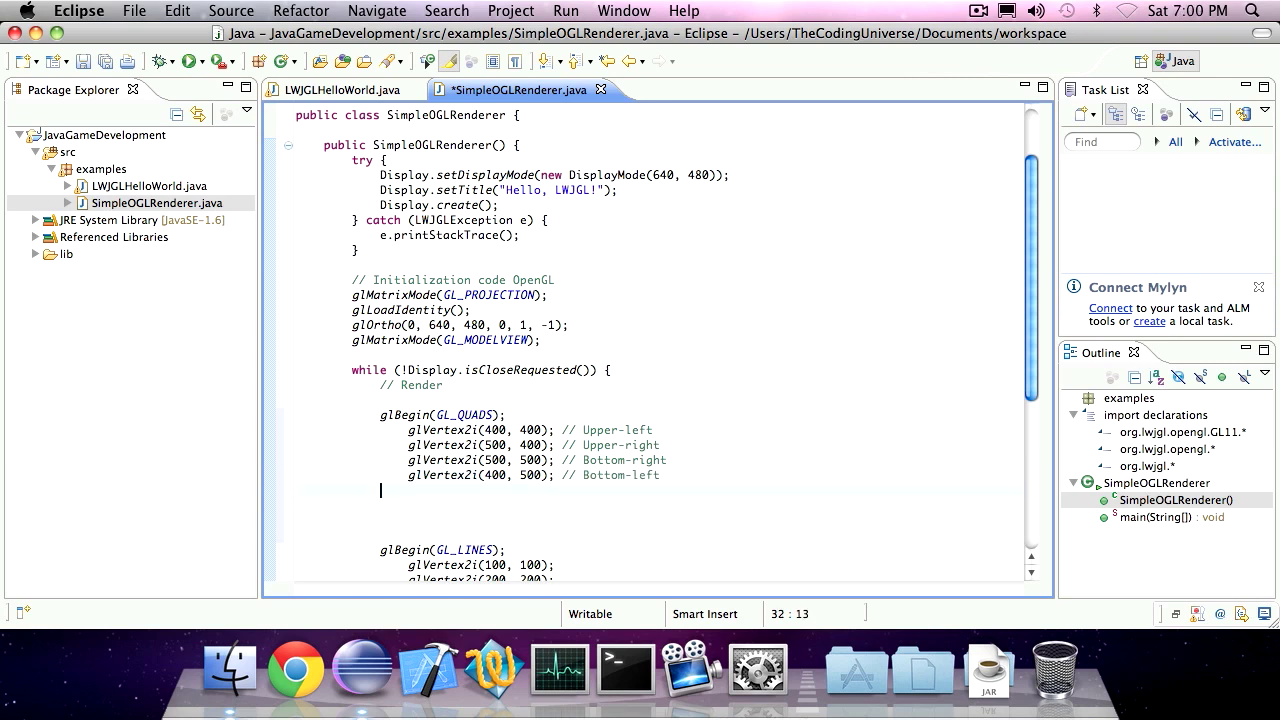
pyautogui.write('glEnd();')
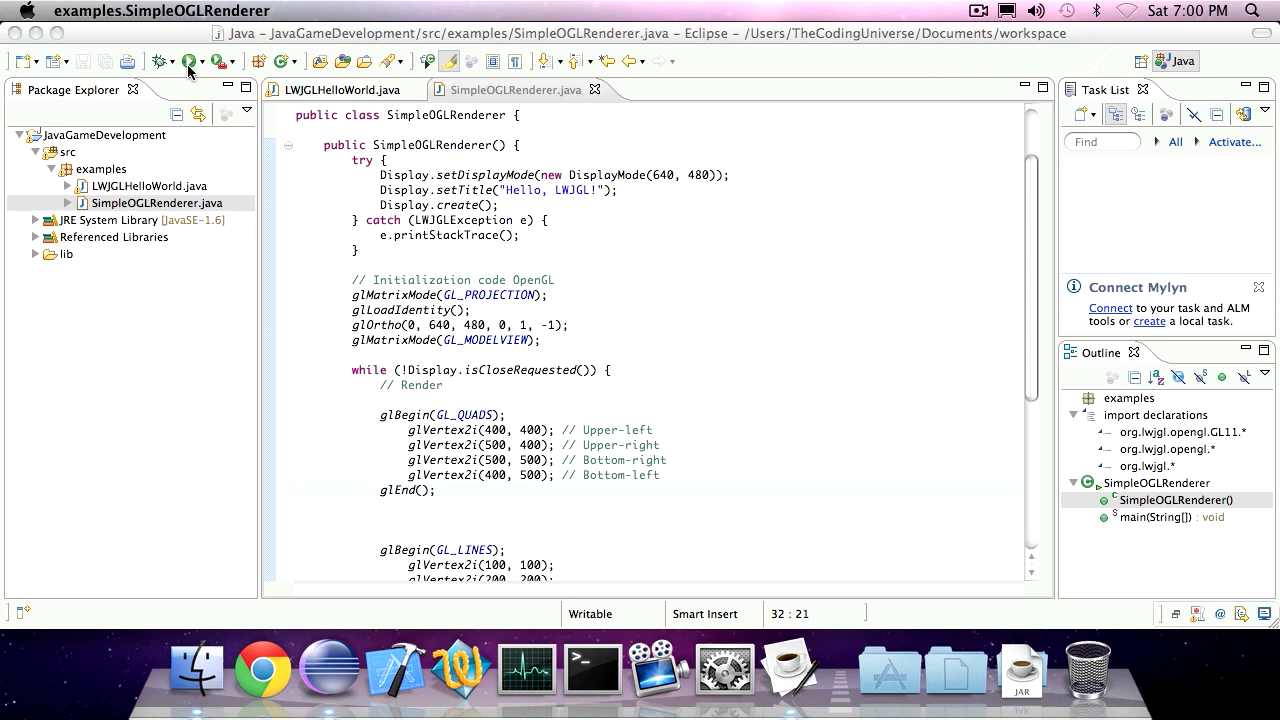
# - Run SimpleOGLRenderer to view the white square and diagonal line, then close the LWJGL window
pyautogui.click(188, 60)
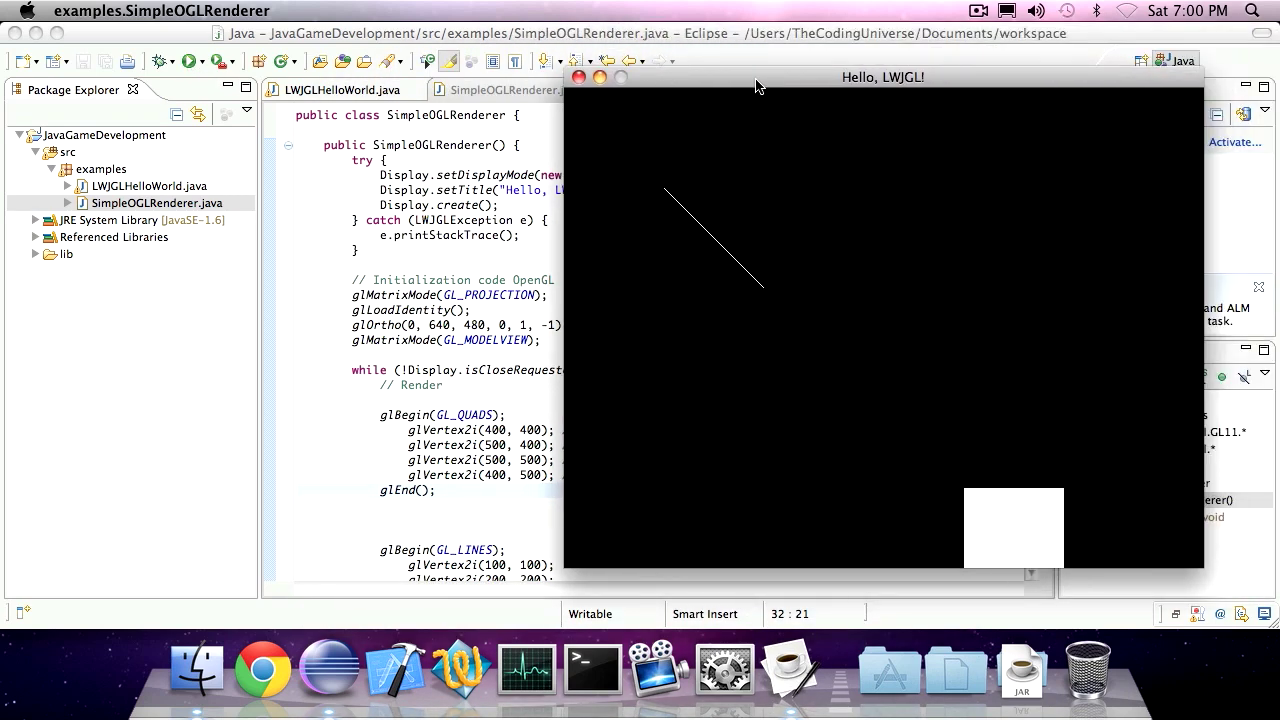
pyautogui.click(578, 76)
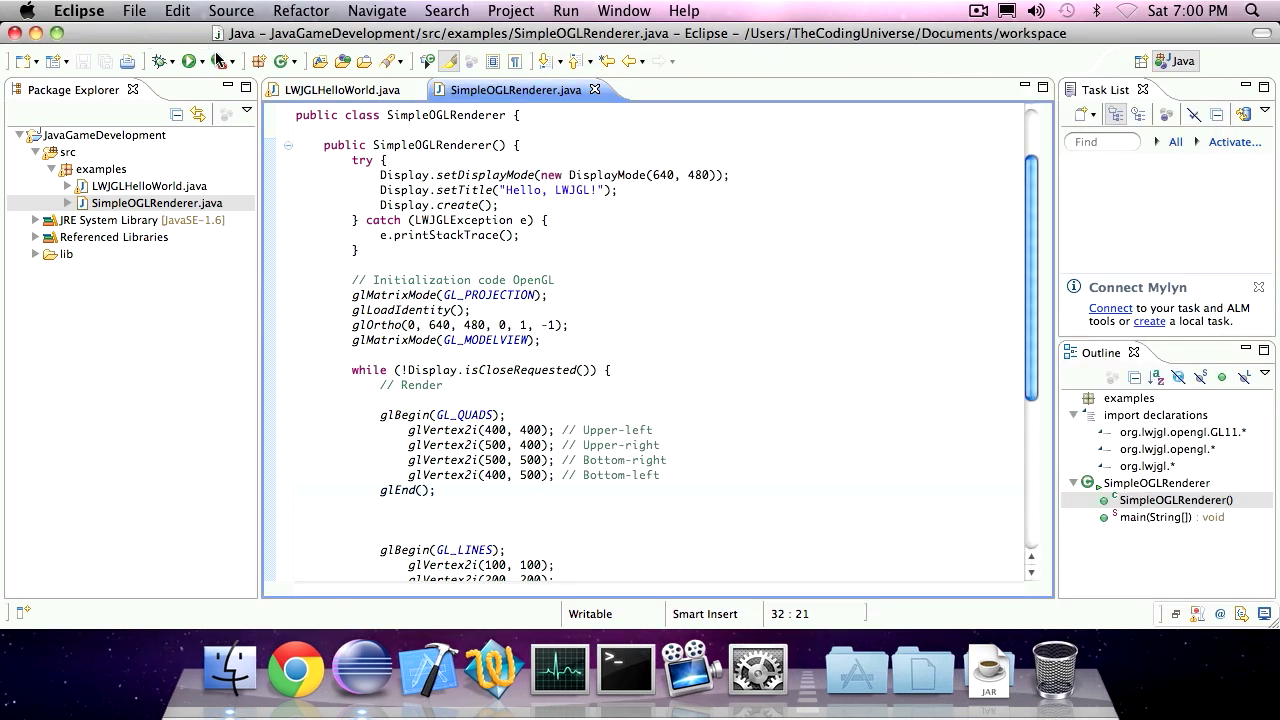
# - Change the quad's 500 coordinates to 450, save, rerun to see the smaller square, then close the window
pyautogui.click(436, 490)
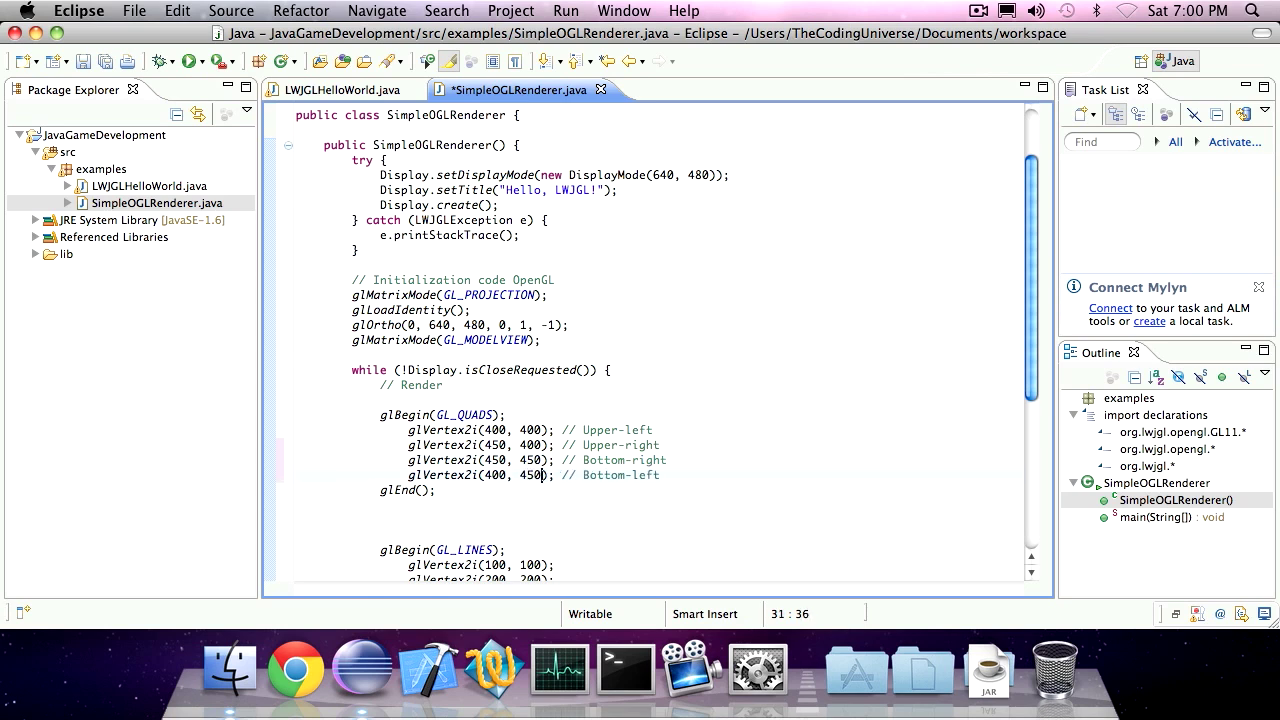
pyautogui.press('cmd+s')
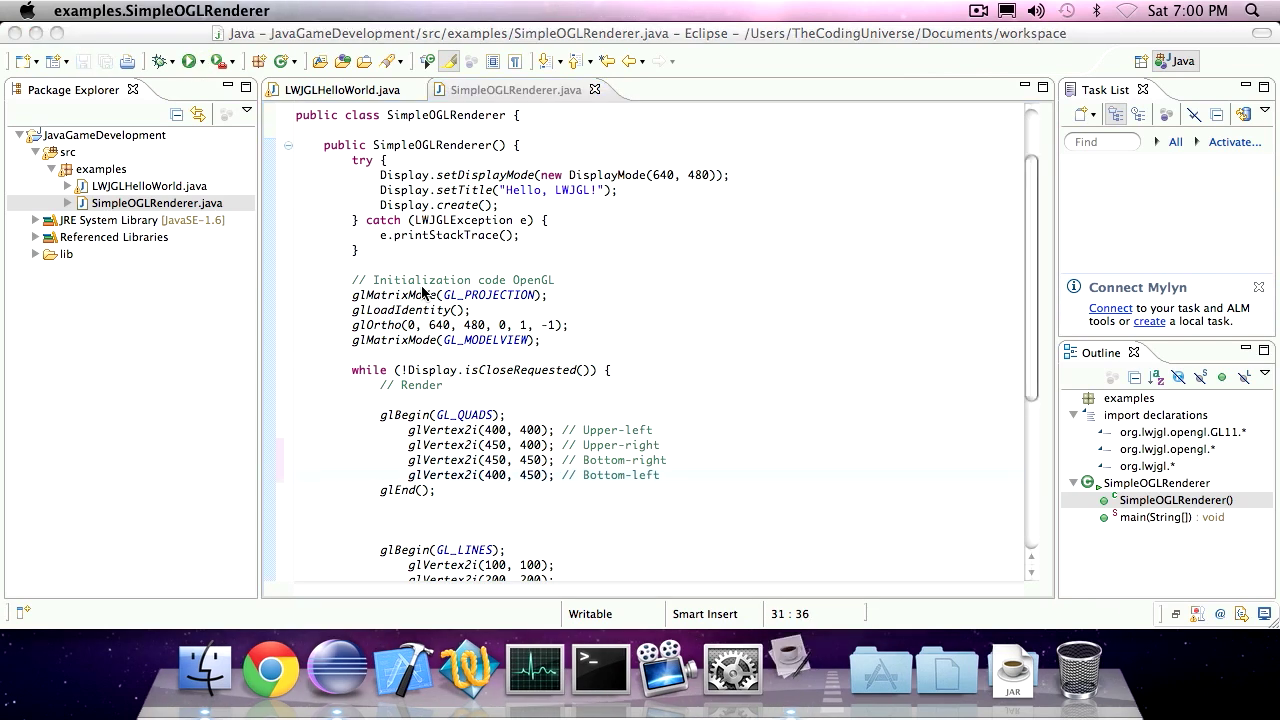
pyautogui.click(156, 60)
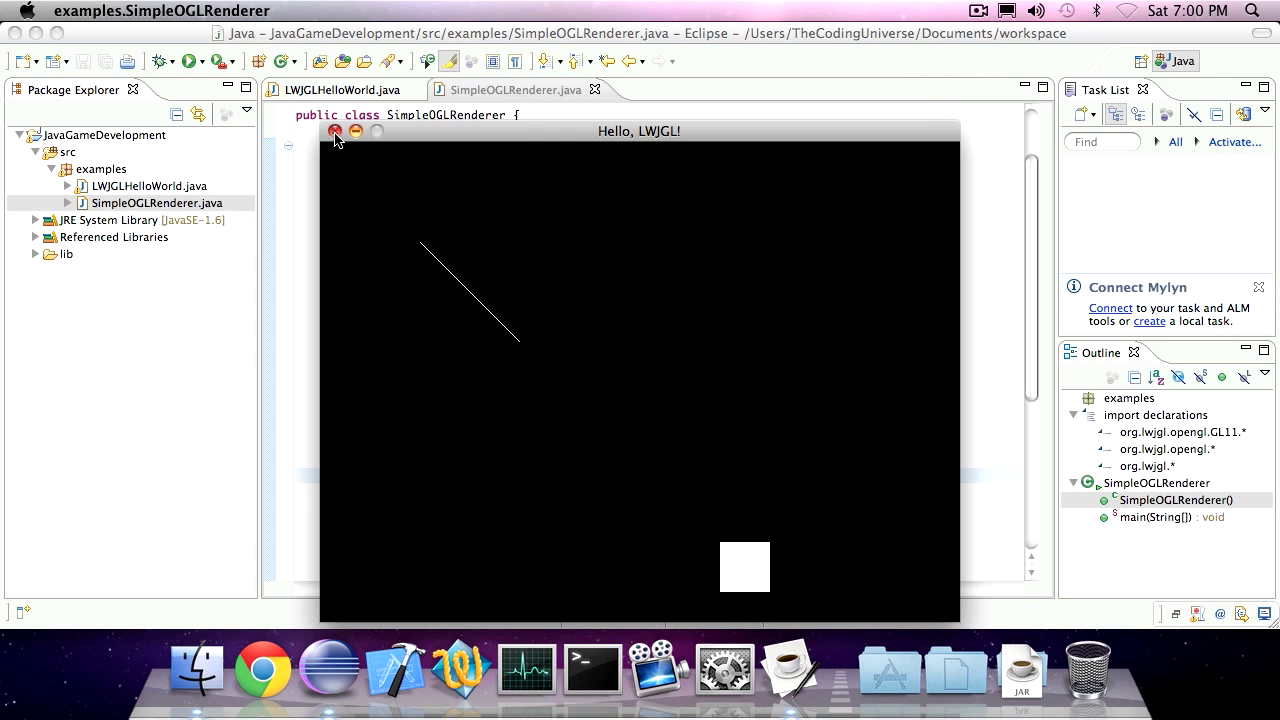
pyautogui.click(336, 132)
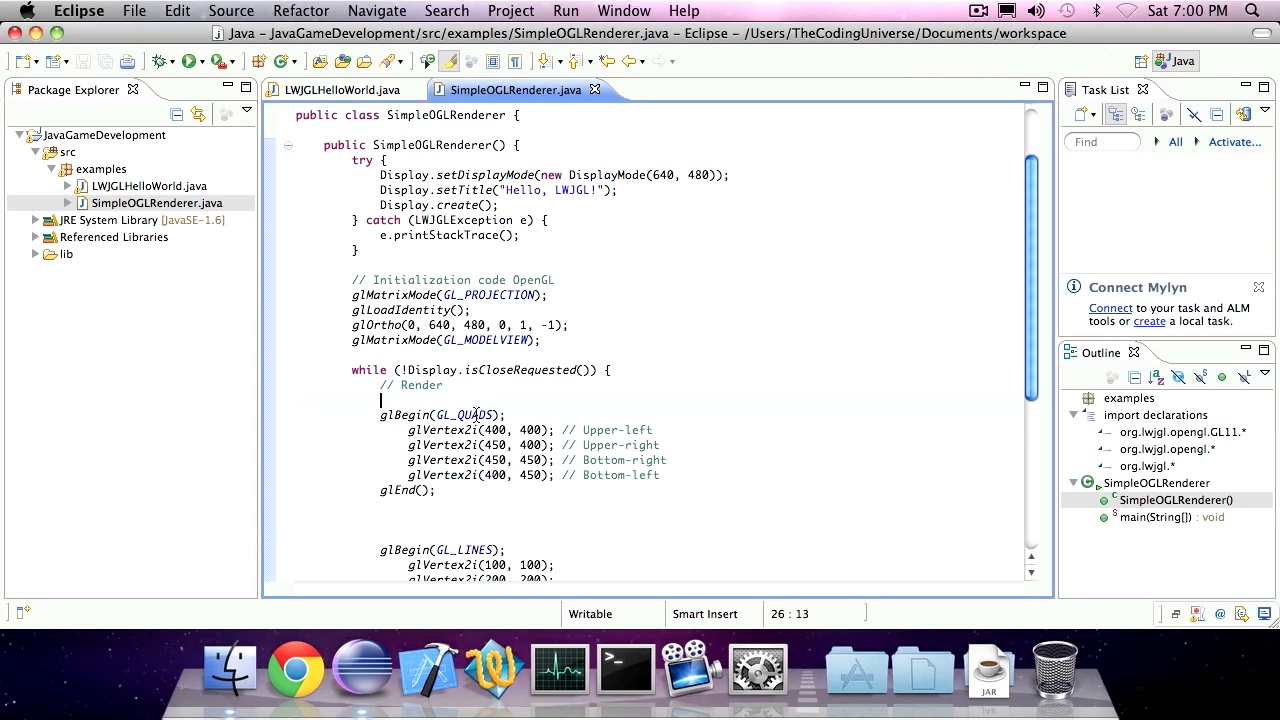
pyautogui.moveTo(296, 664)
pyautogui.write('glClea')
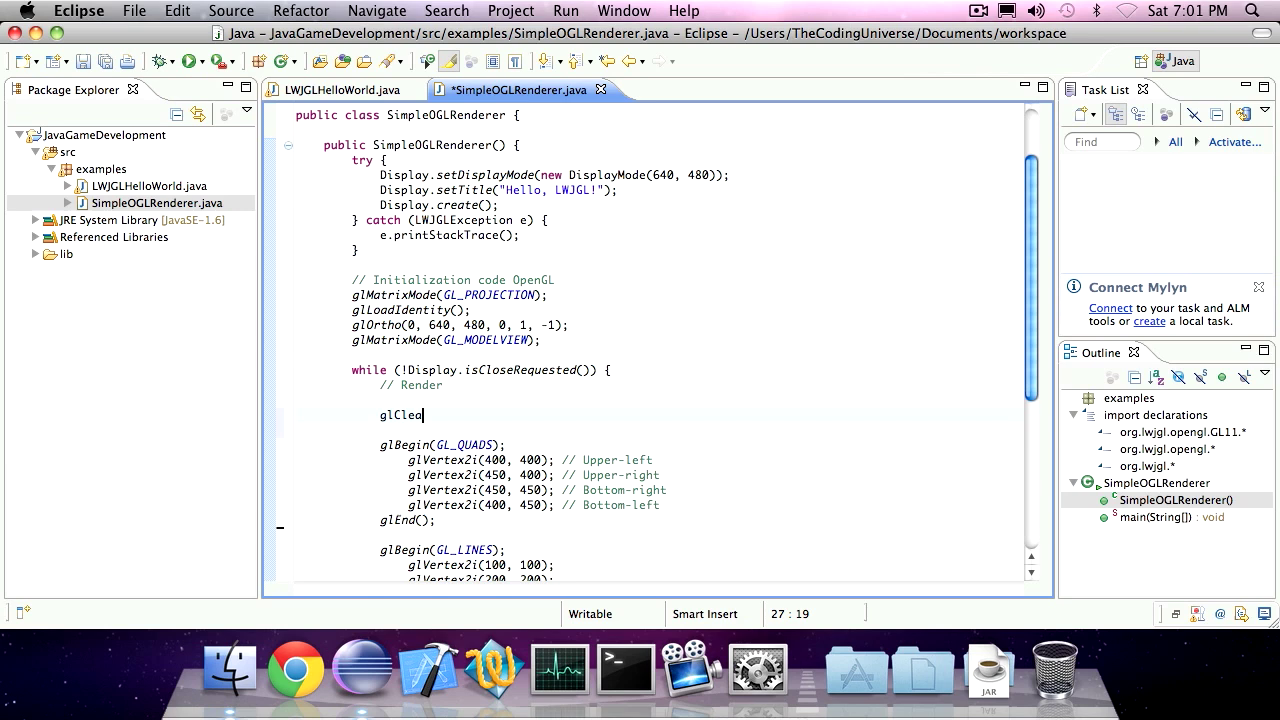
# - Add glClear(GL_COLOR_BUFFER_BIT); at the start of the render loop, dropping the unfinished GL_D flag
pyautogui.write('r')
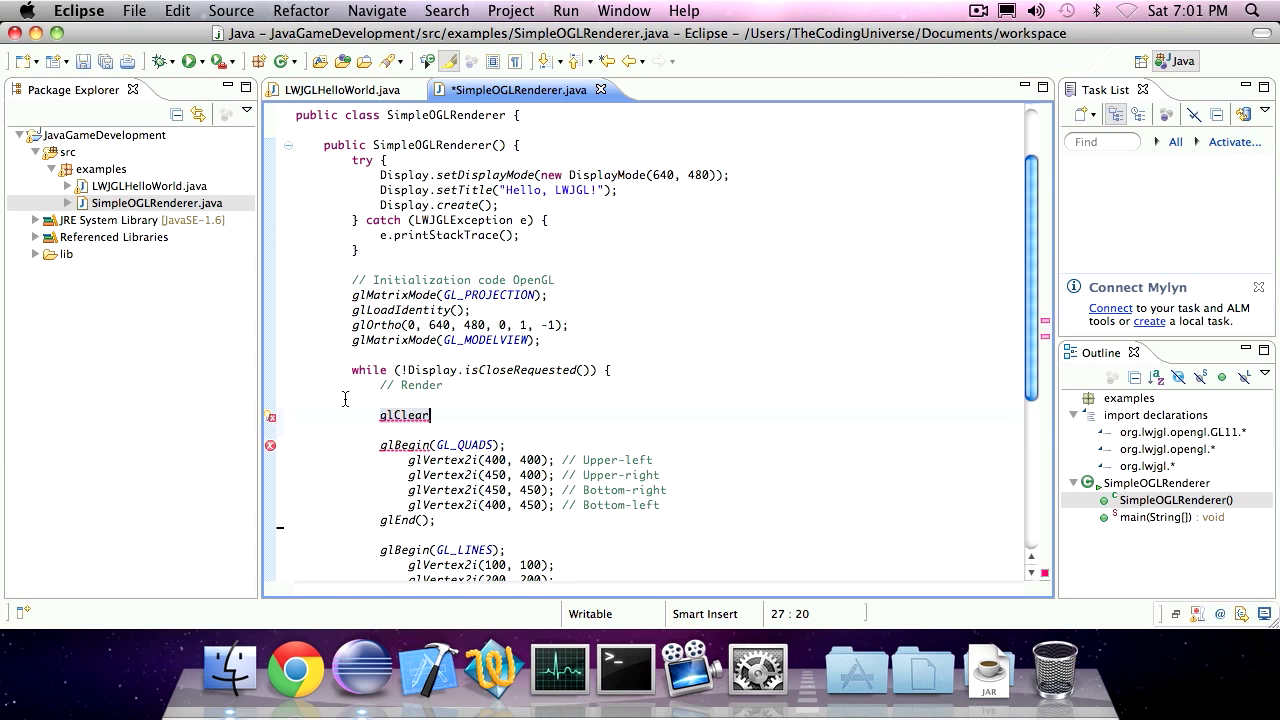
pyautogui.write('()')
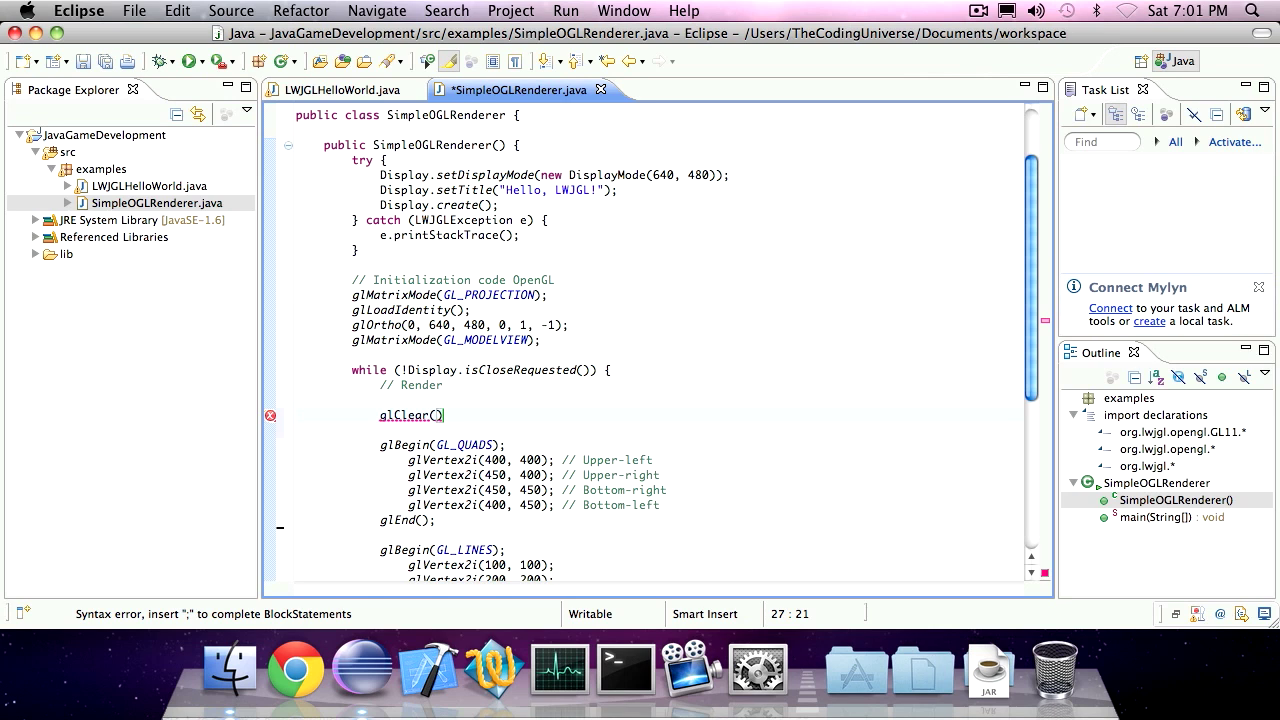
pyautogui.write('GL_COLOR_BUFFER_B')
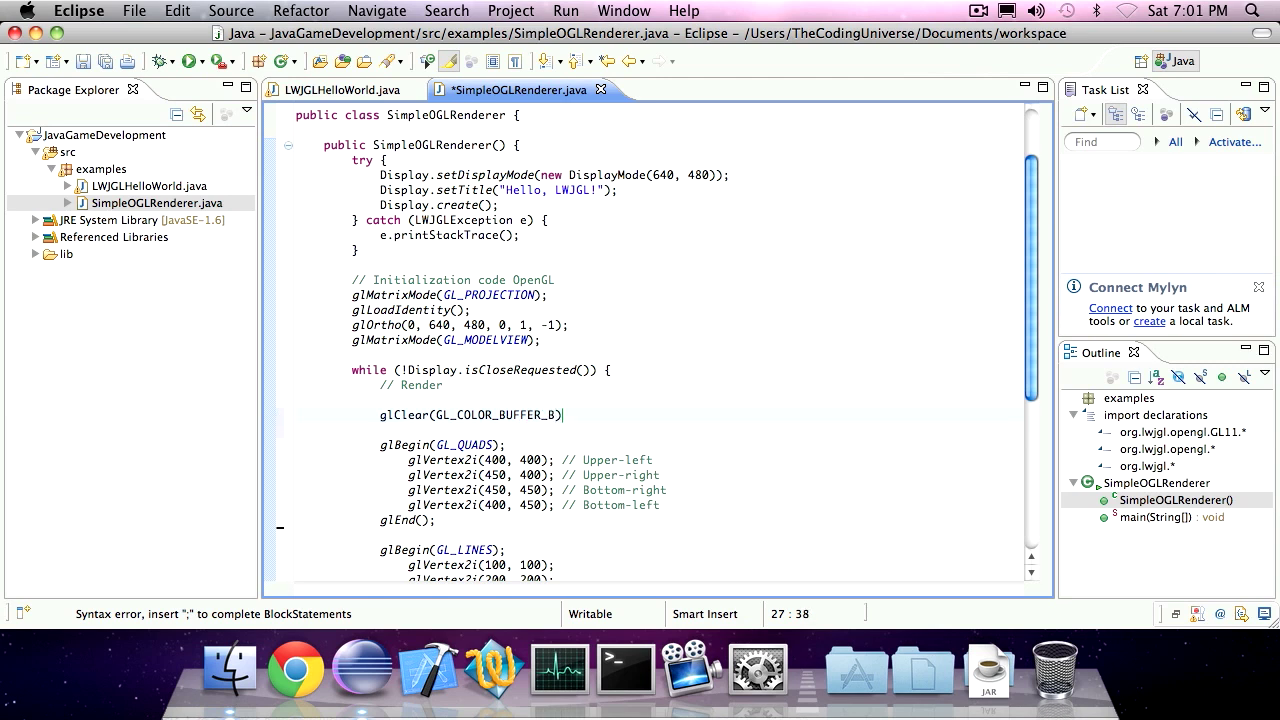
pyautogui.write('IT |')
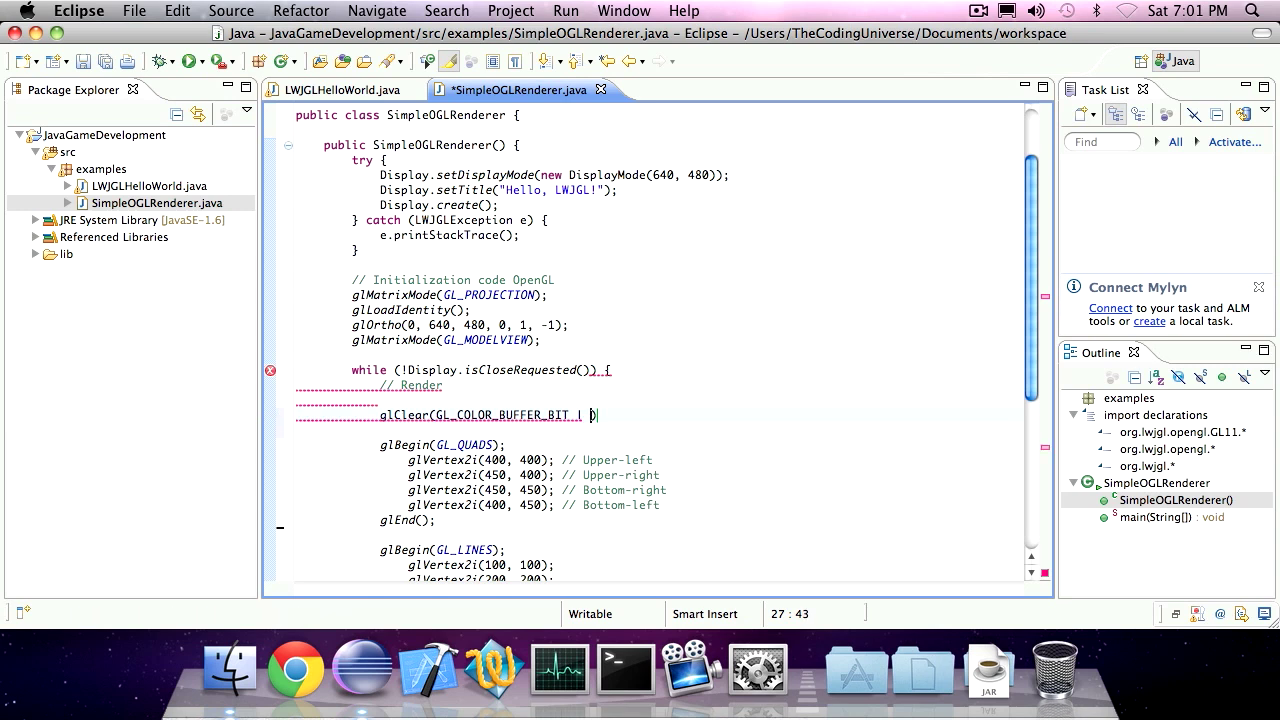
pyautogui.write('GL_DET')
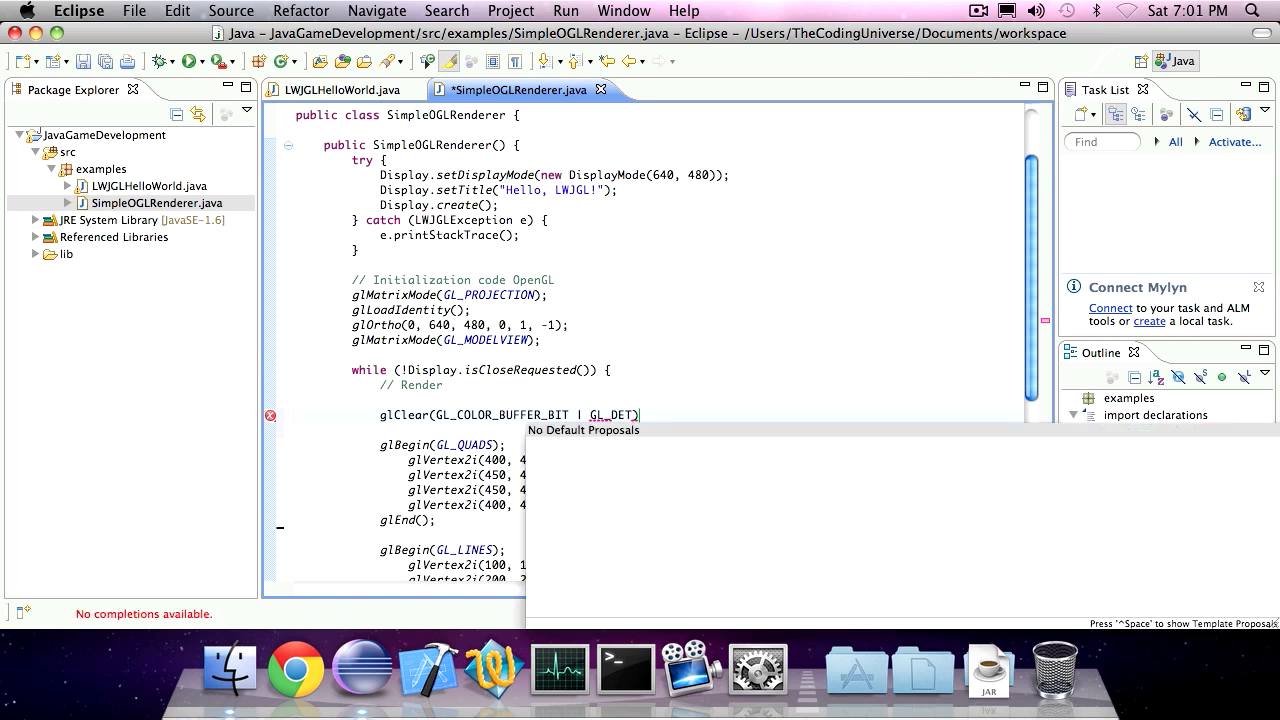
pyautogui.write('D')
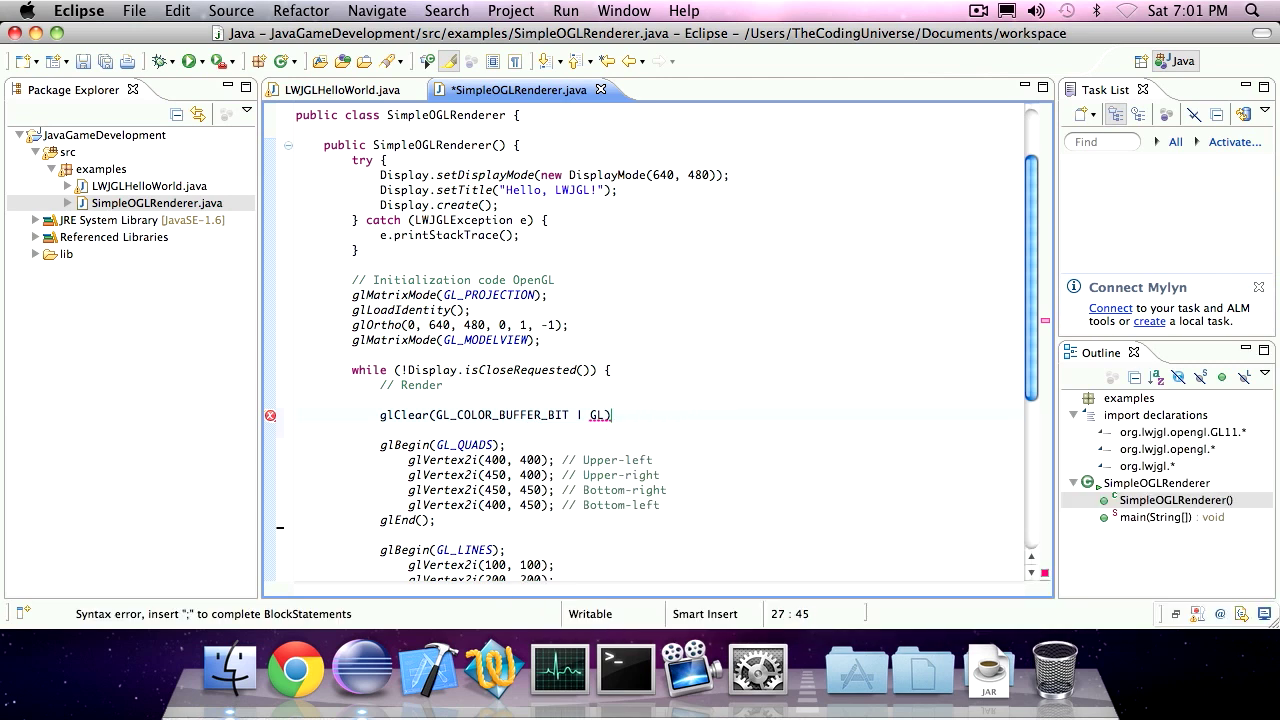
pyautogui.press('Backspace')
pyautogui.write(';')
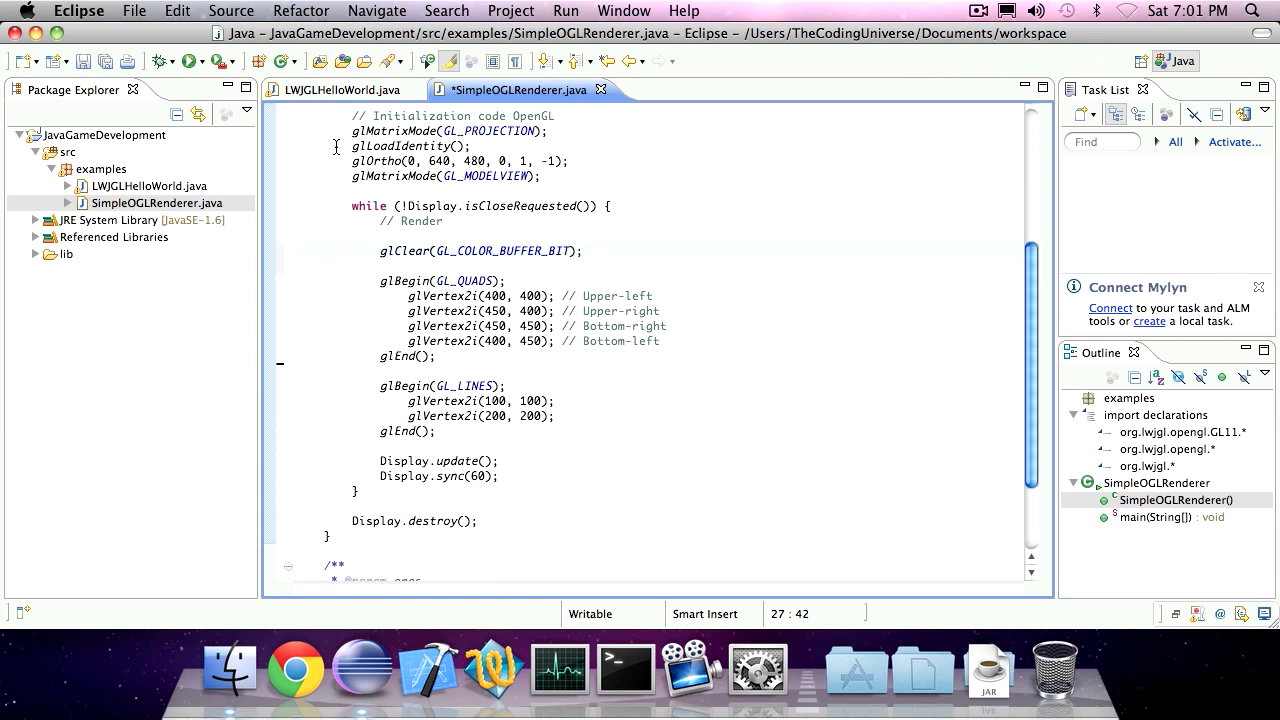
# - Save SimpleOGLRenderer and relaunch it to show the line and small white square
pyautogui.press('cmd+s')
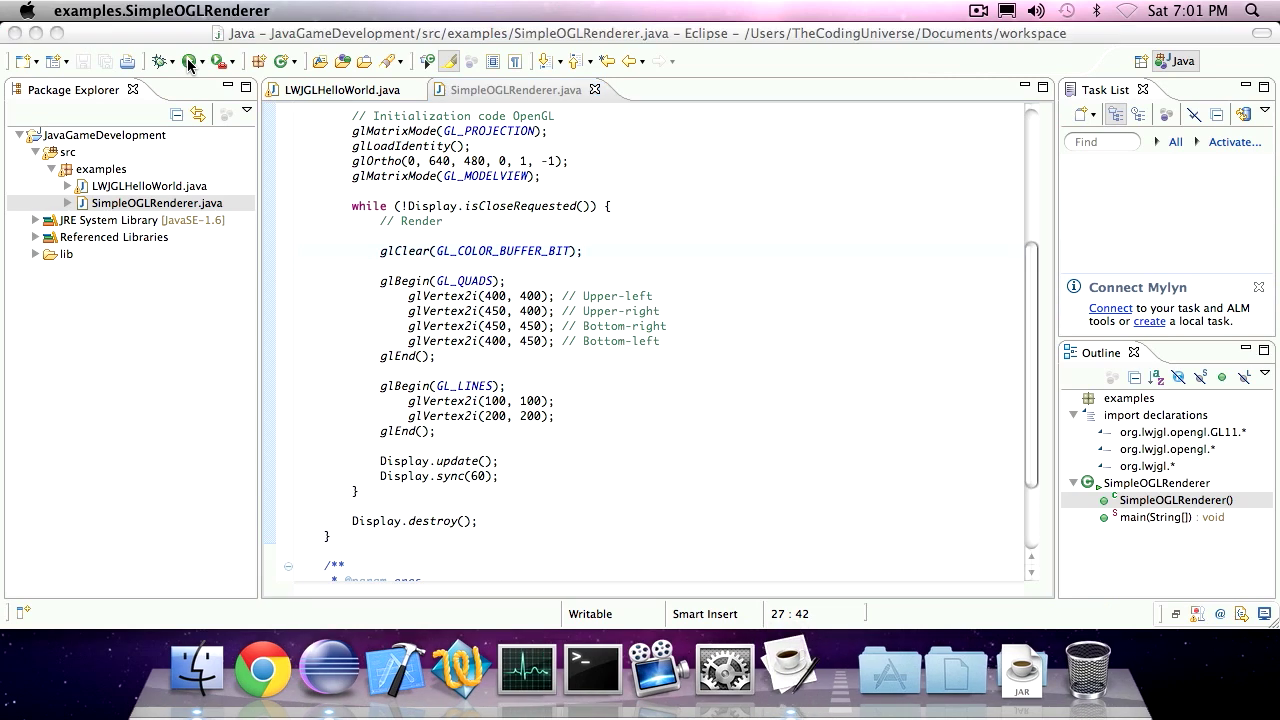
pyautogui.click(160, 60)
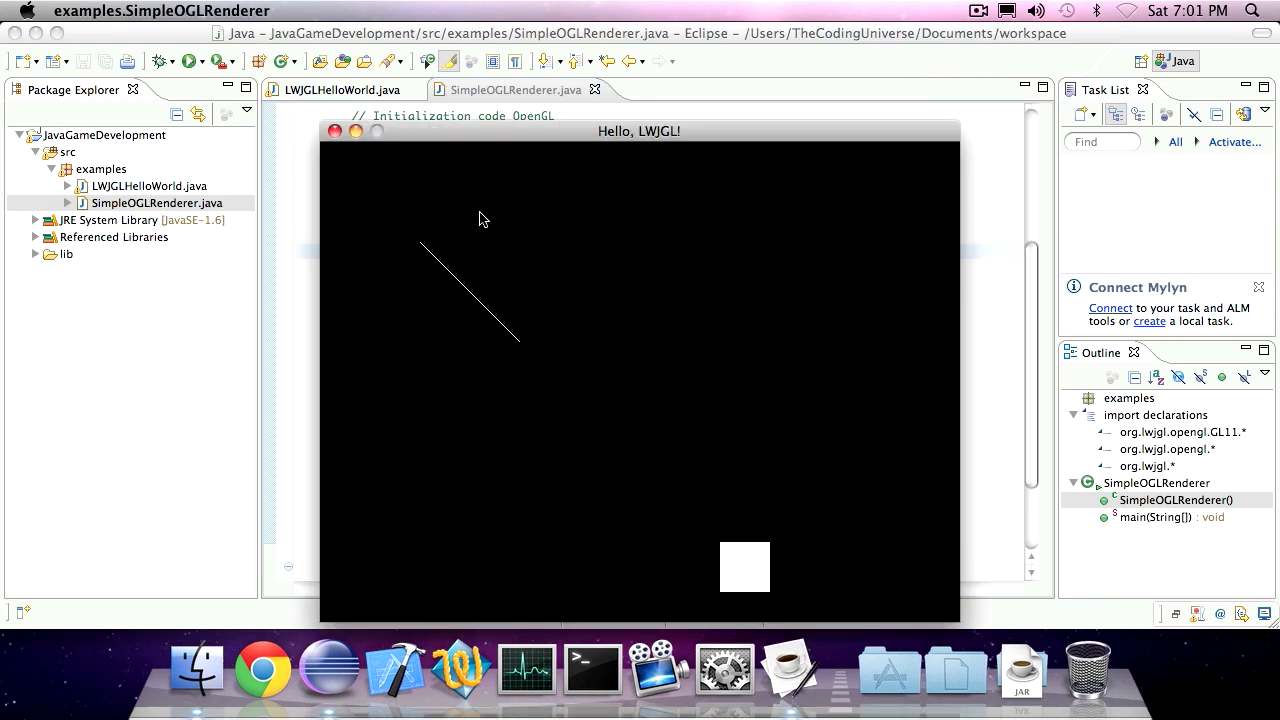